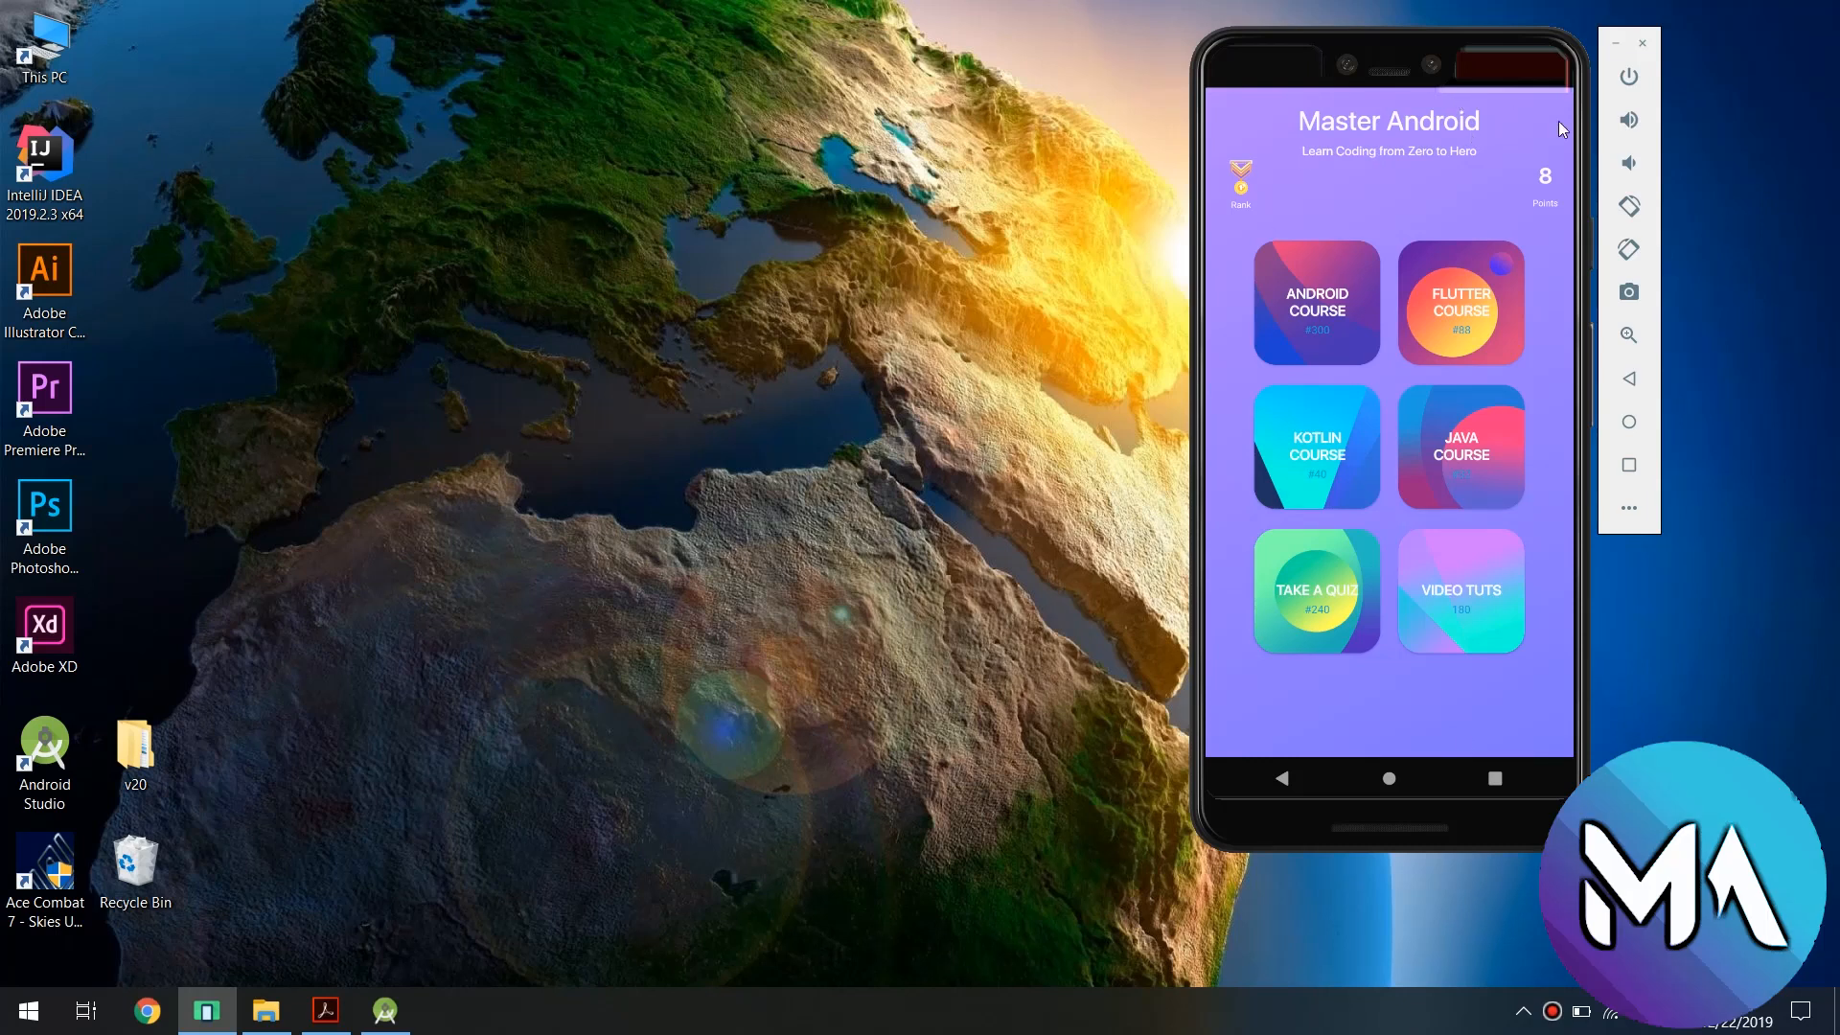
mouse_move(1399, 490)
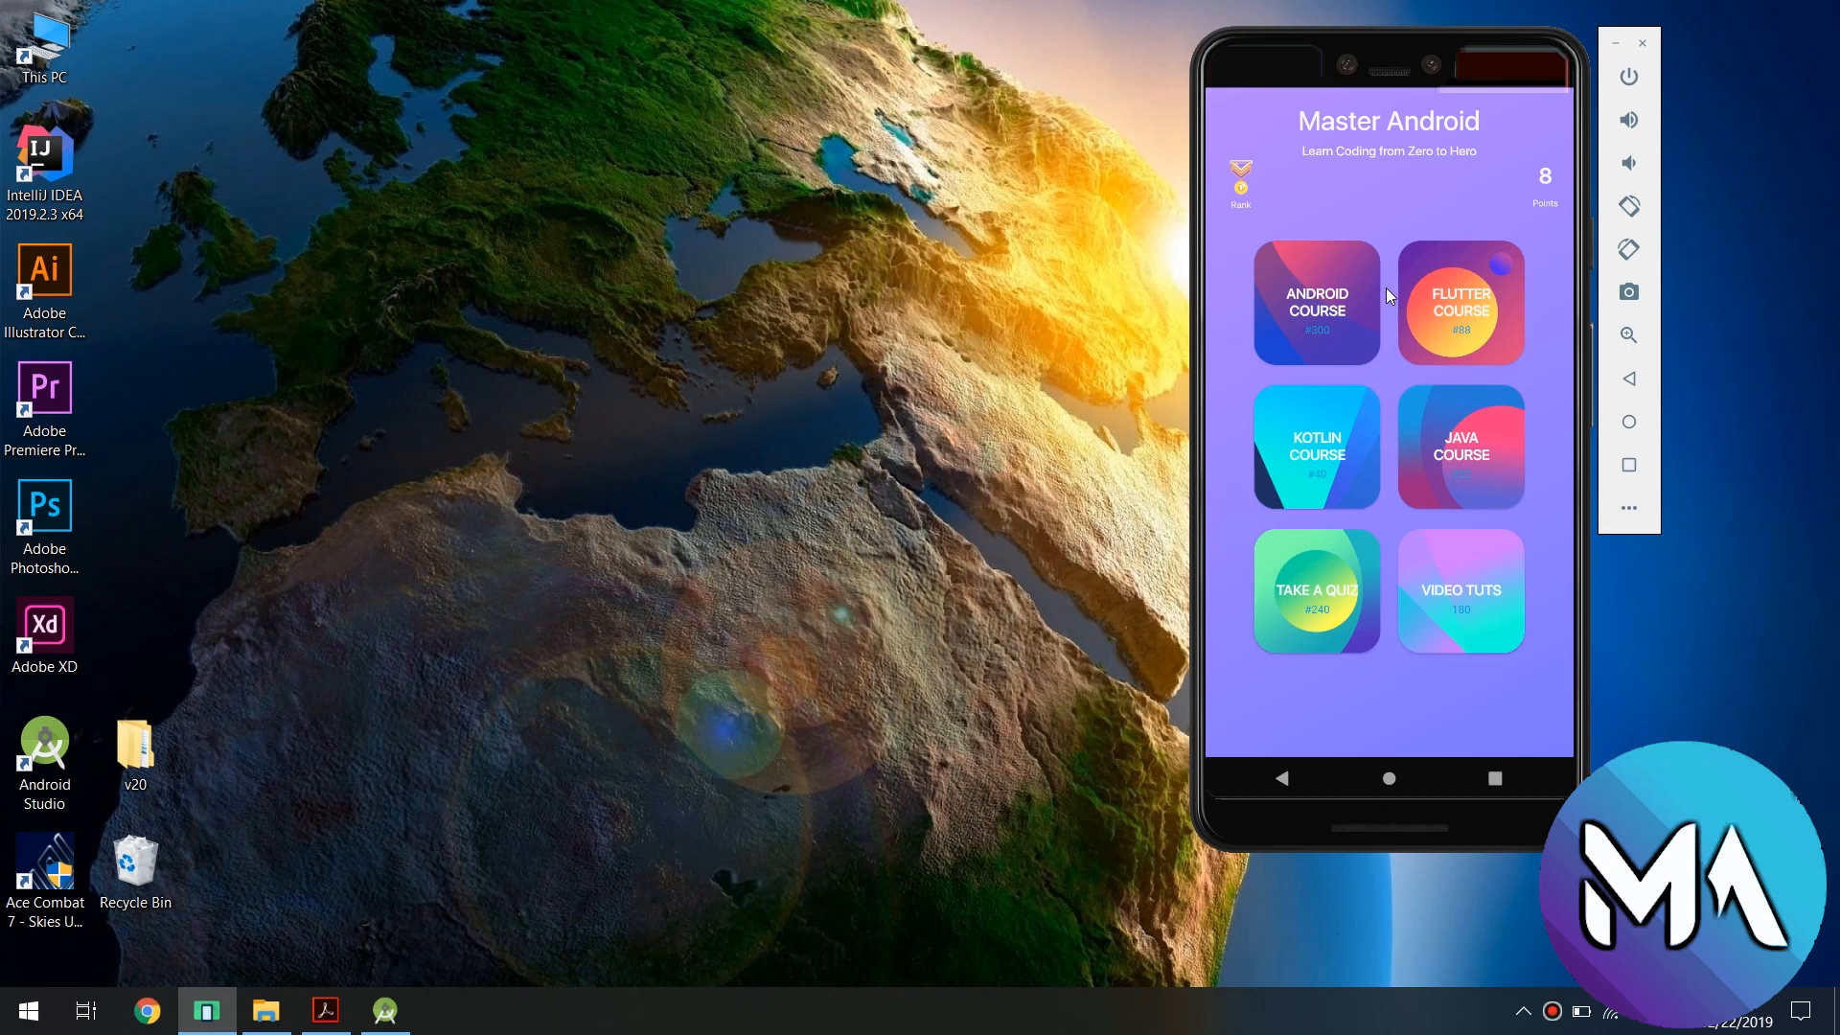
mouse_move(1349, 337)
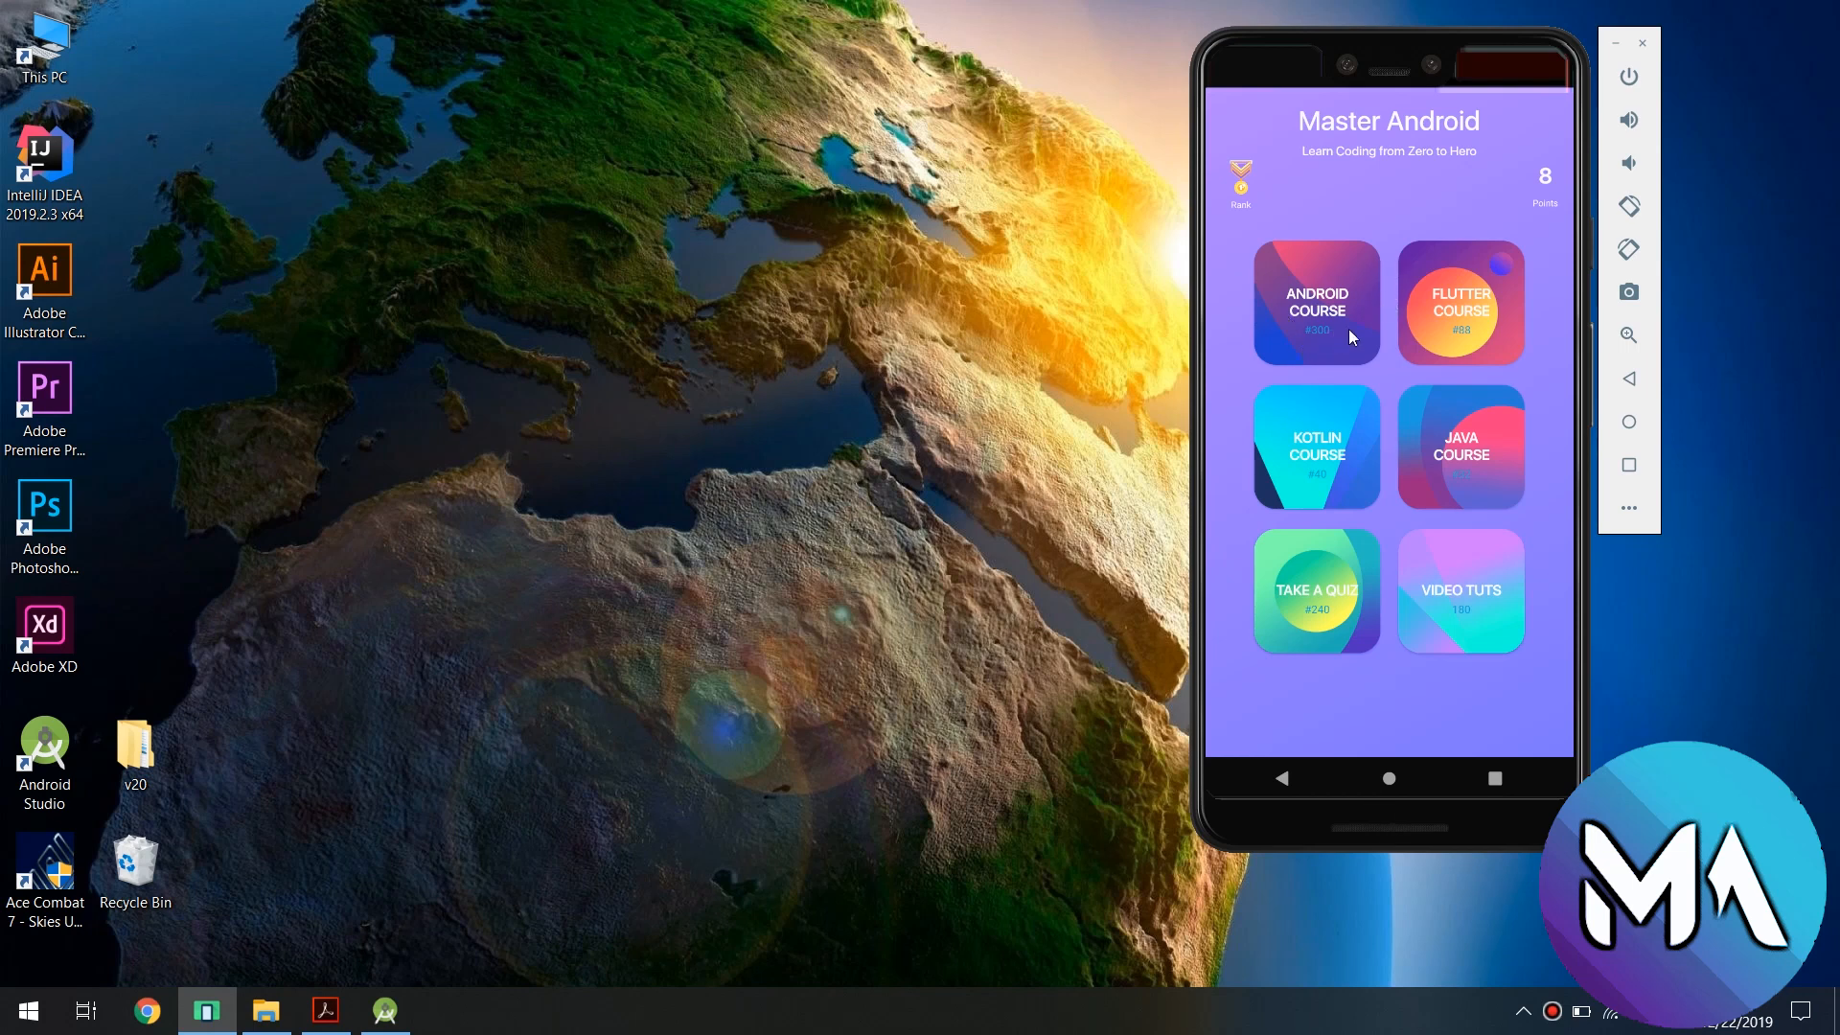
mouse_move(1342, 341)
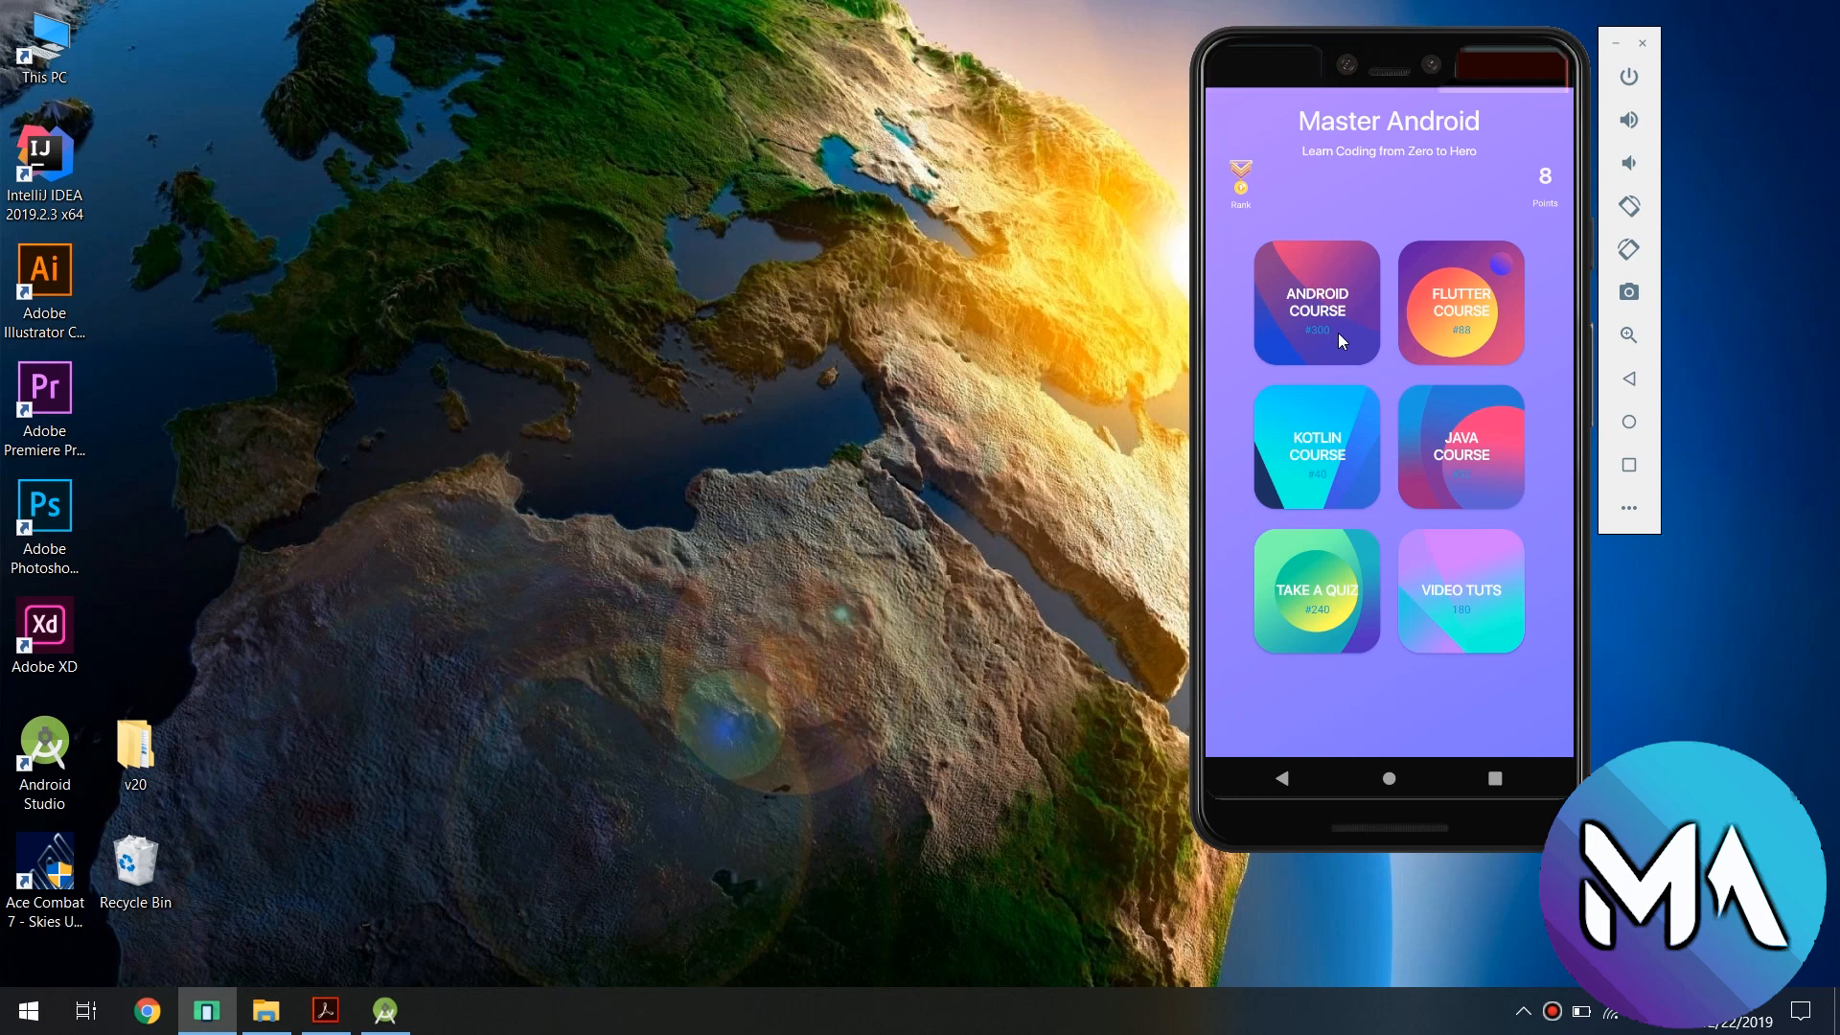
mouse_move(1370, 337)
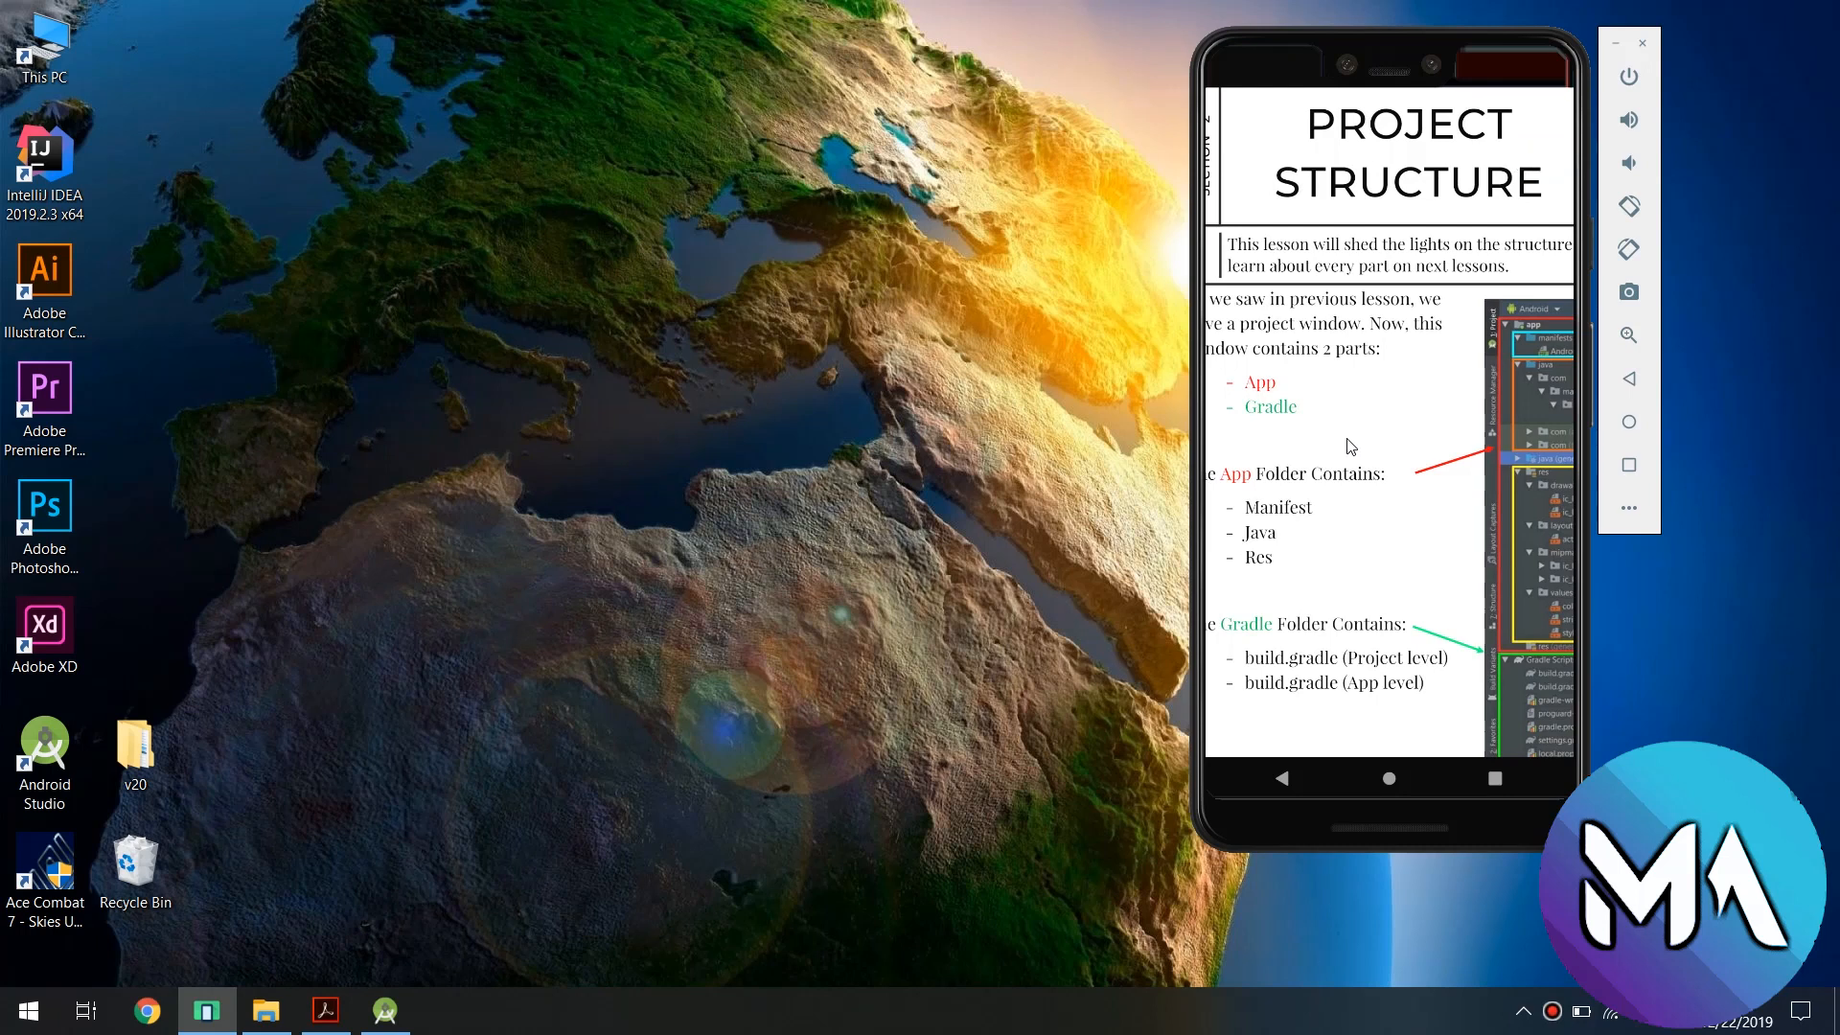
mouse_move(1332, 420)
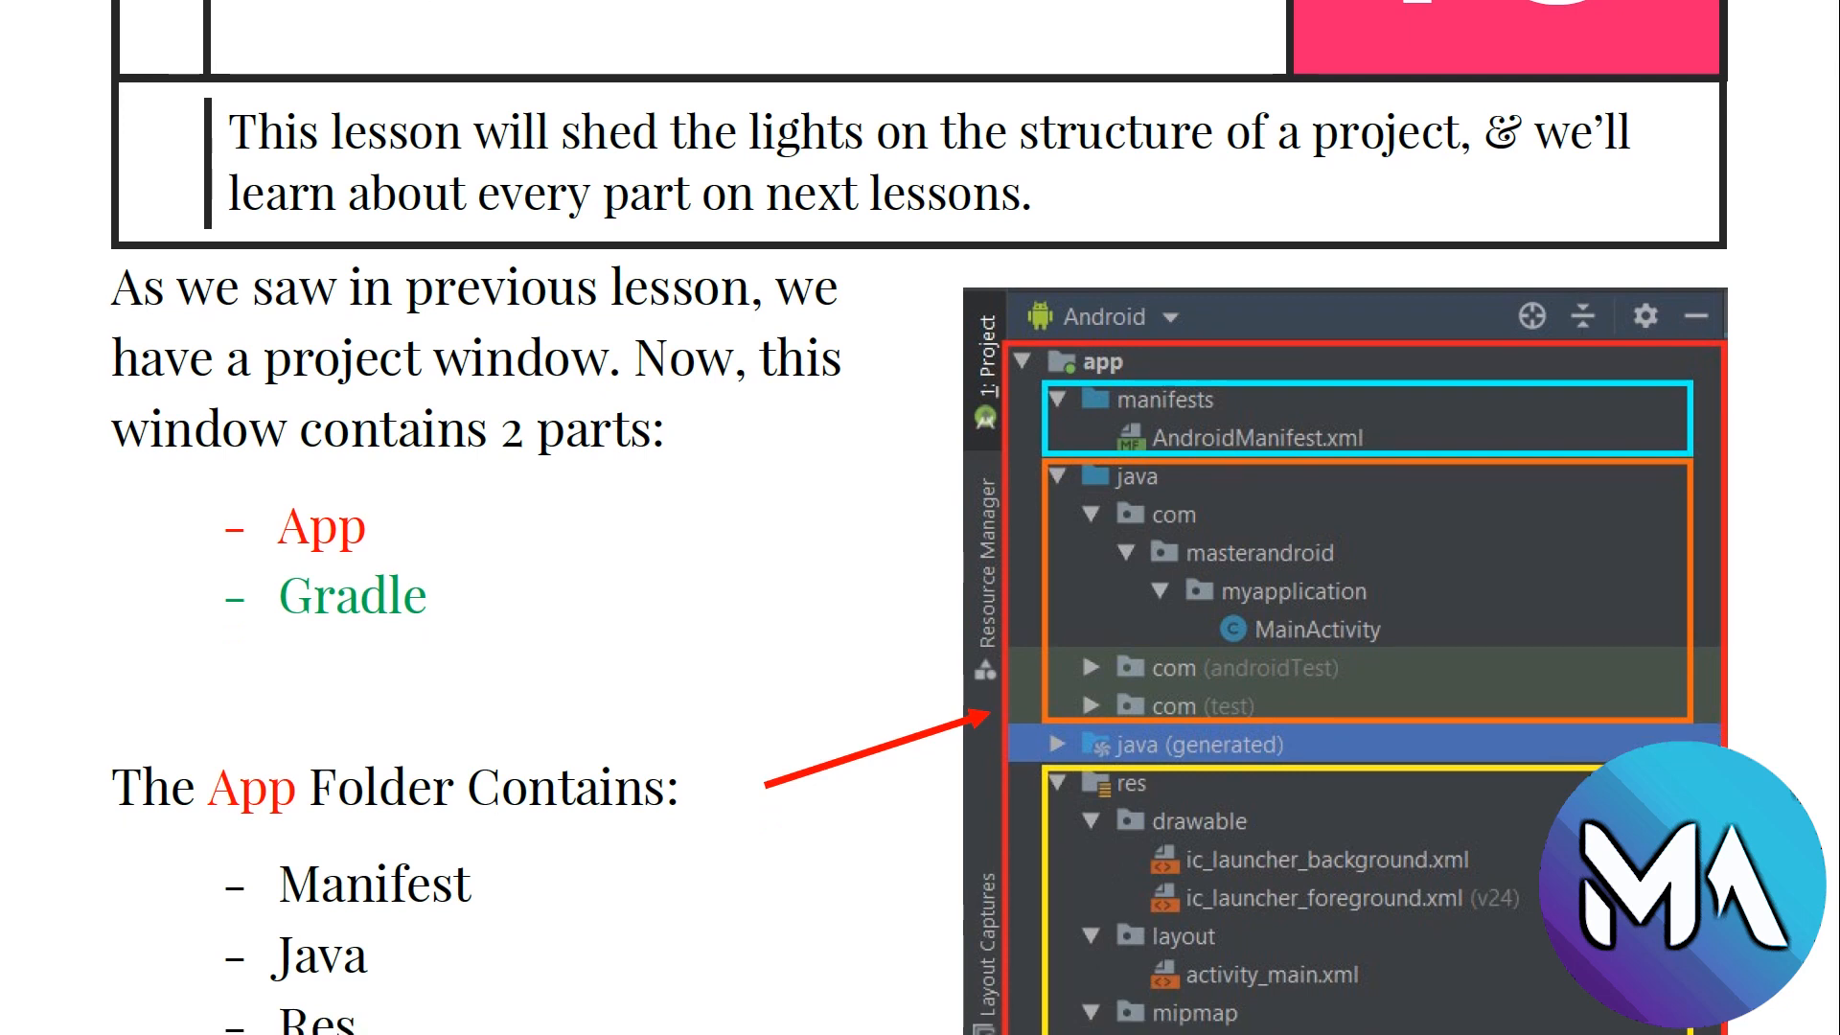
- Scroll the Project Structure lesson down to the Gradle folder section listing project- and app-level build.gradle
scroll(down, 3)
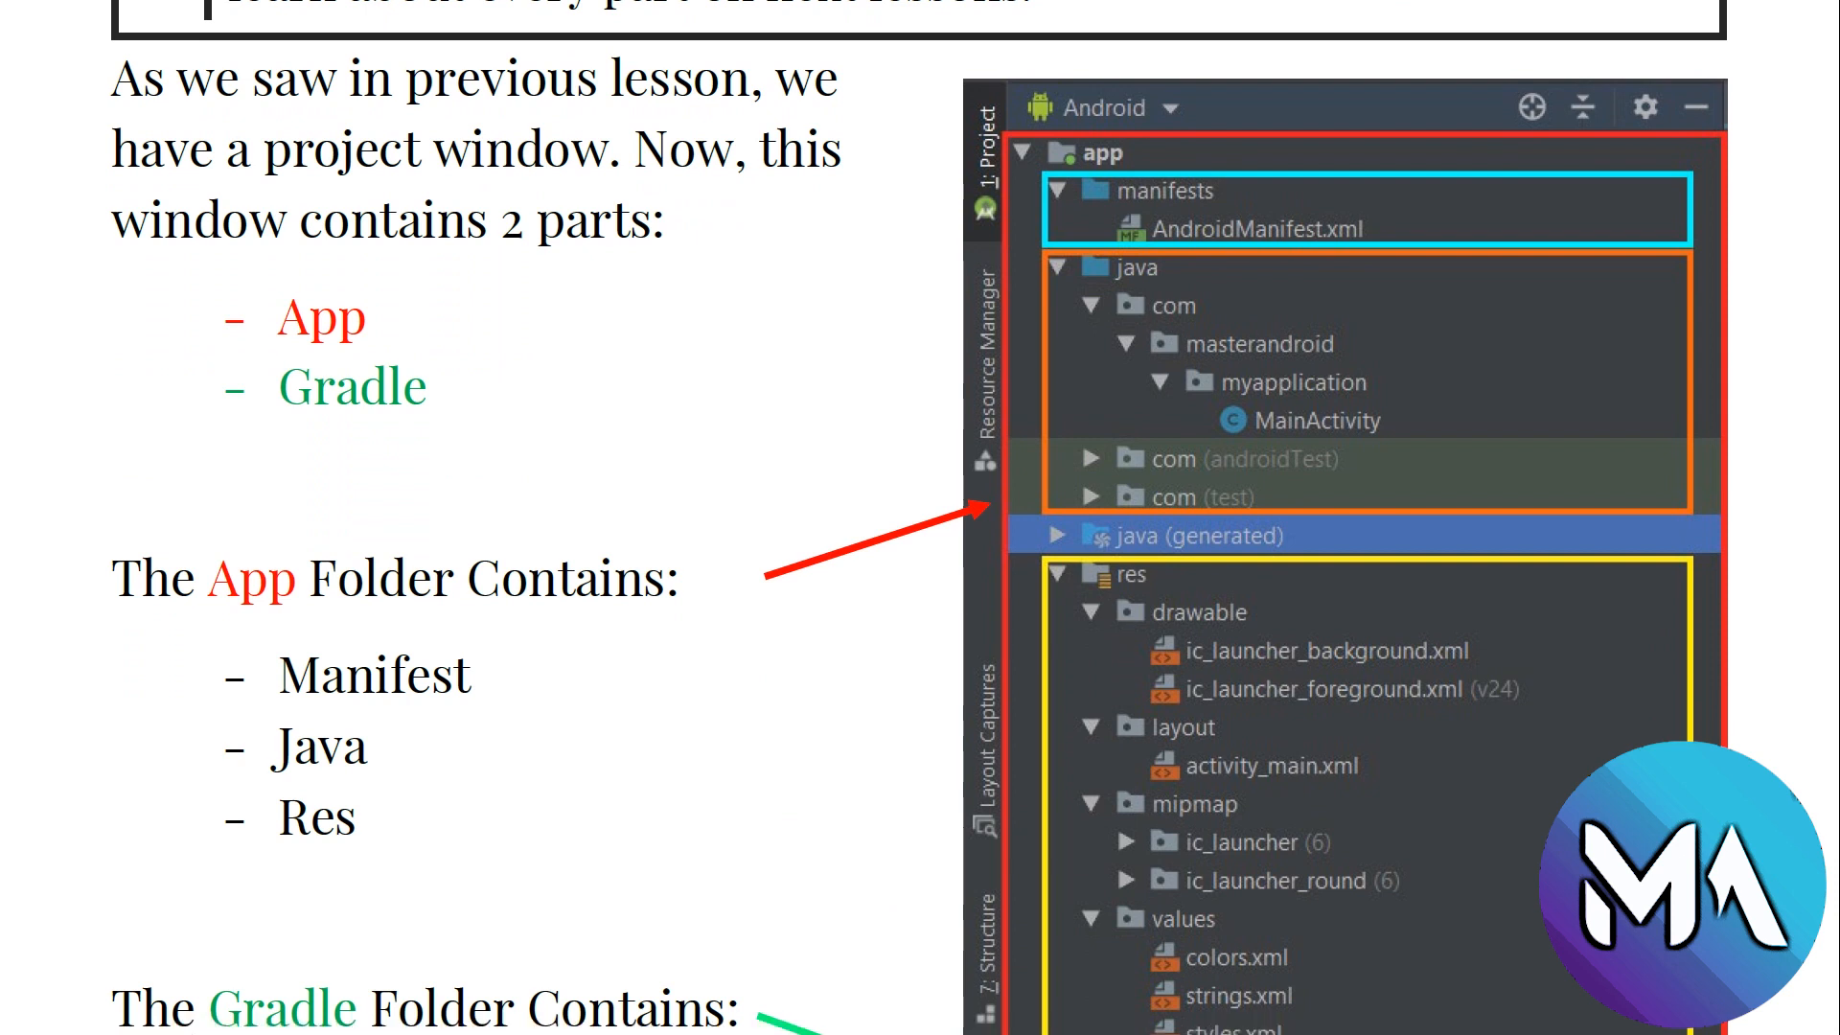
scroll(down, 3)
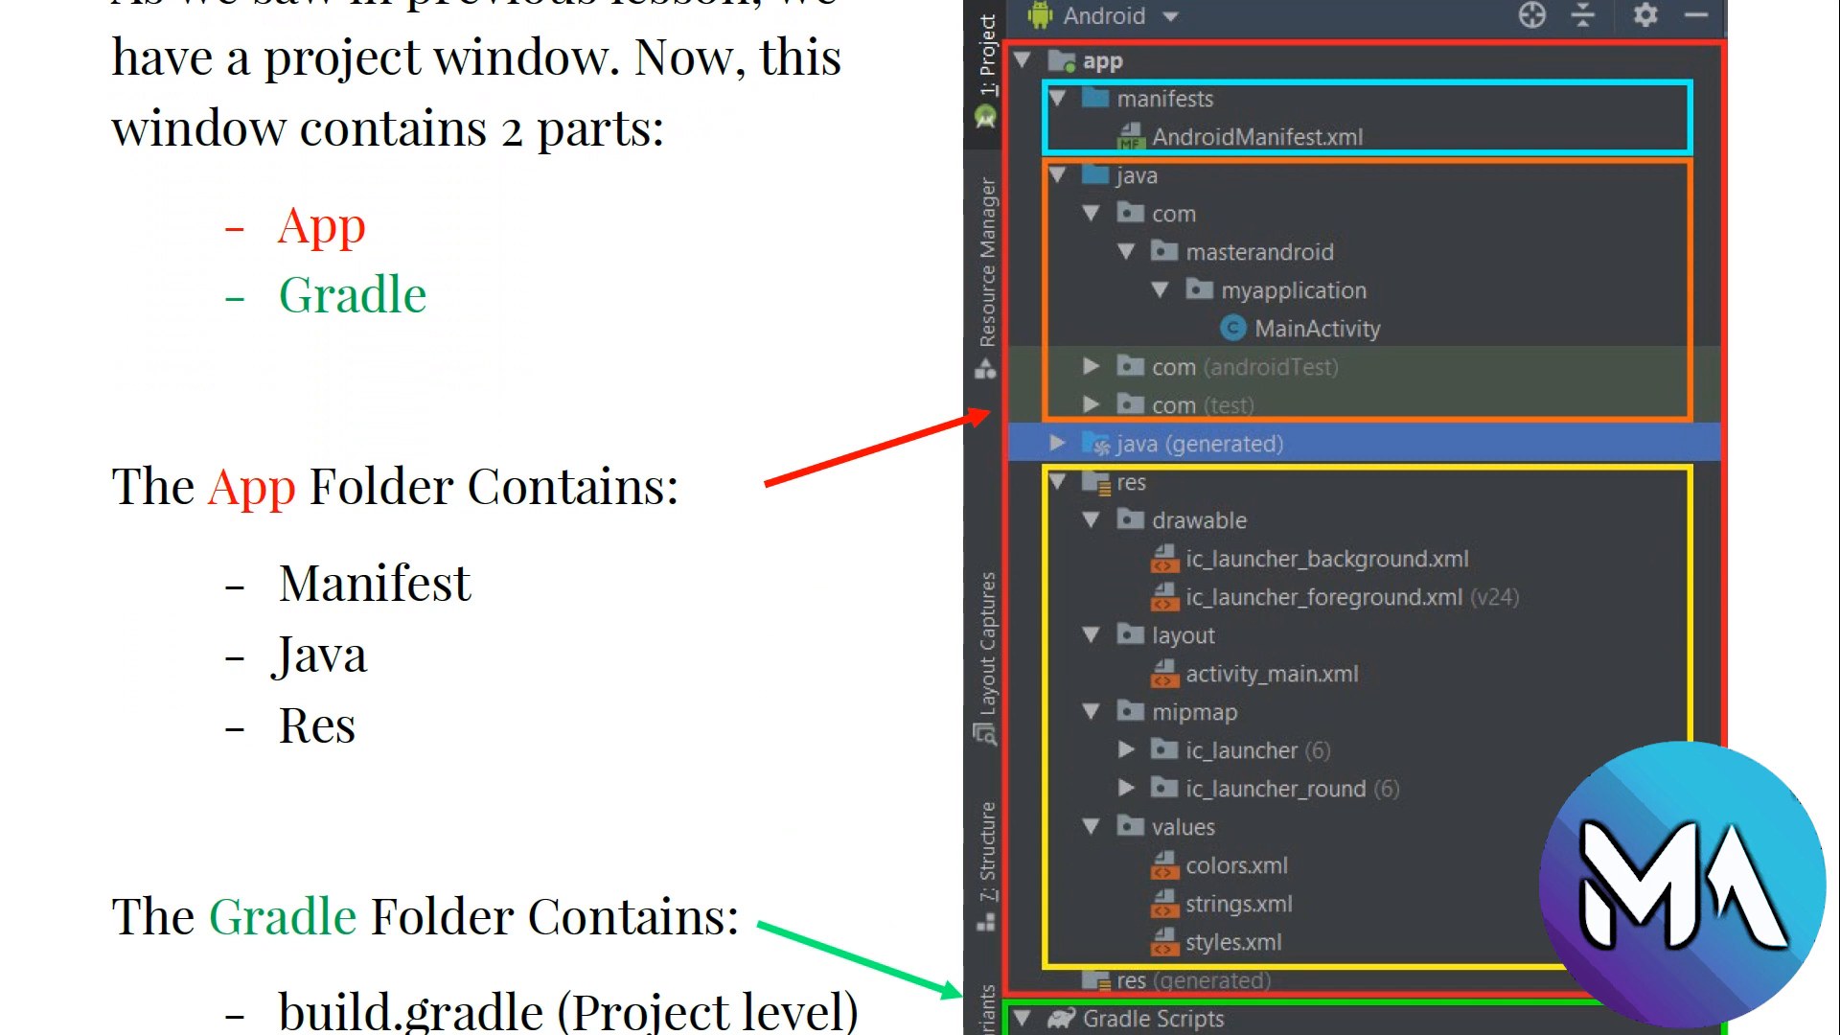
mouse_move(1560, 73)
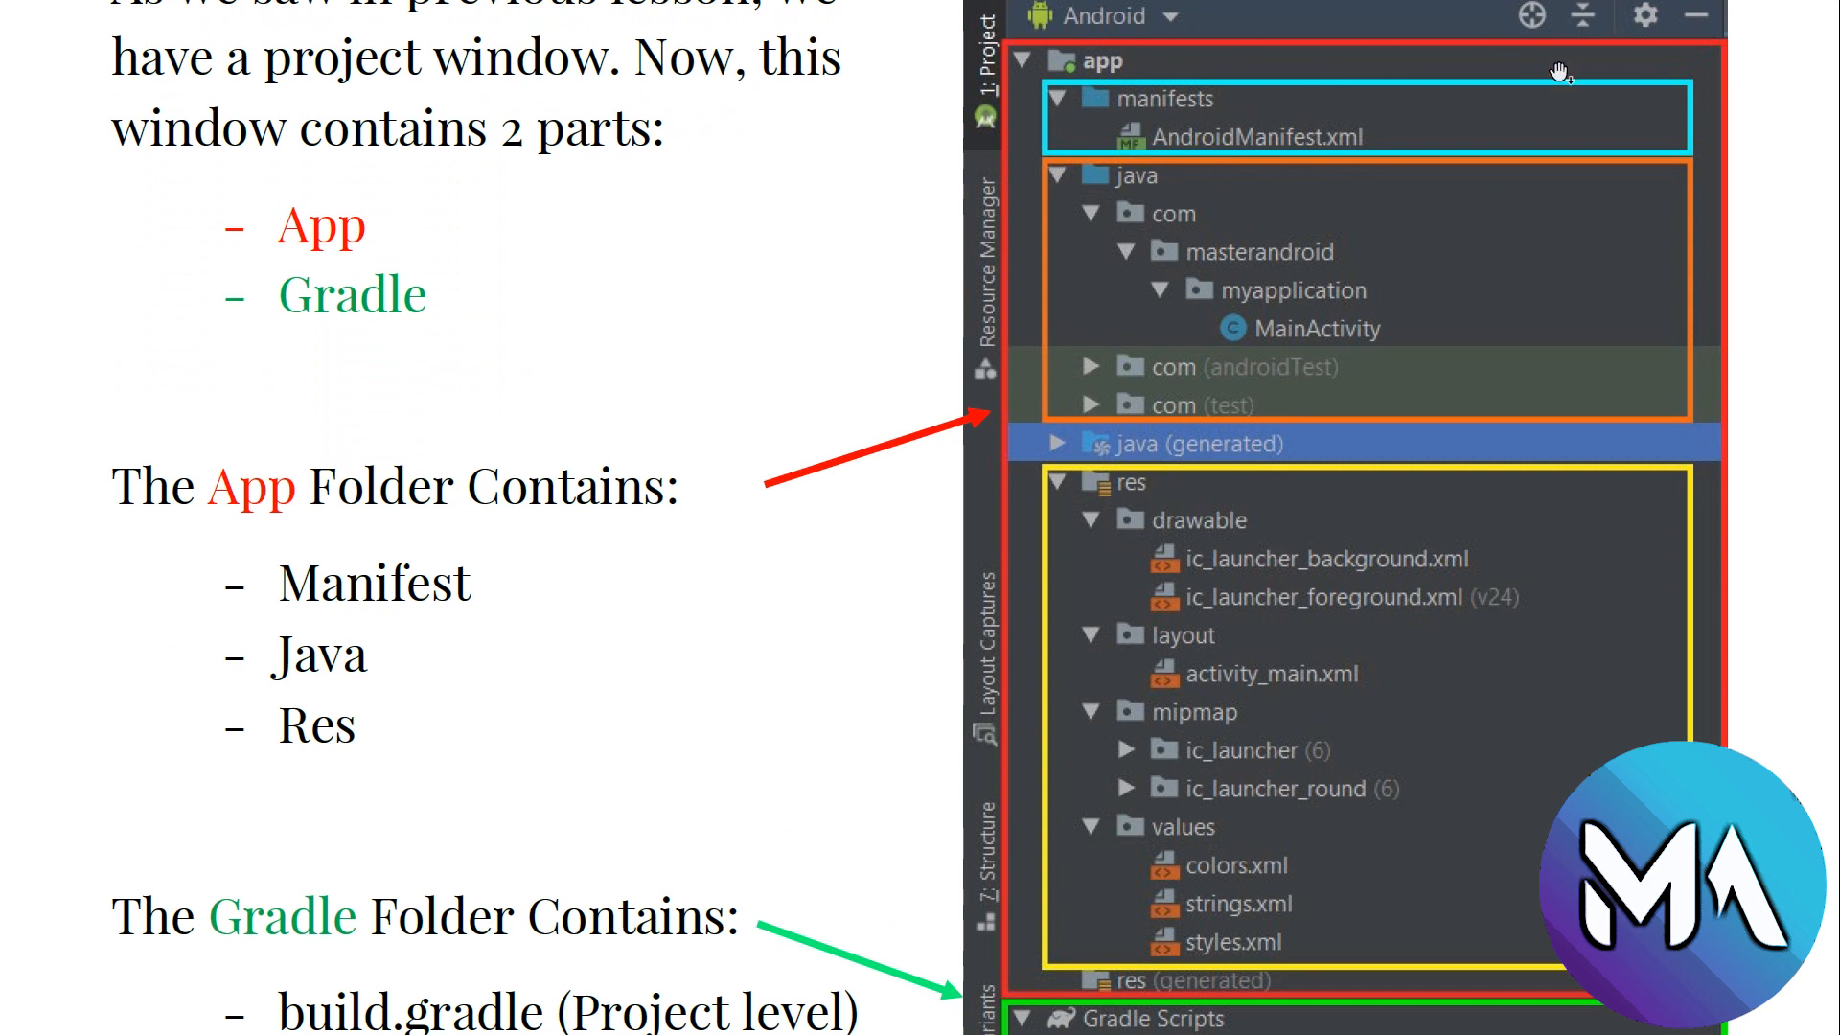
scroll(down, 3)
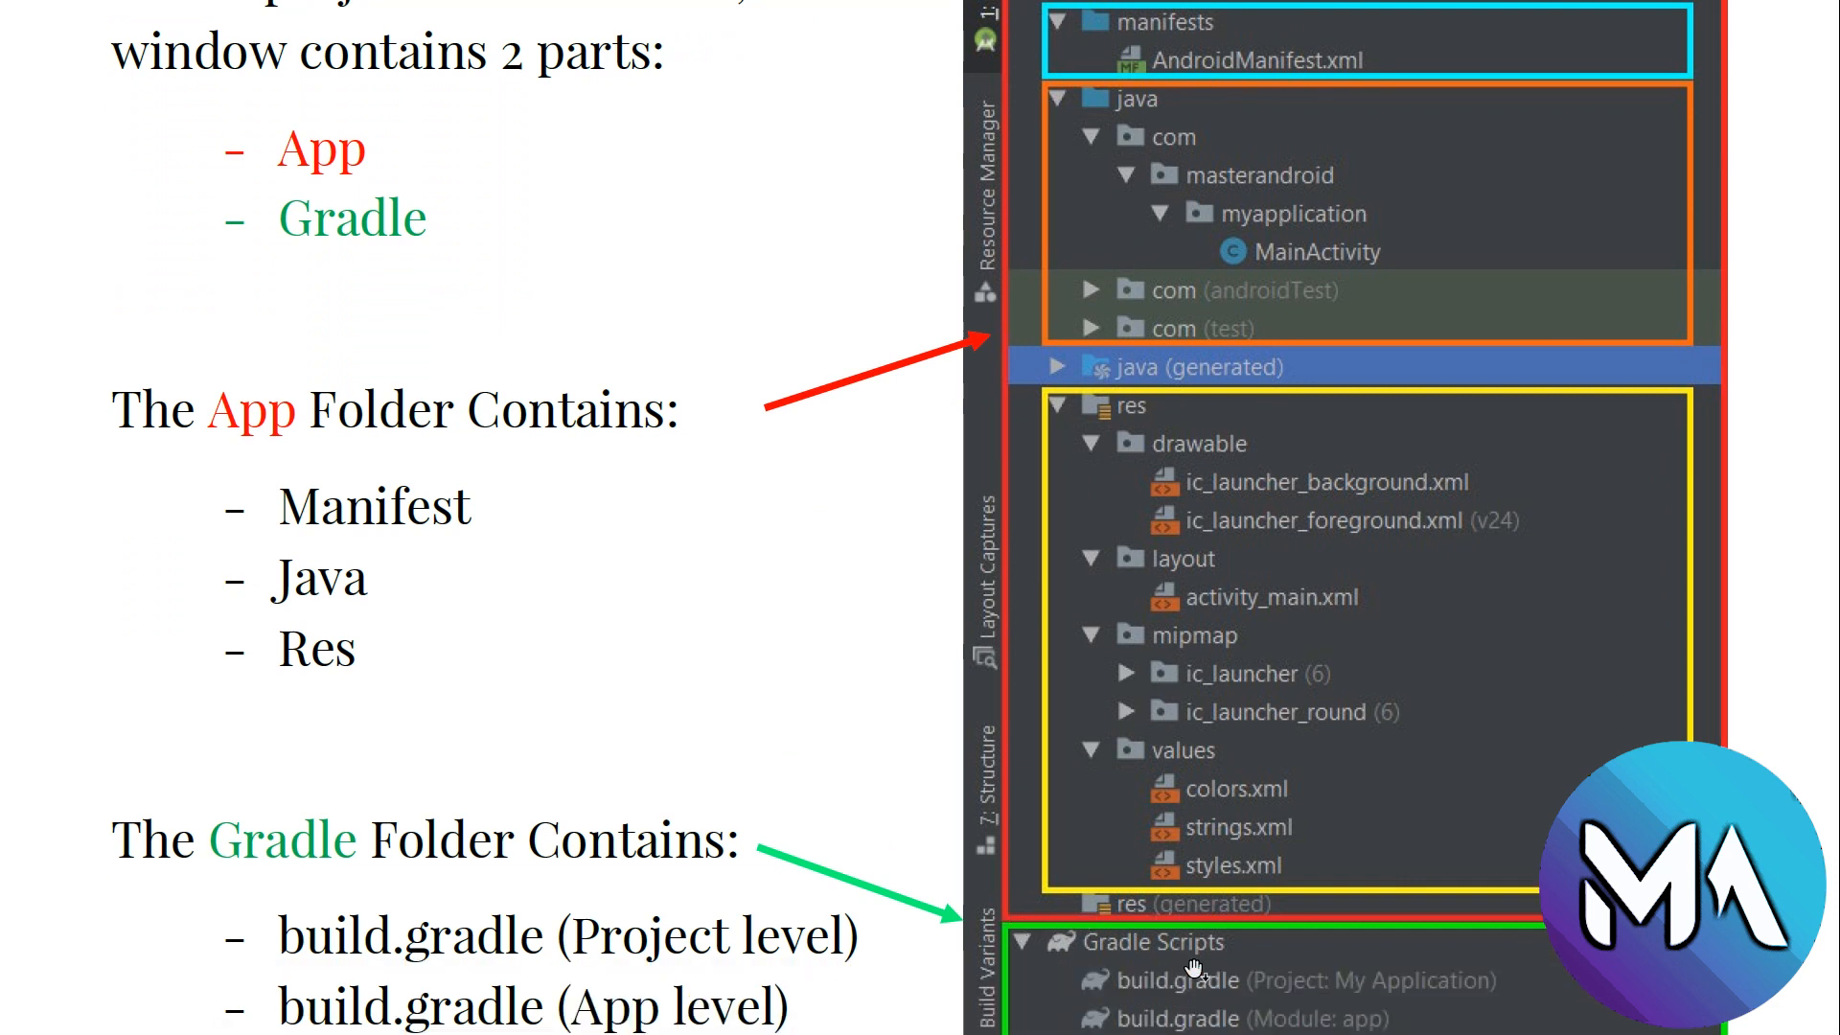
scroll(down, 3)
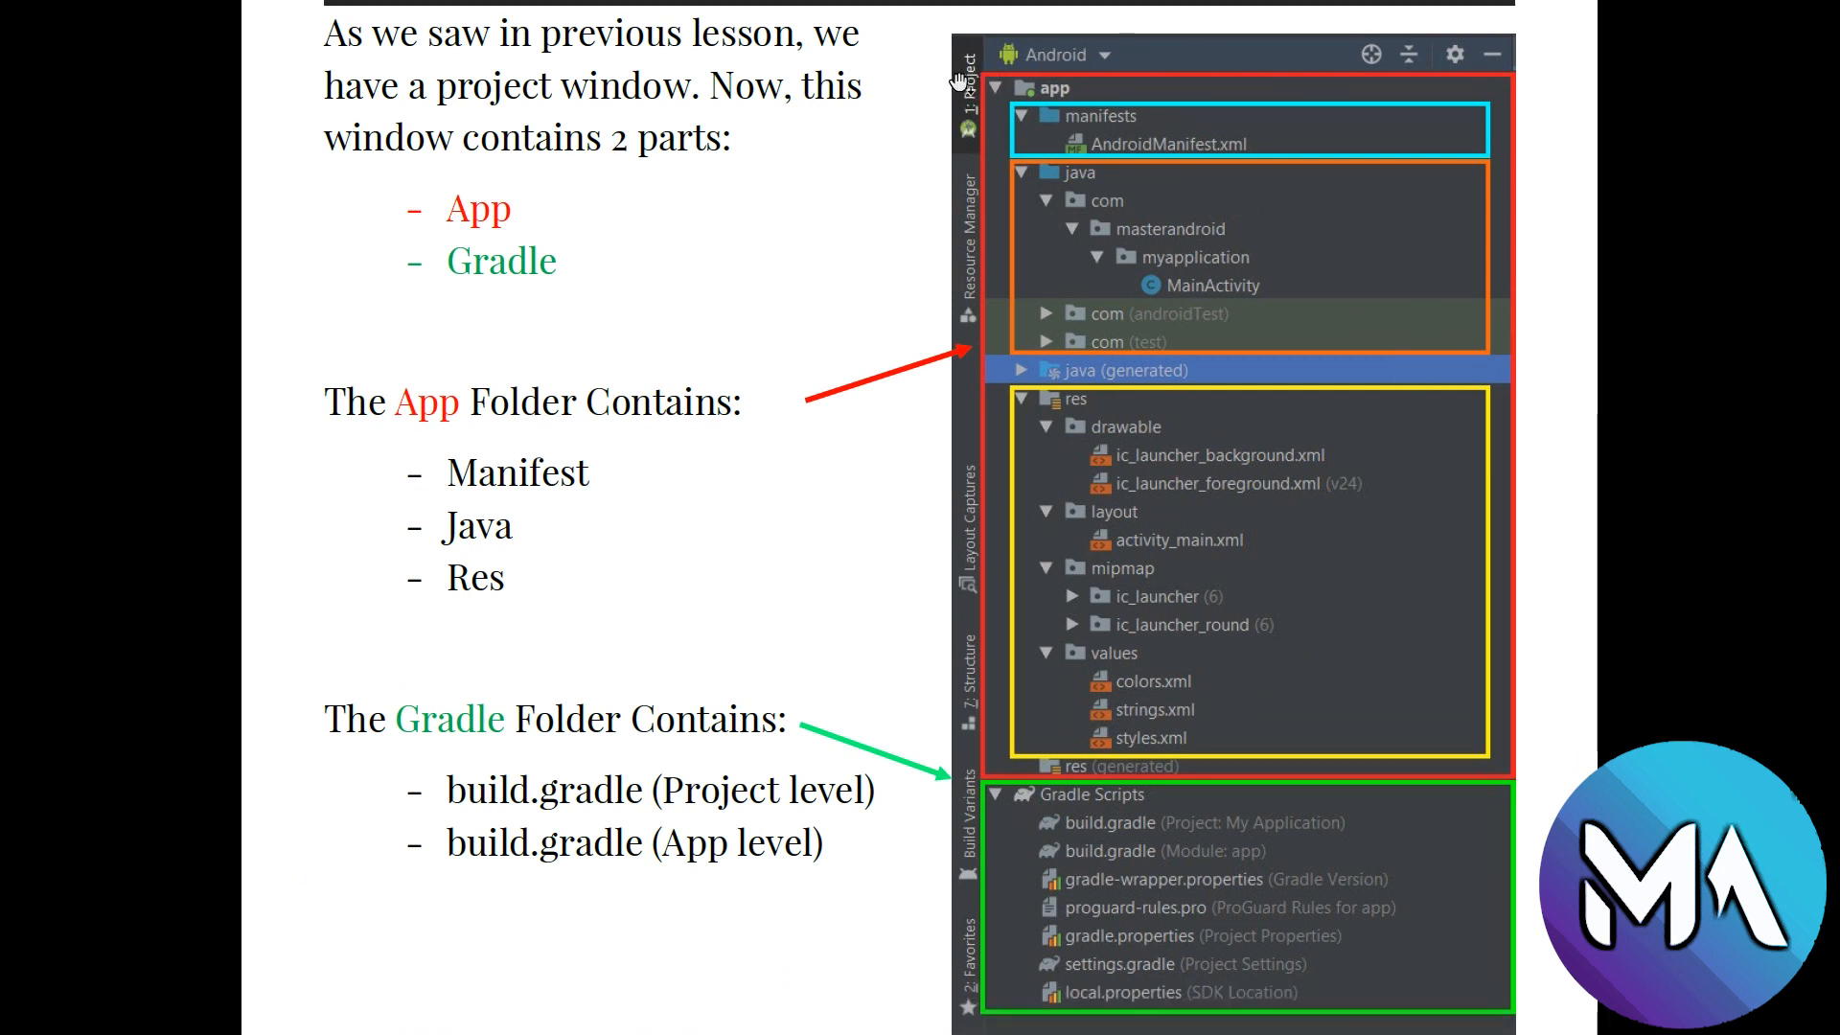
mouse_move(970, 126)
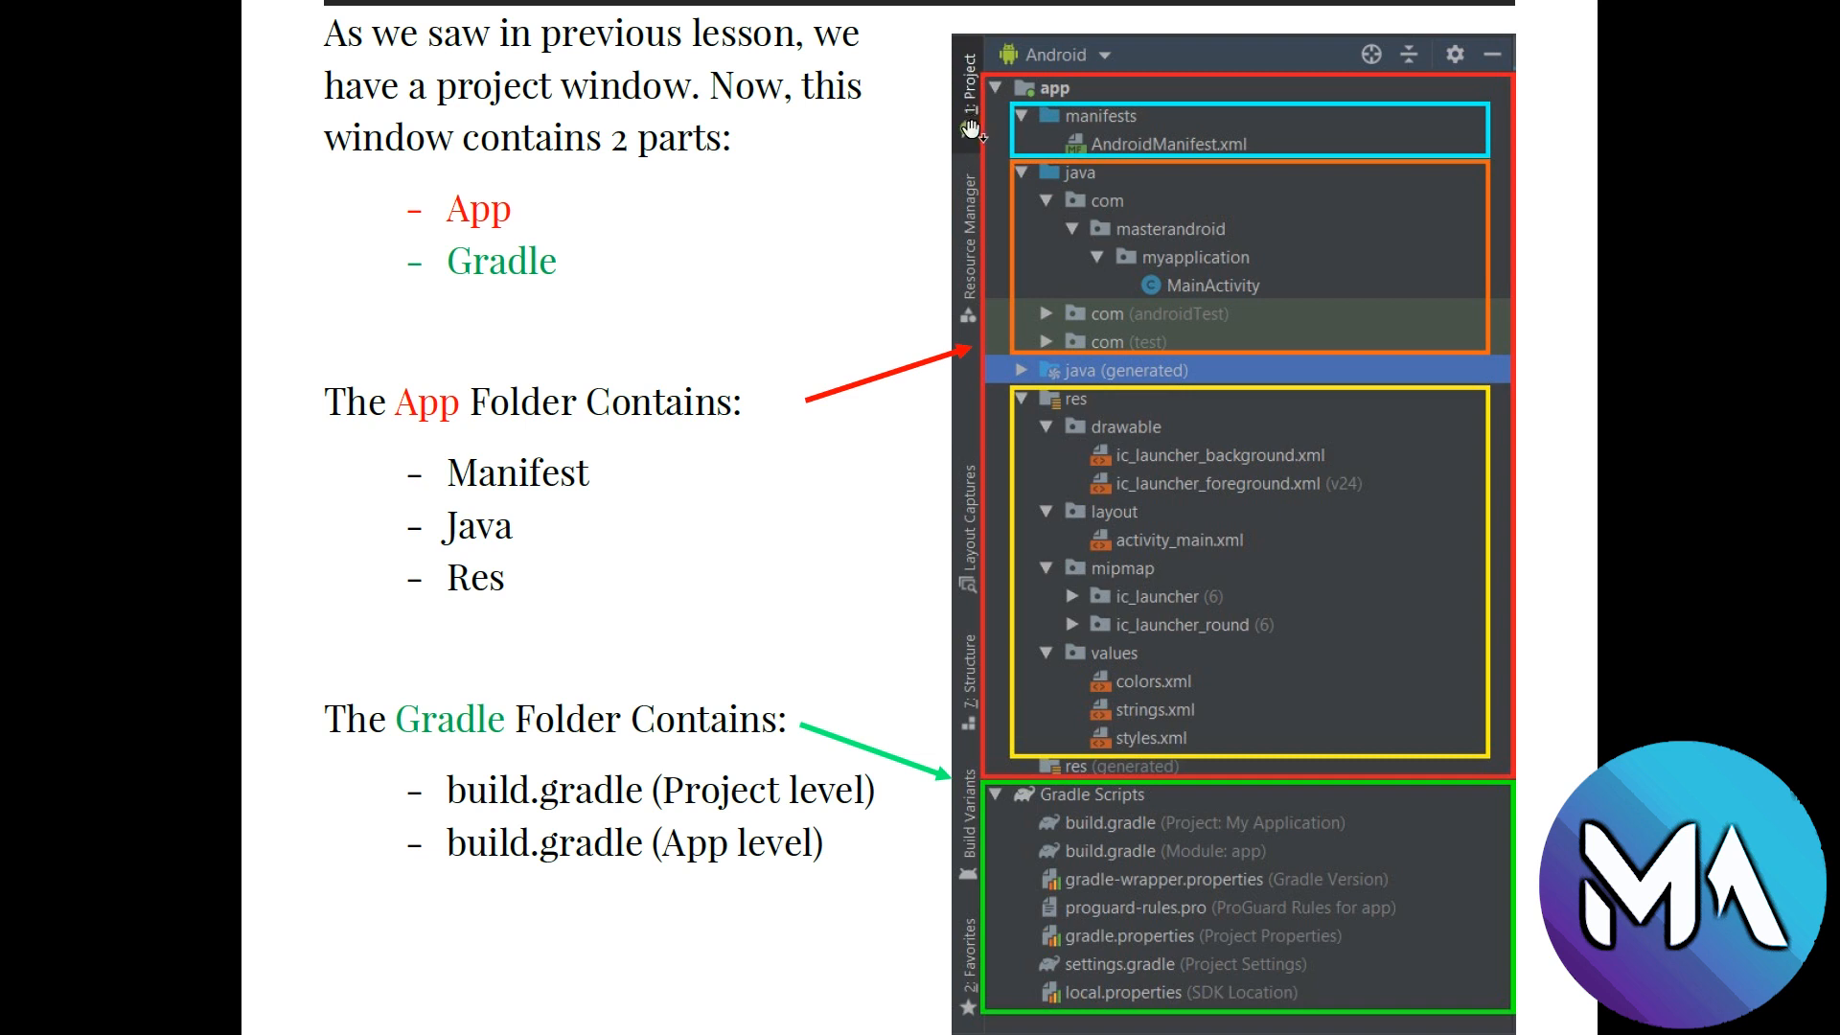
mouse_move(1456, 77)
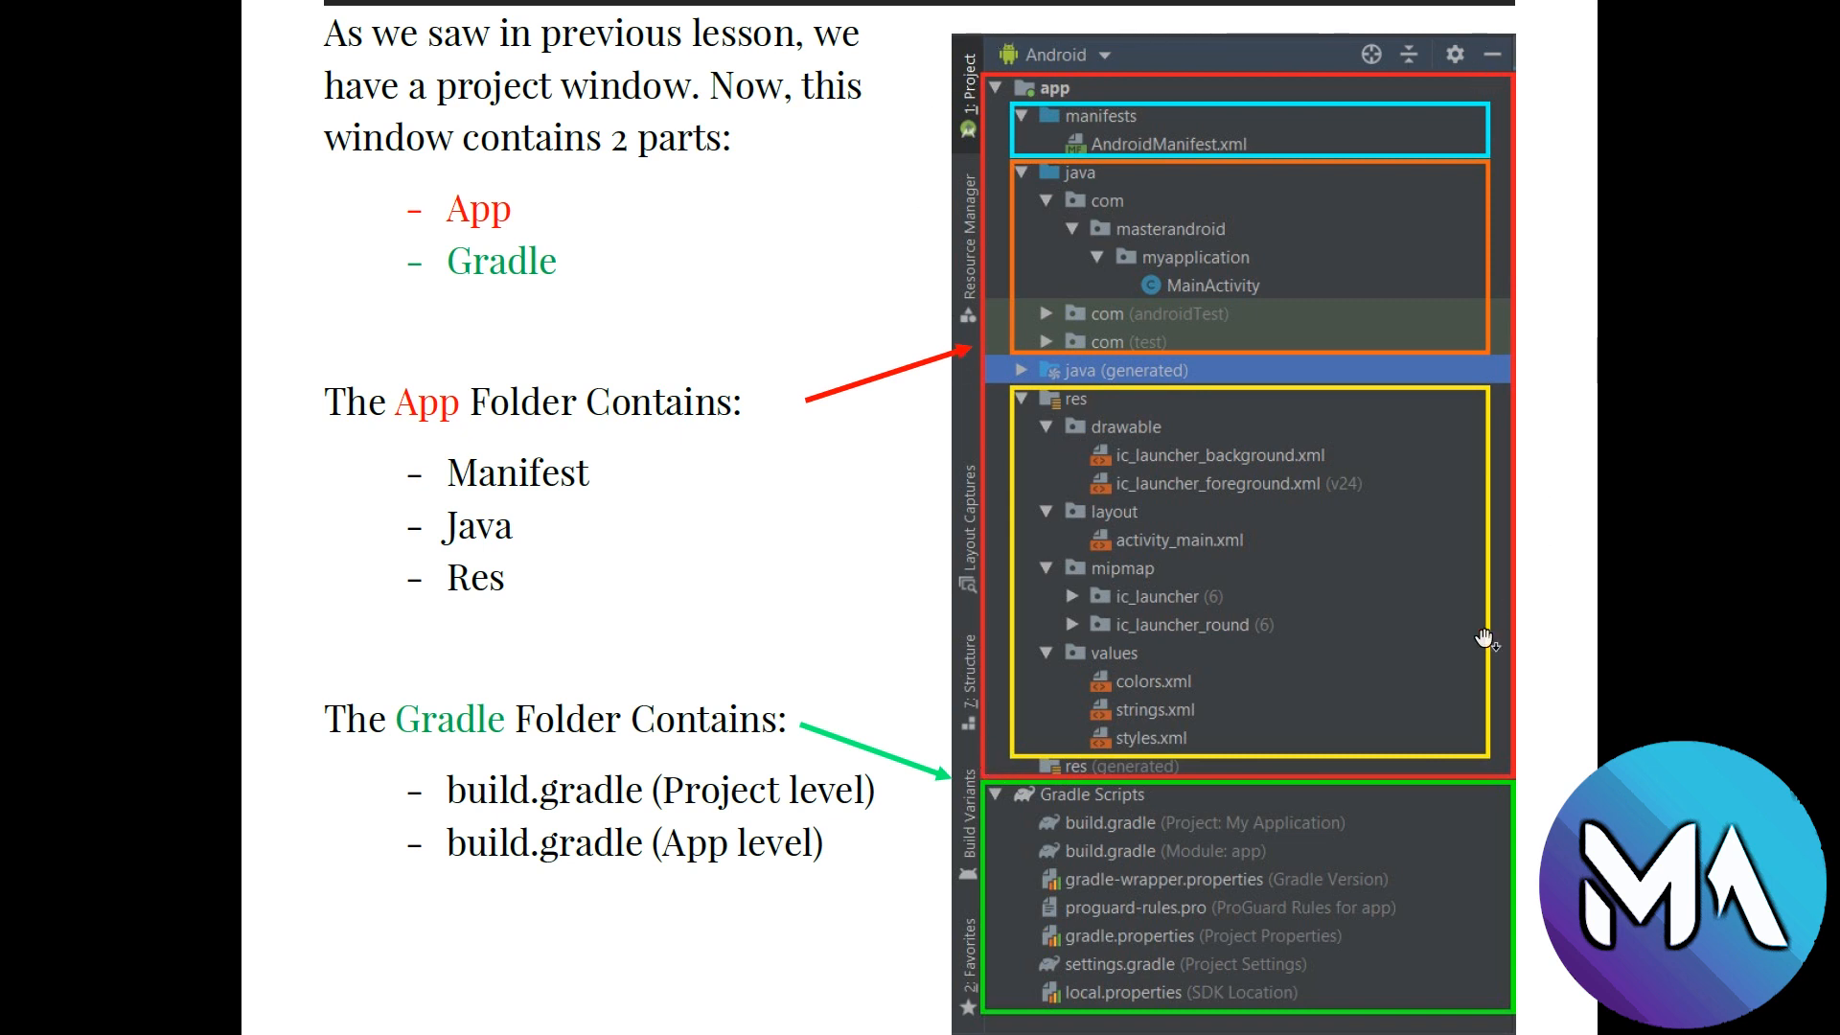
mouse_move(964, 916)
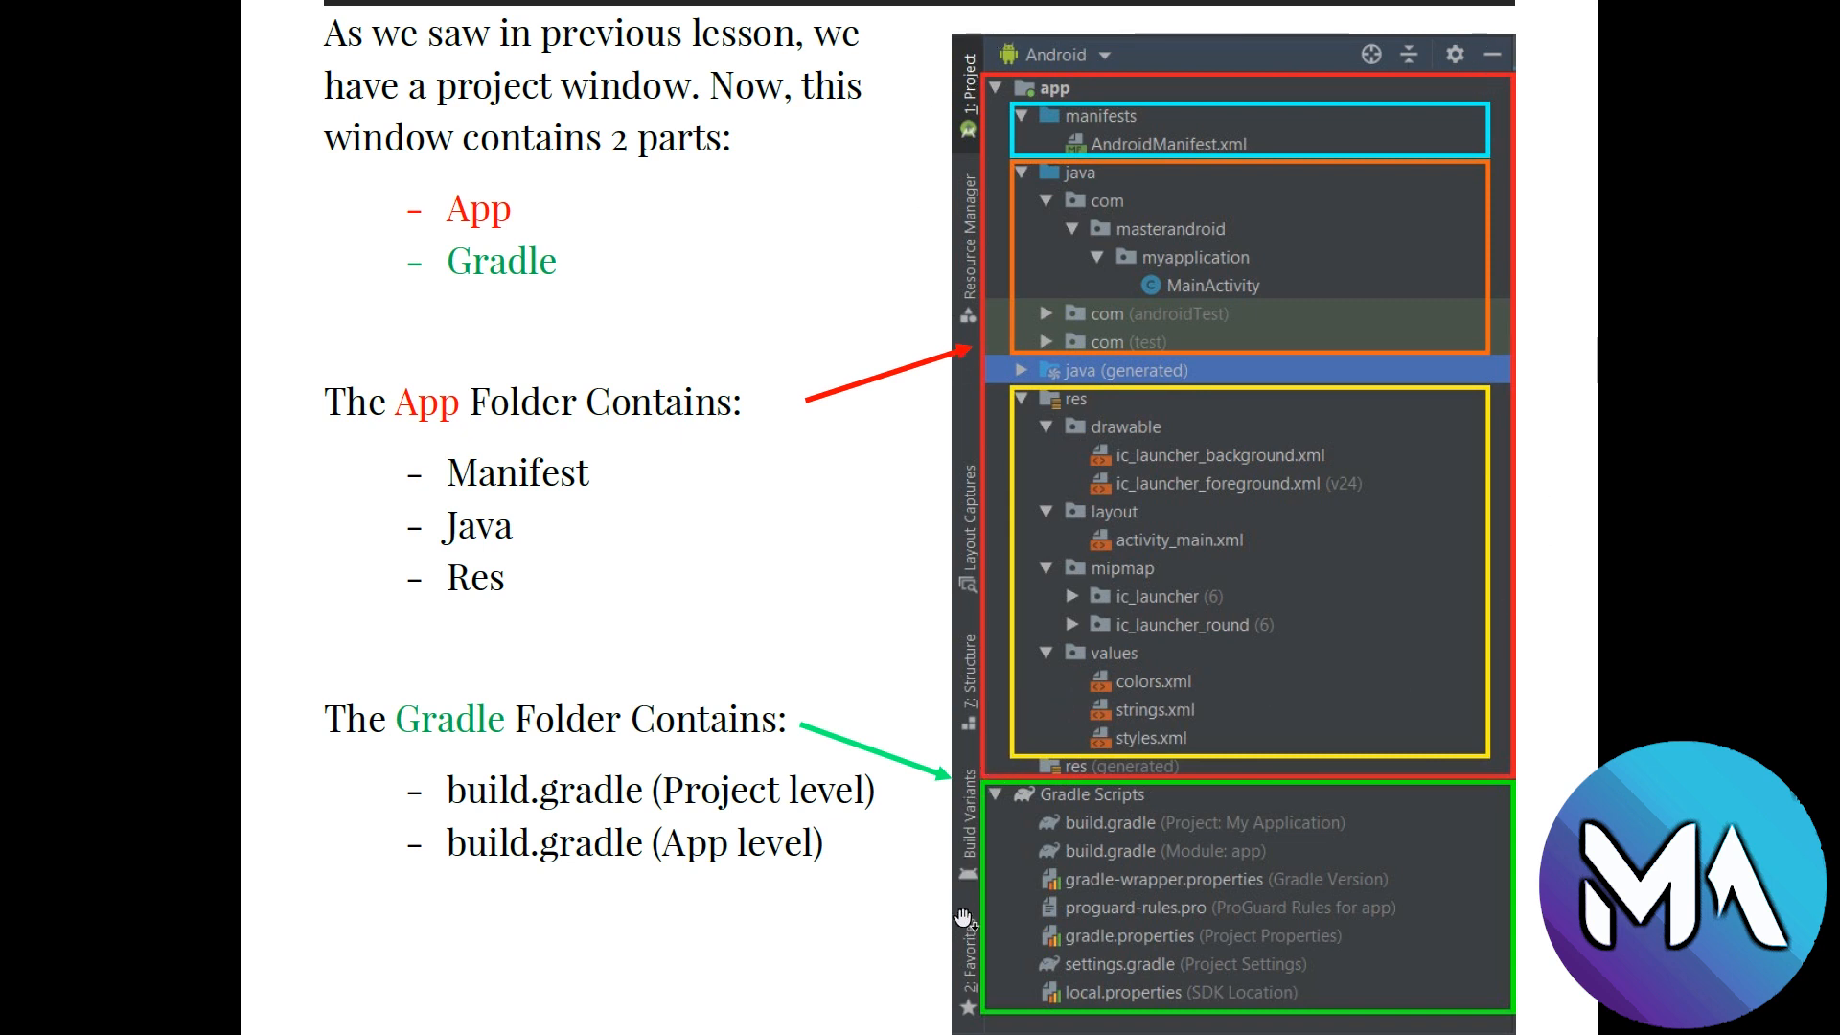
mouse_move(1094, 731)
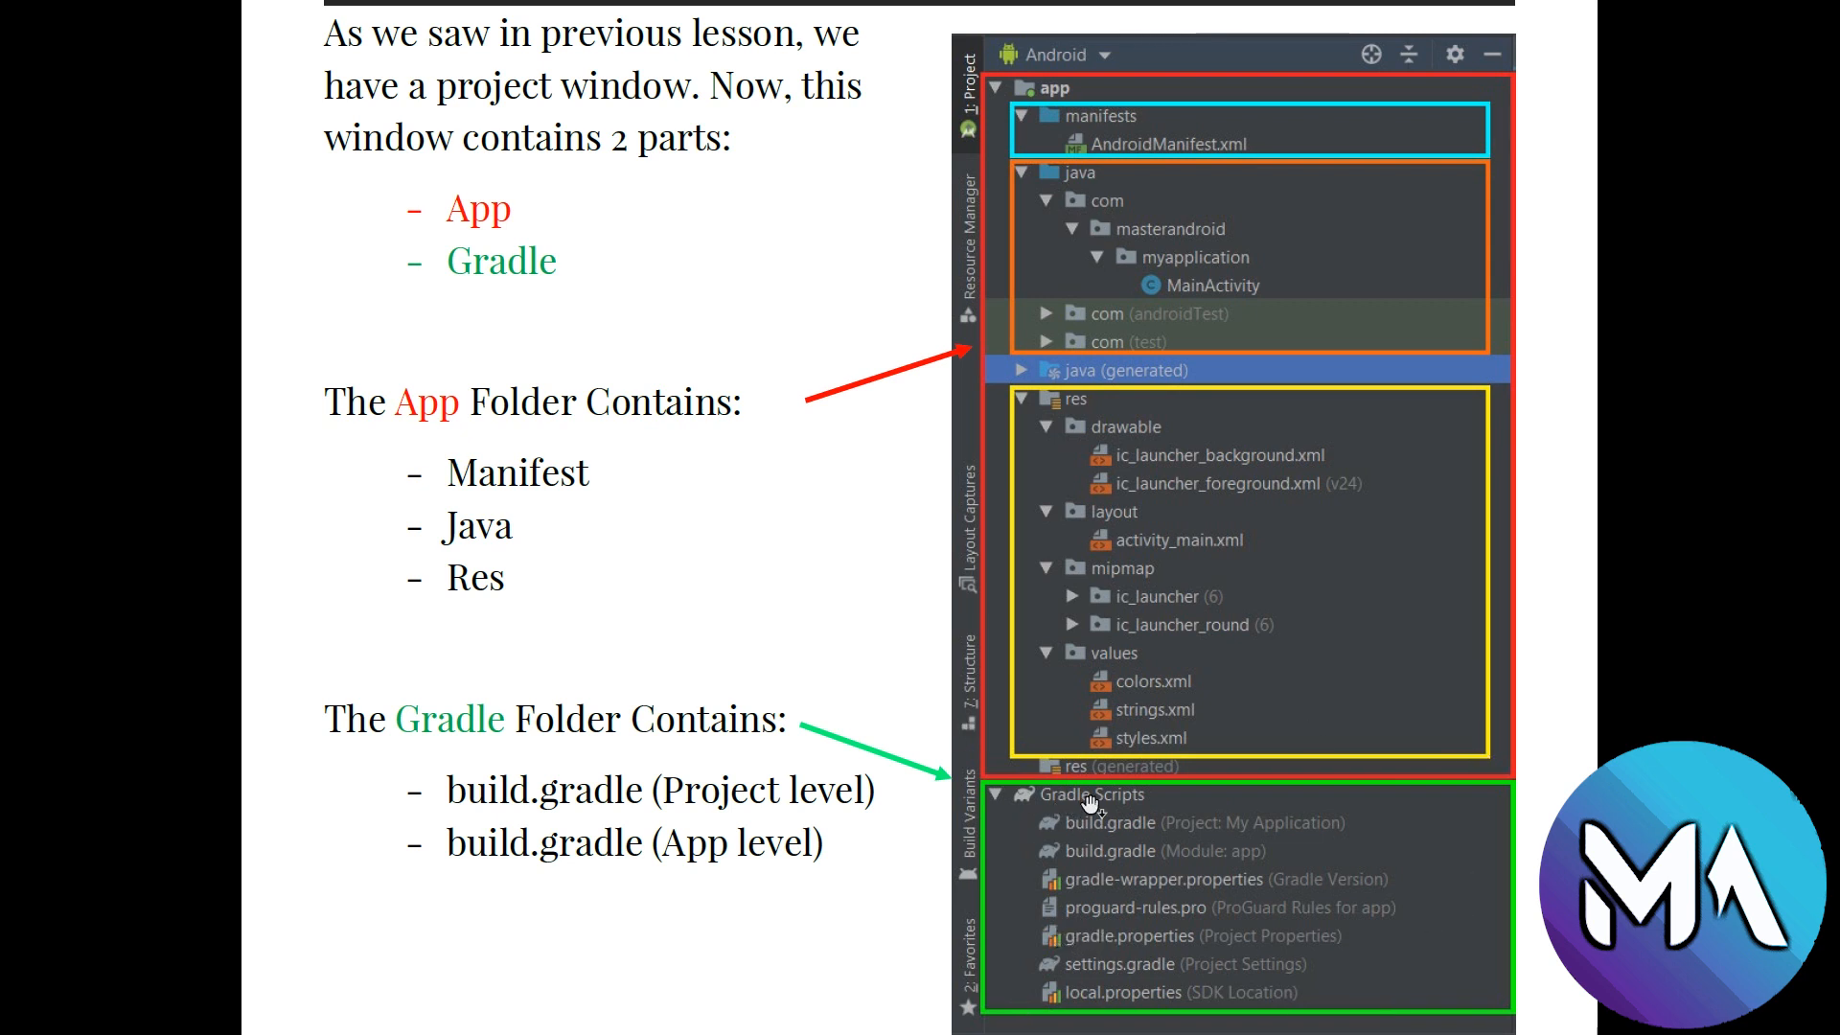
mouse_move(1183, 801)
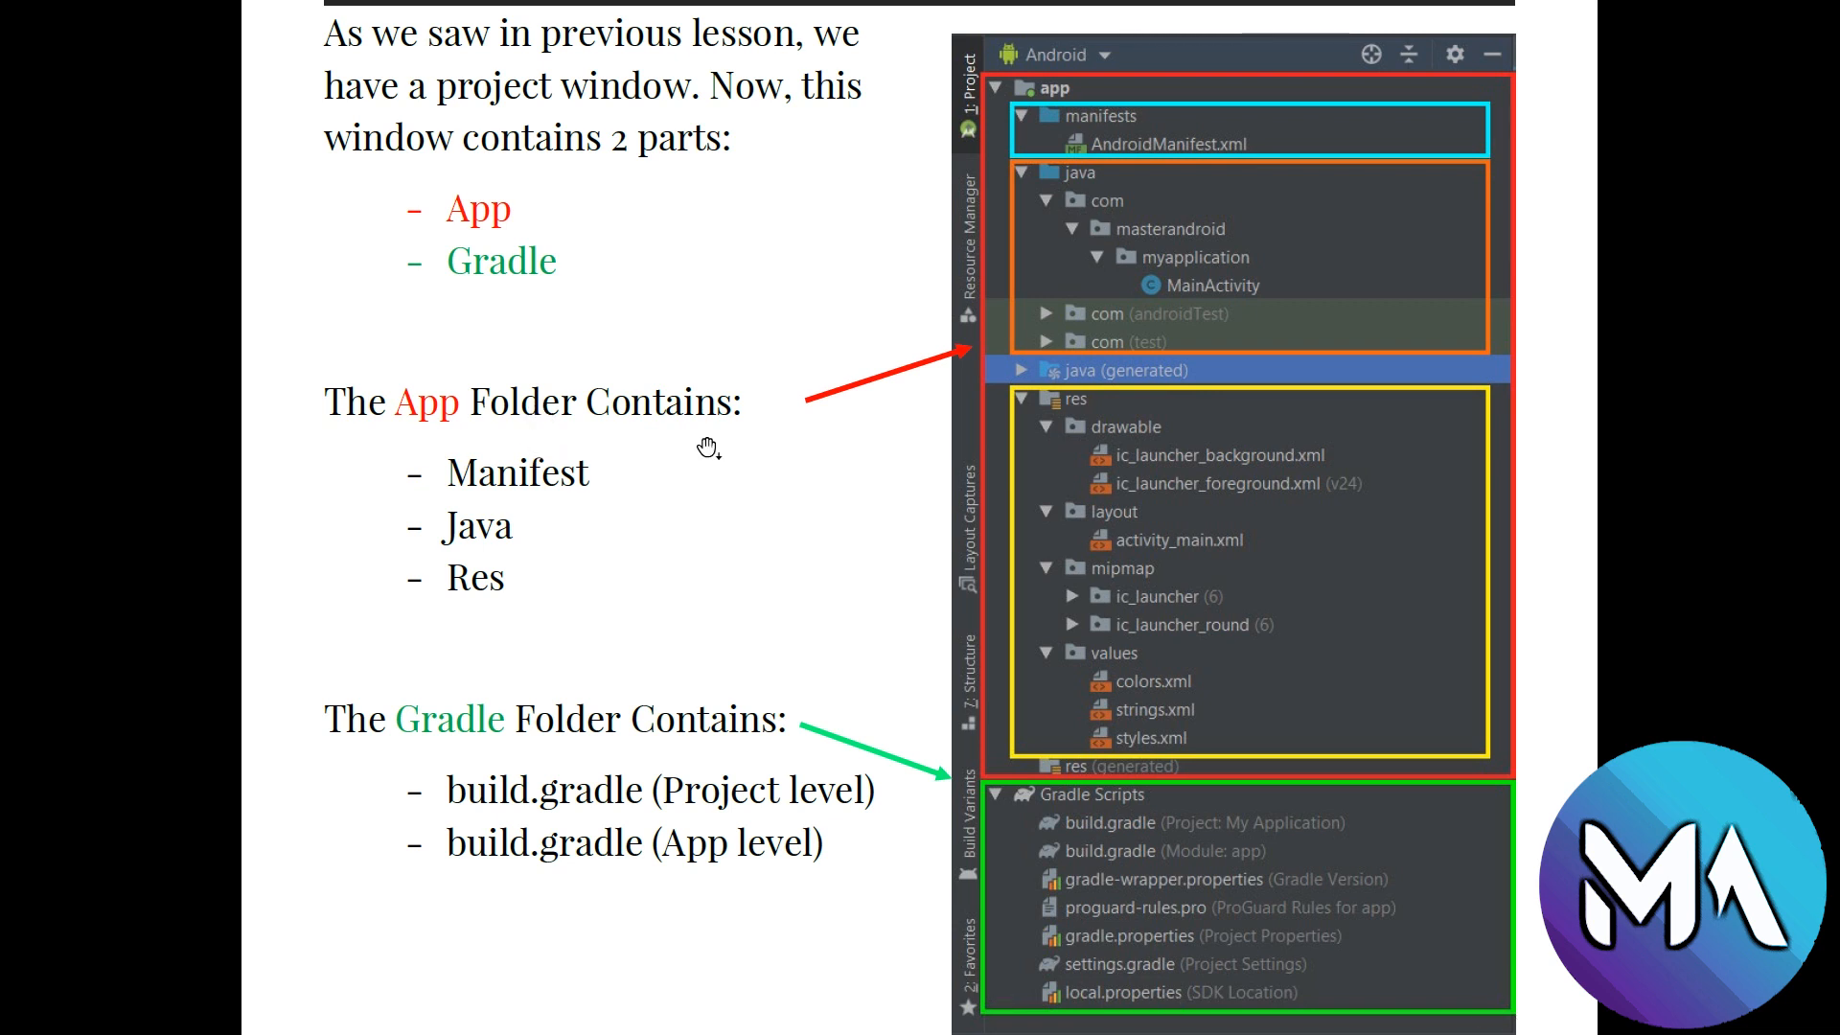
mouse_move(722, 410)
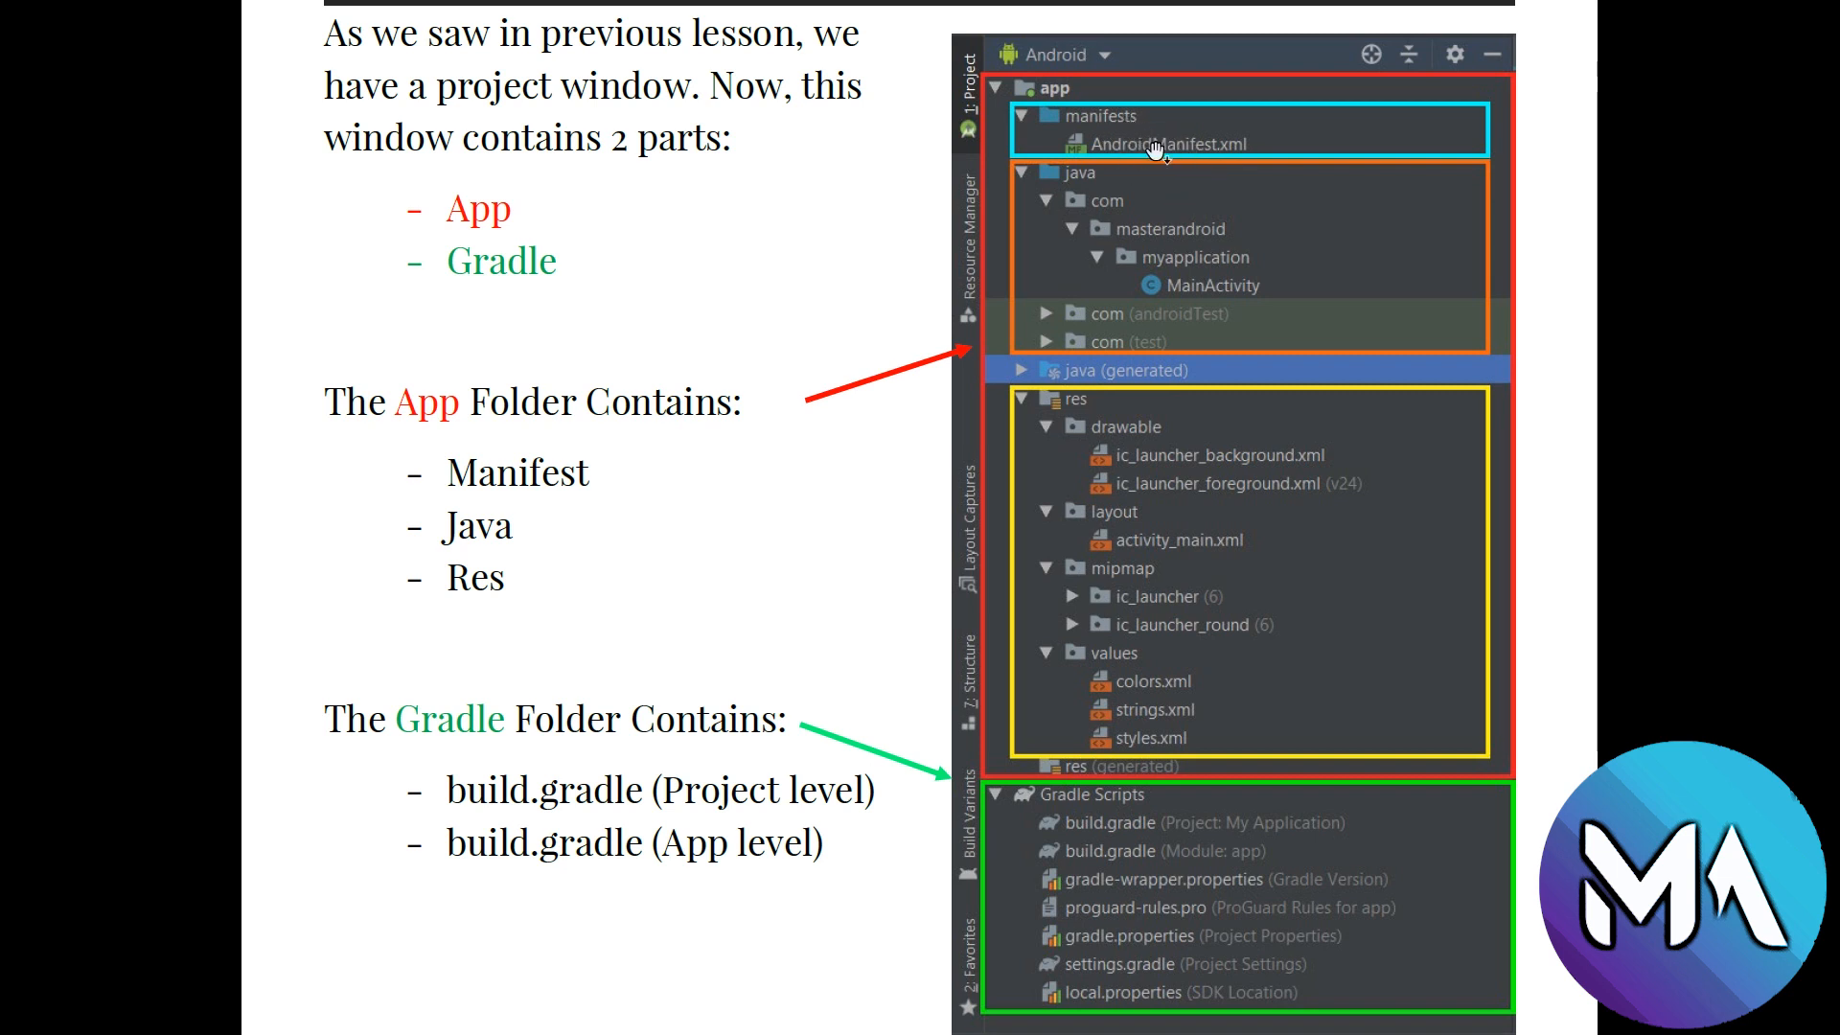
mouse_move(1144, 121)
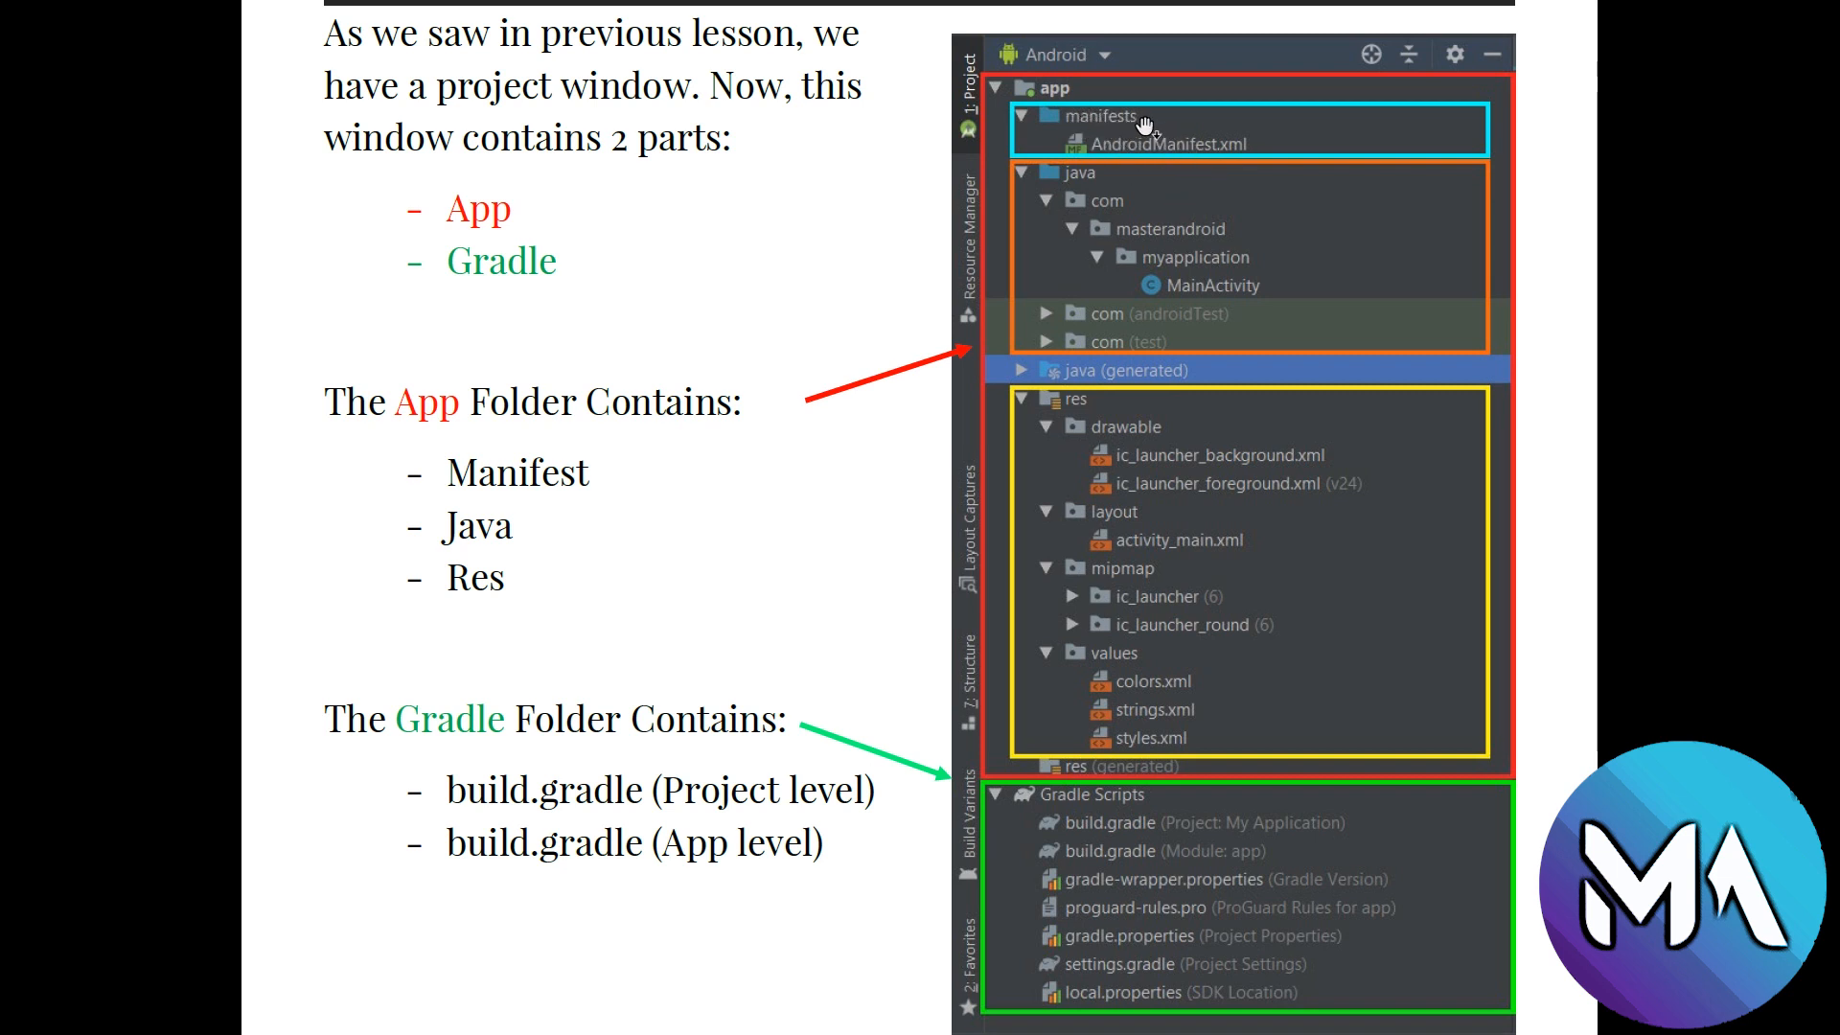
mouse_move(1290, 290)
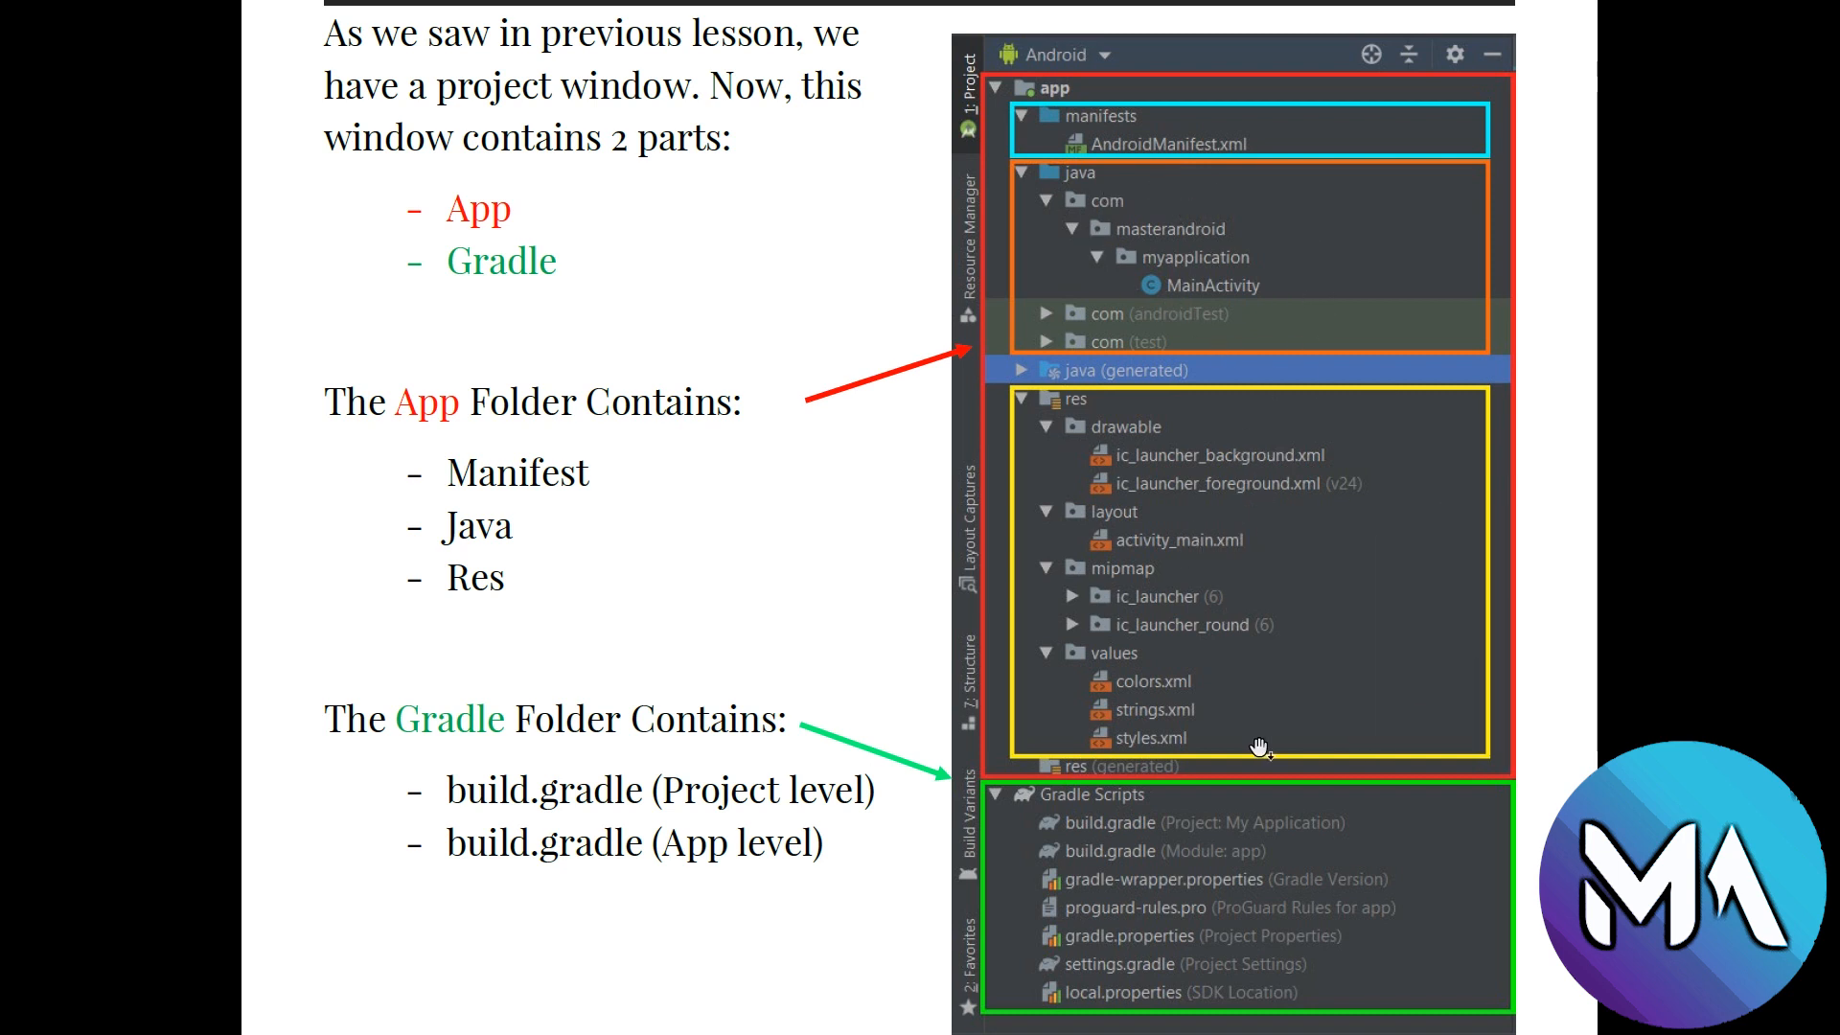
mouse_move(971, 55)
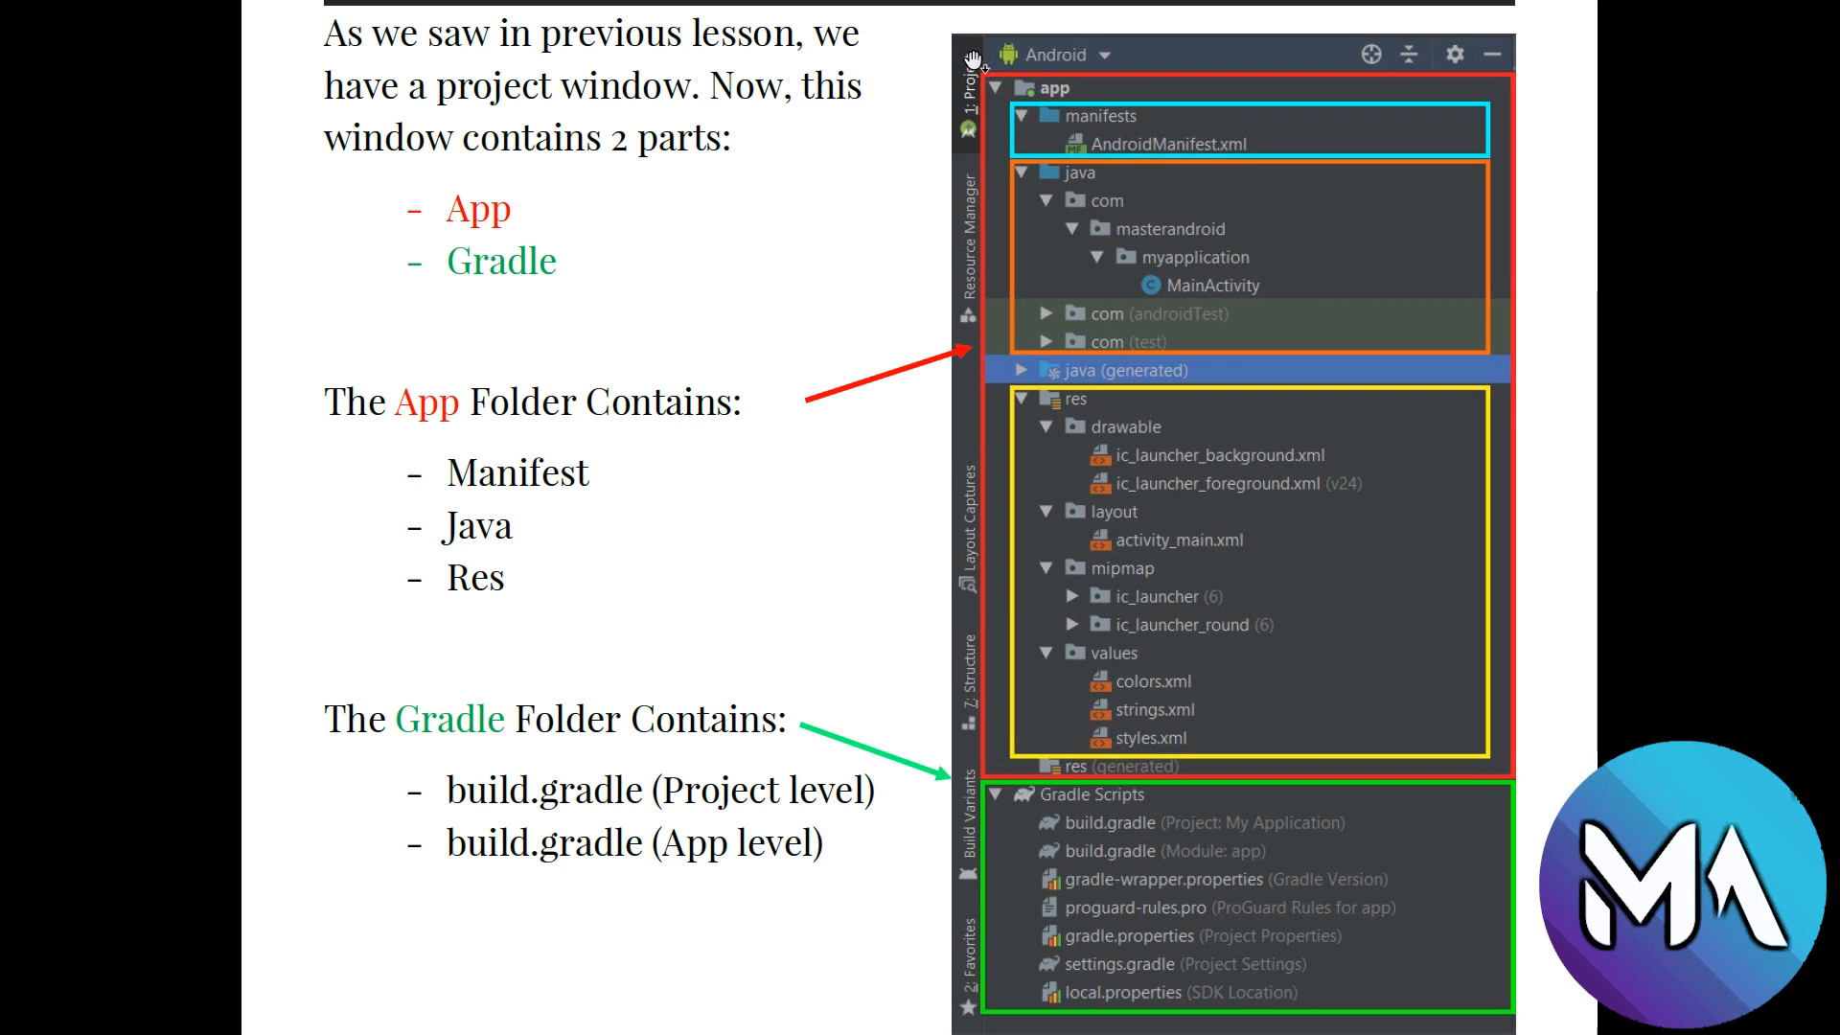
mouse_move(1045, 803)
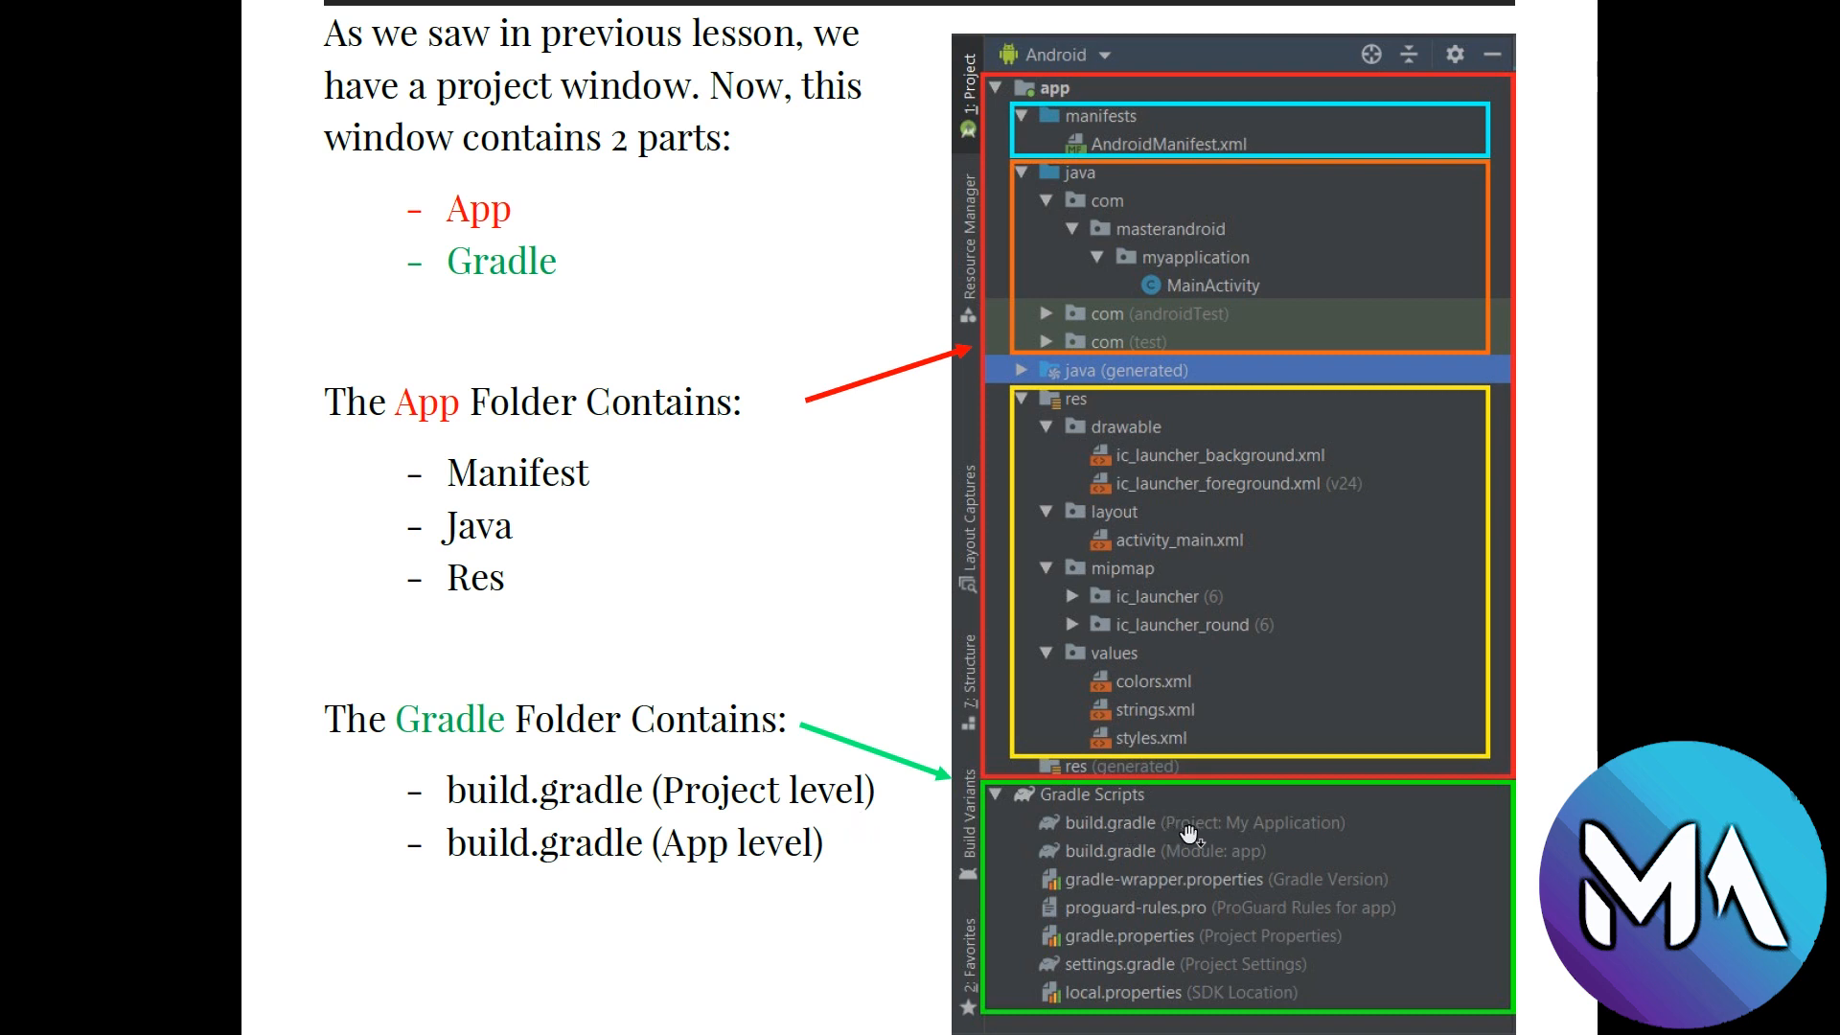
mouse_move(1273, 828)
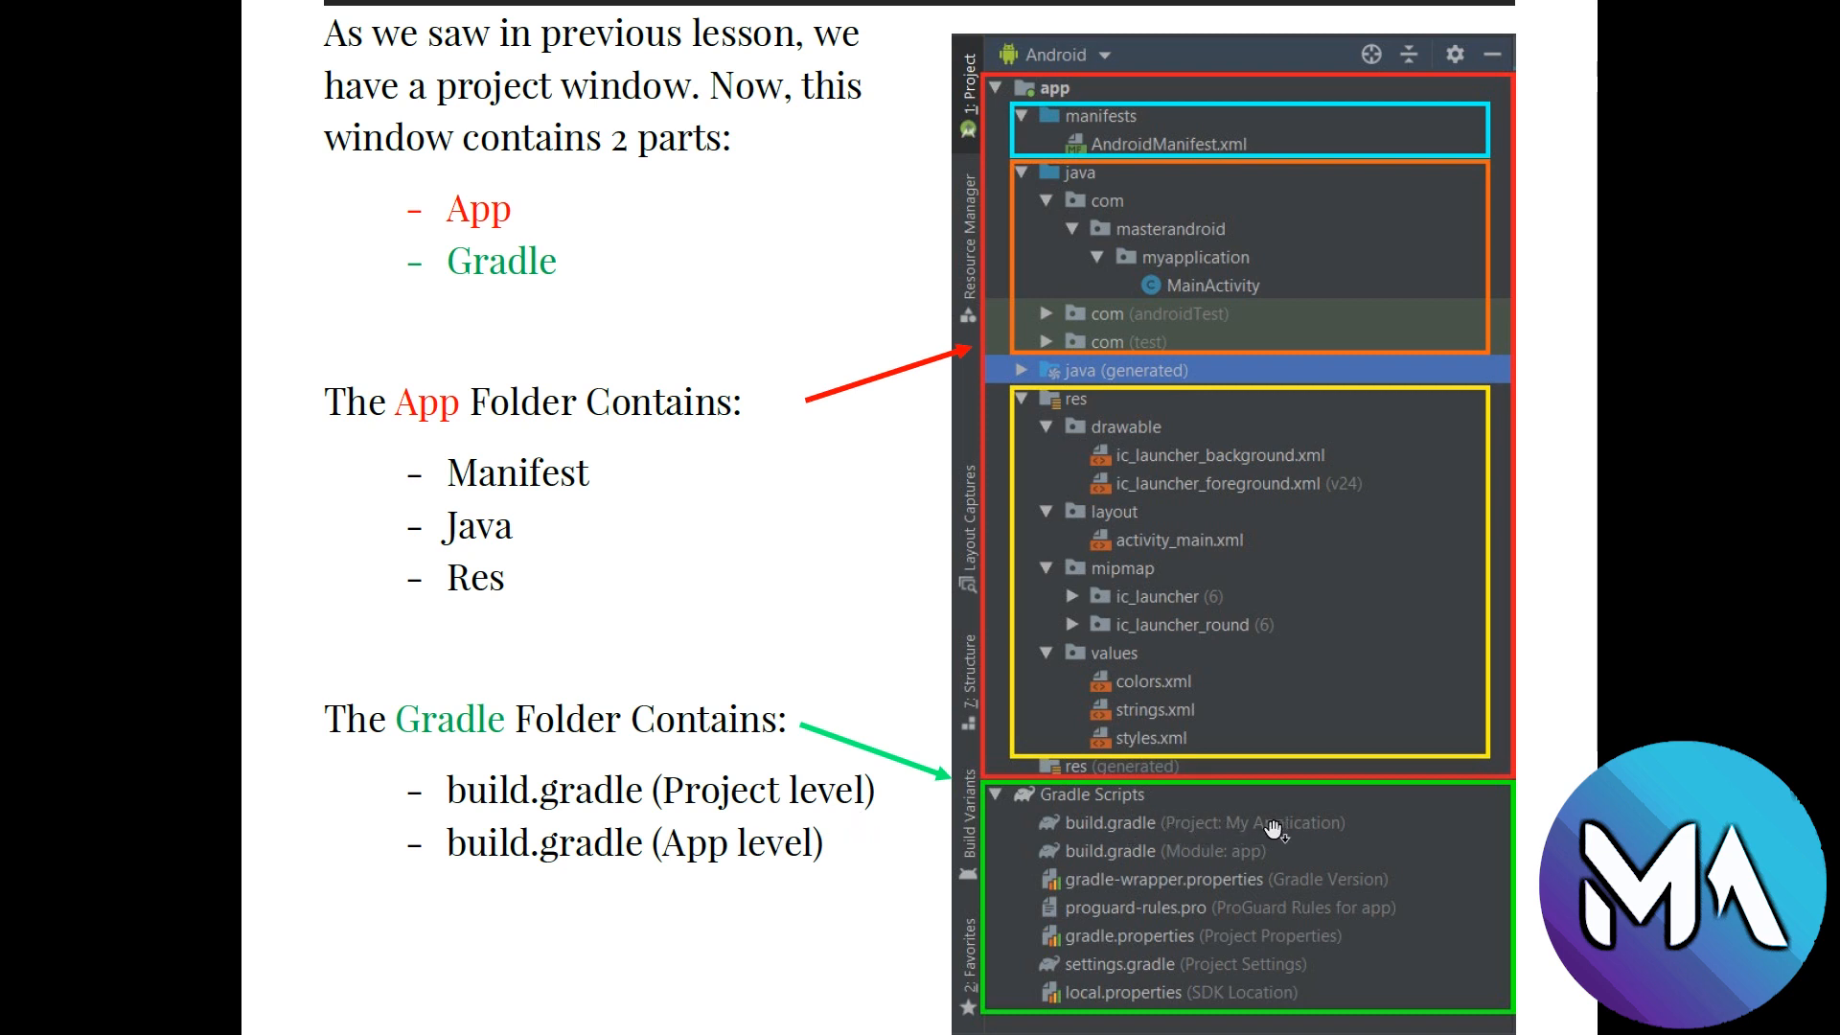
mouse_move(1145, 850)
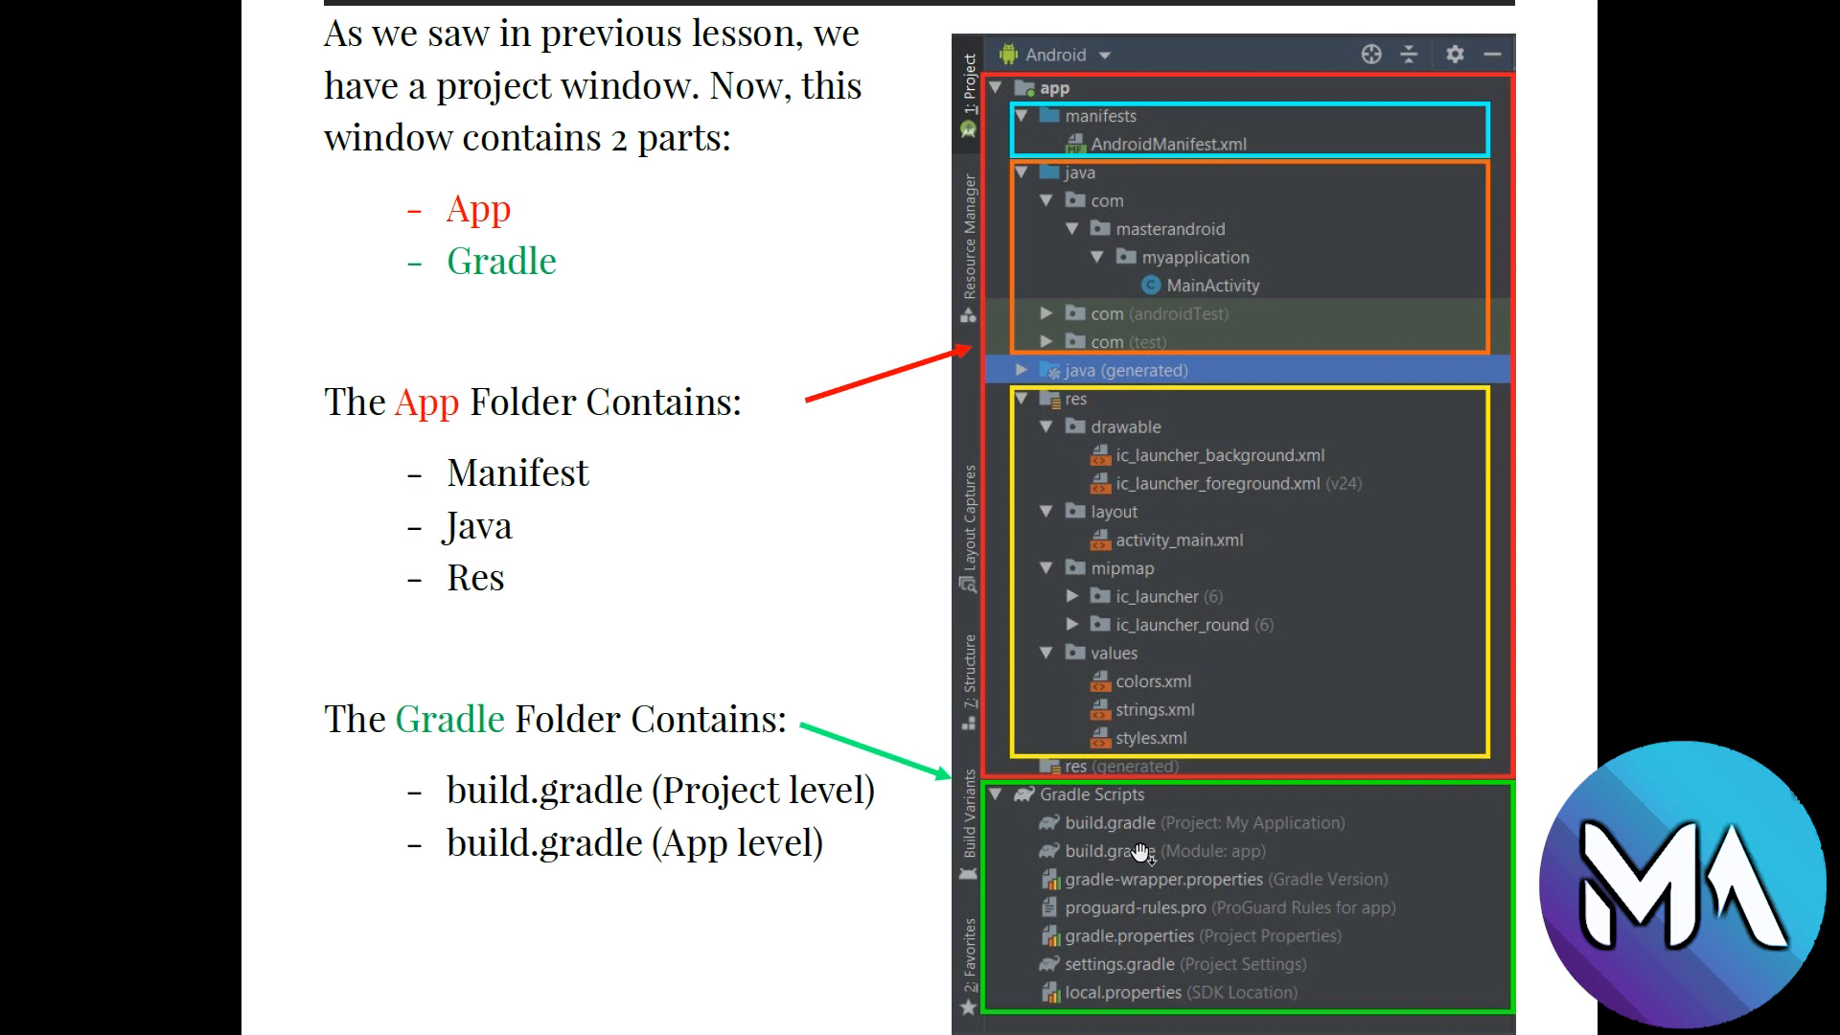
mouse_move(1257, 855)
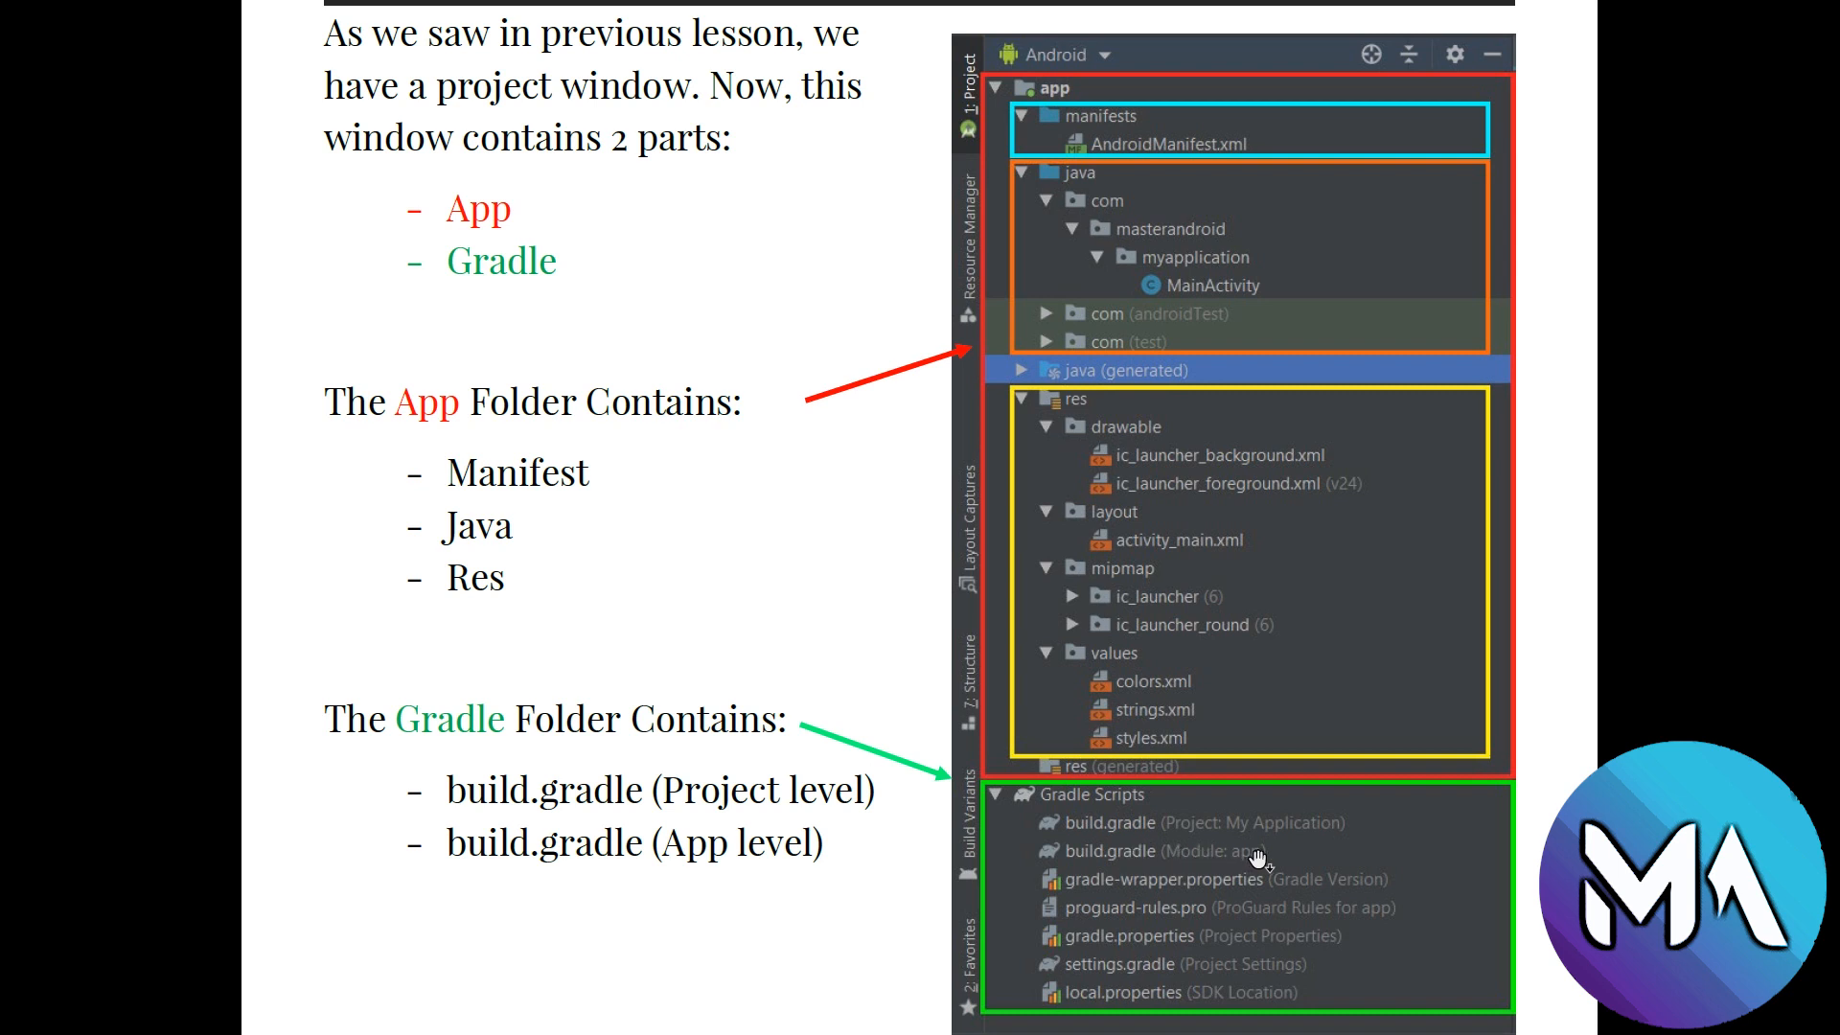
mouse_move(1349, 758)
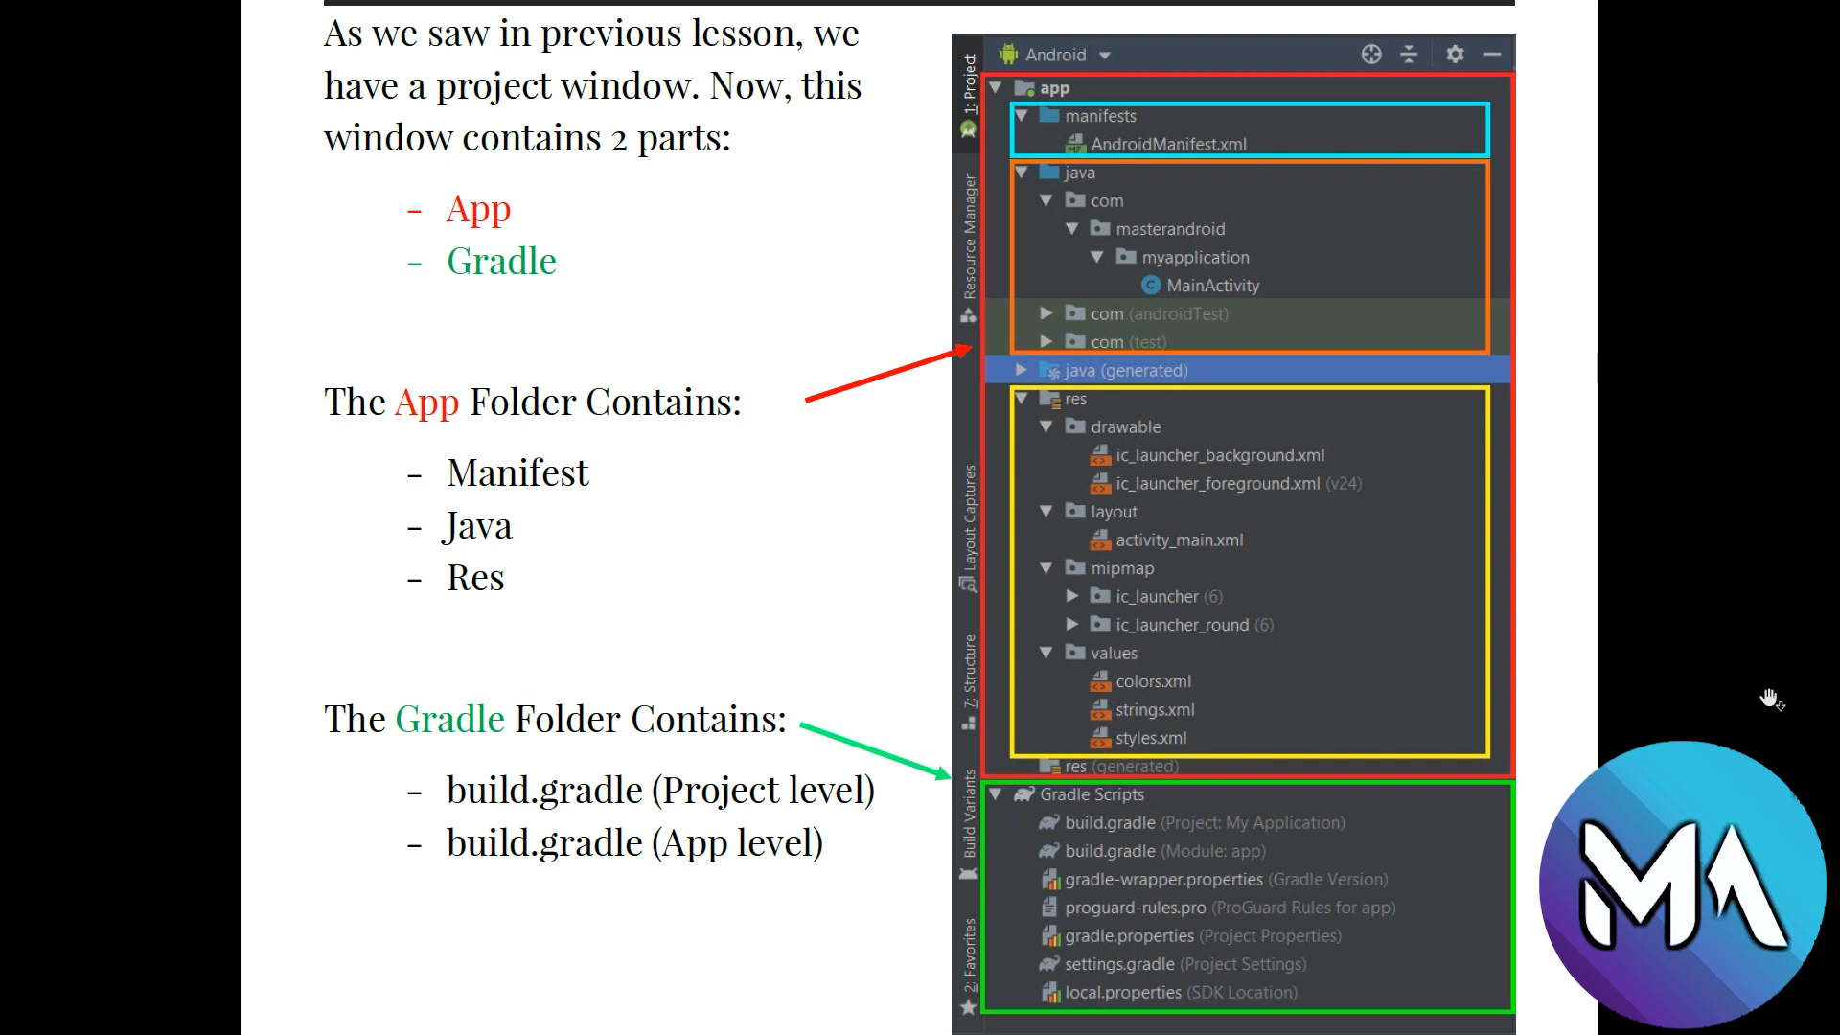
mouse_move(1775, 694)
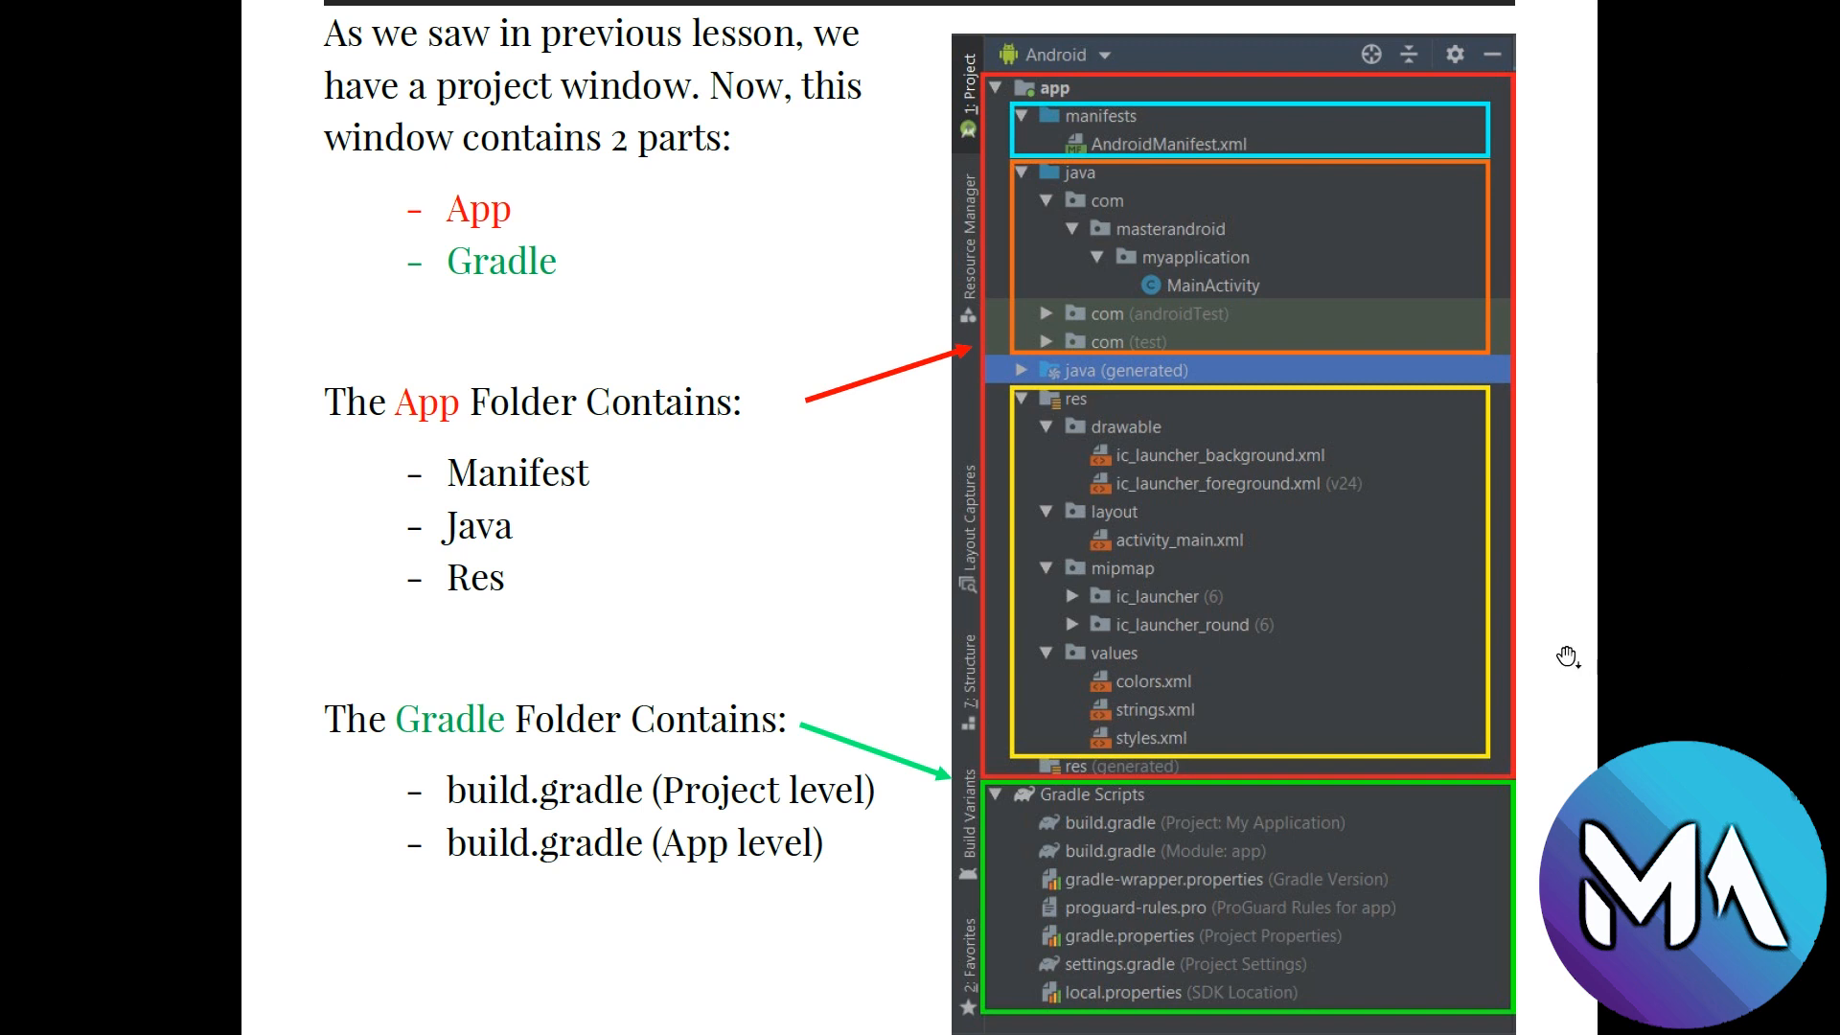
mouse_move(1524, 280)
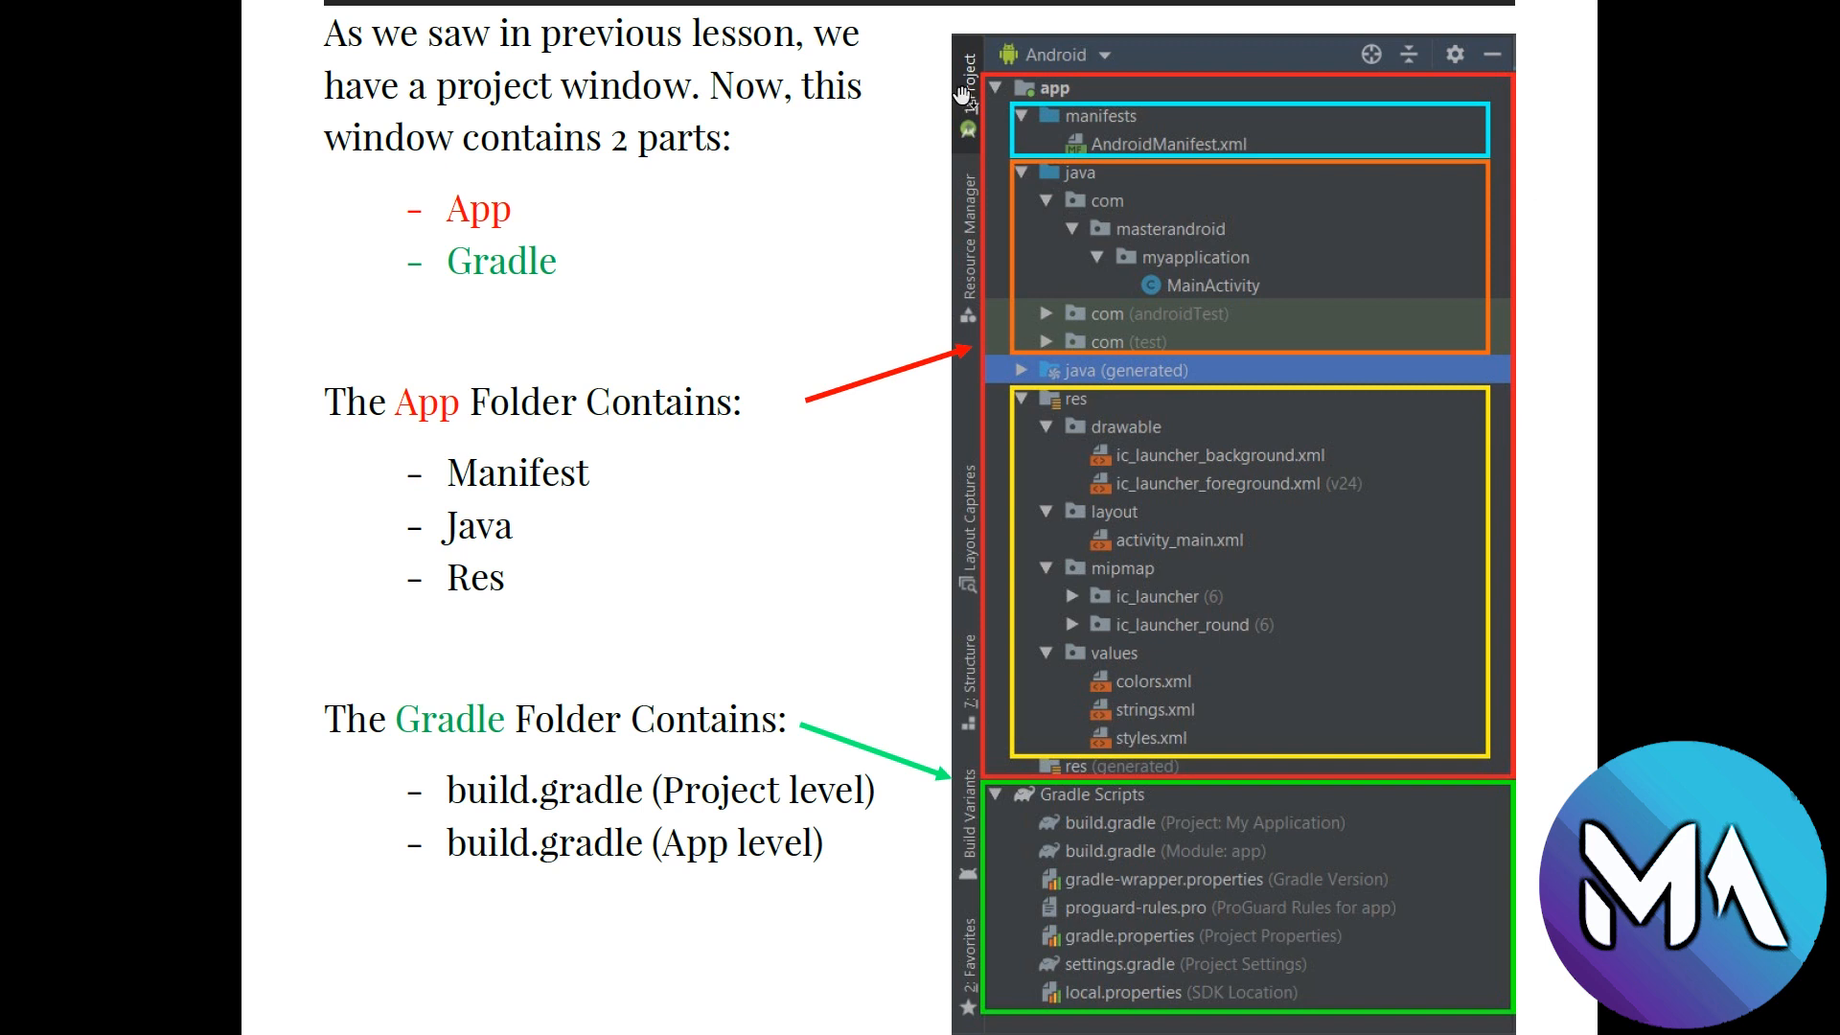
mouse_move(1083, 110)
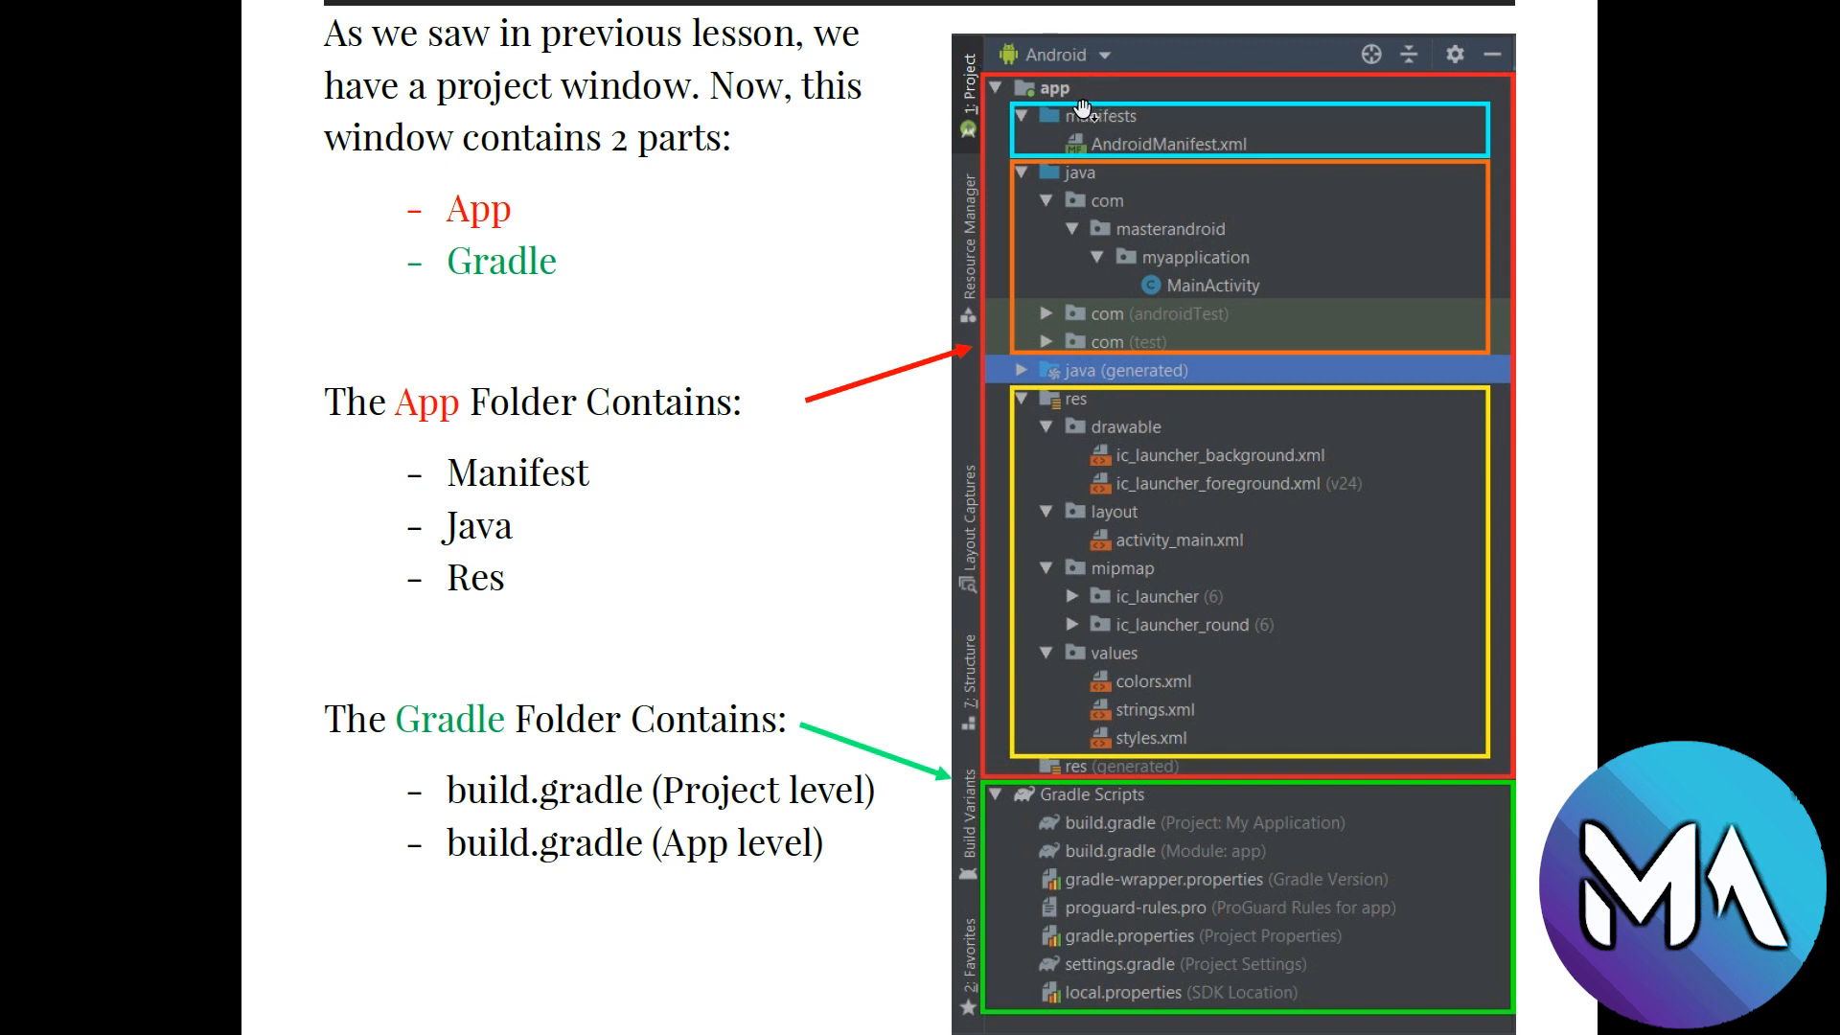
mouse_move(1233, 65)
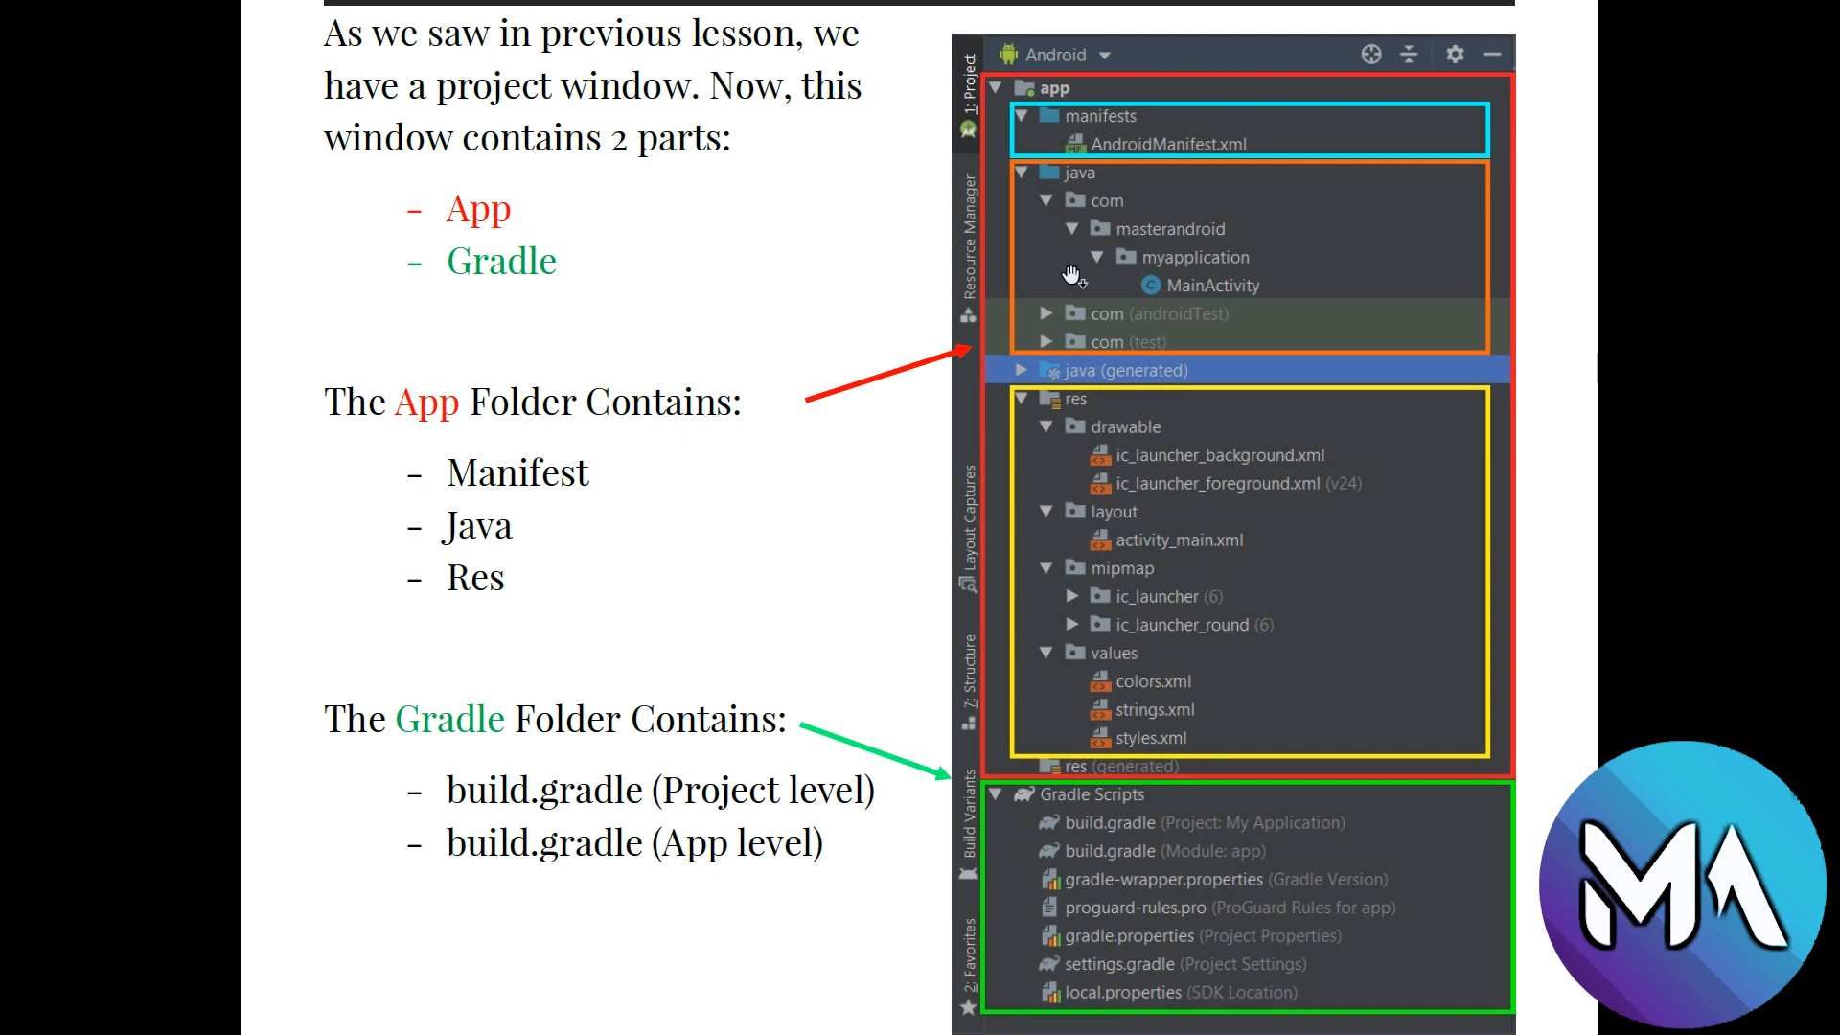
mouse_move(1499, 95)
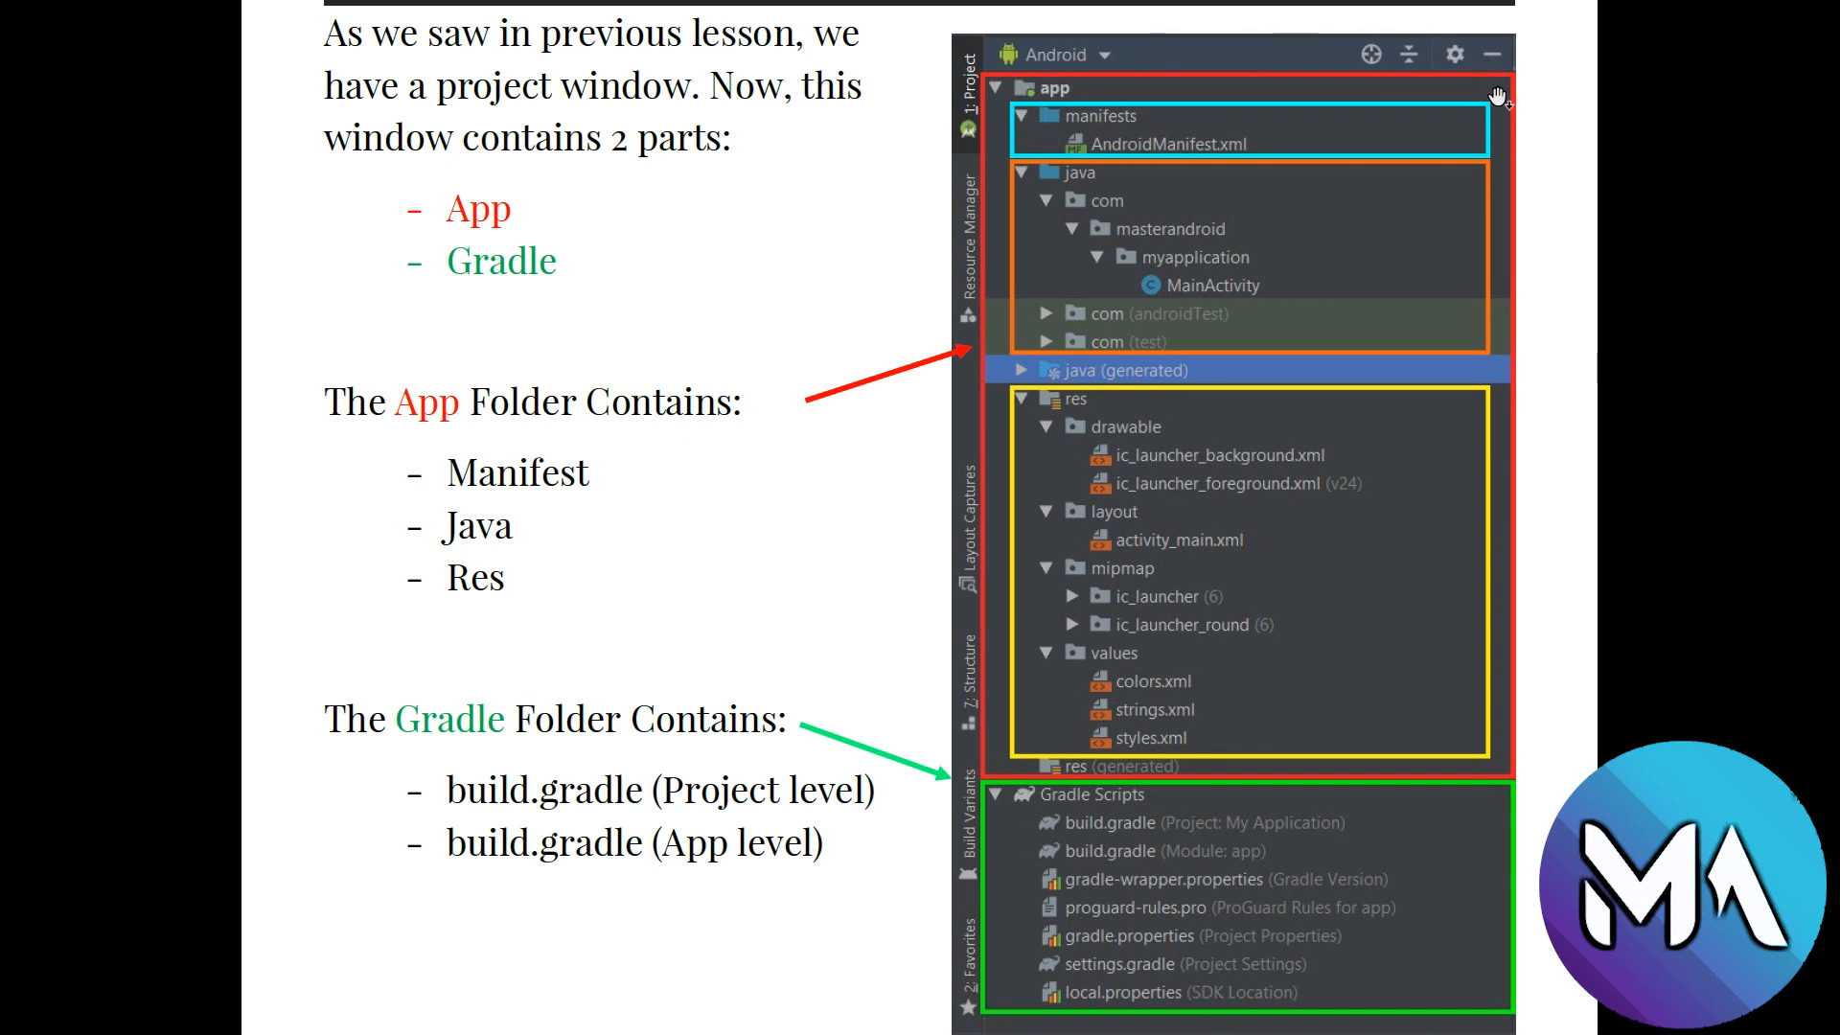
mouse_move(1443, 23)
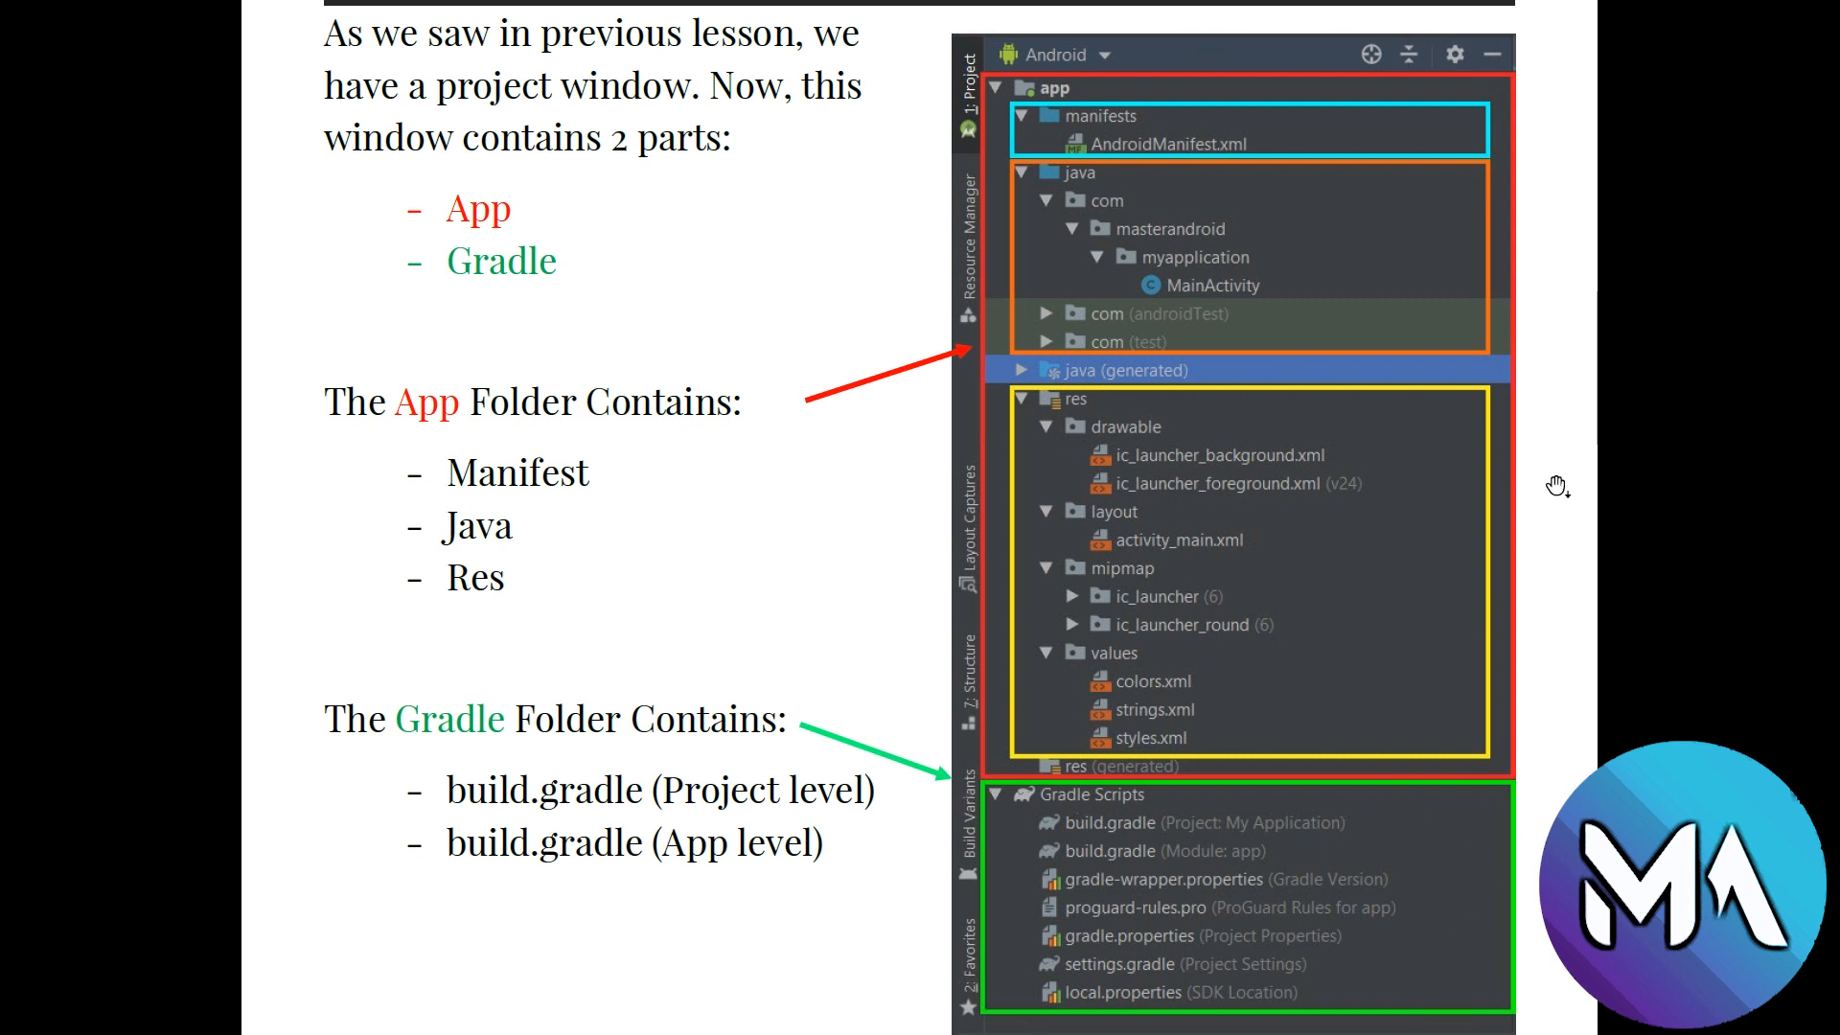
mouse_move(1016, 113)
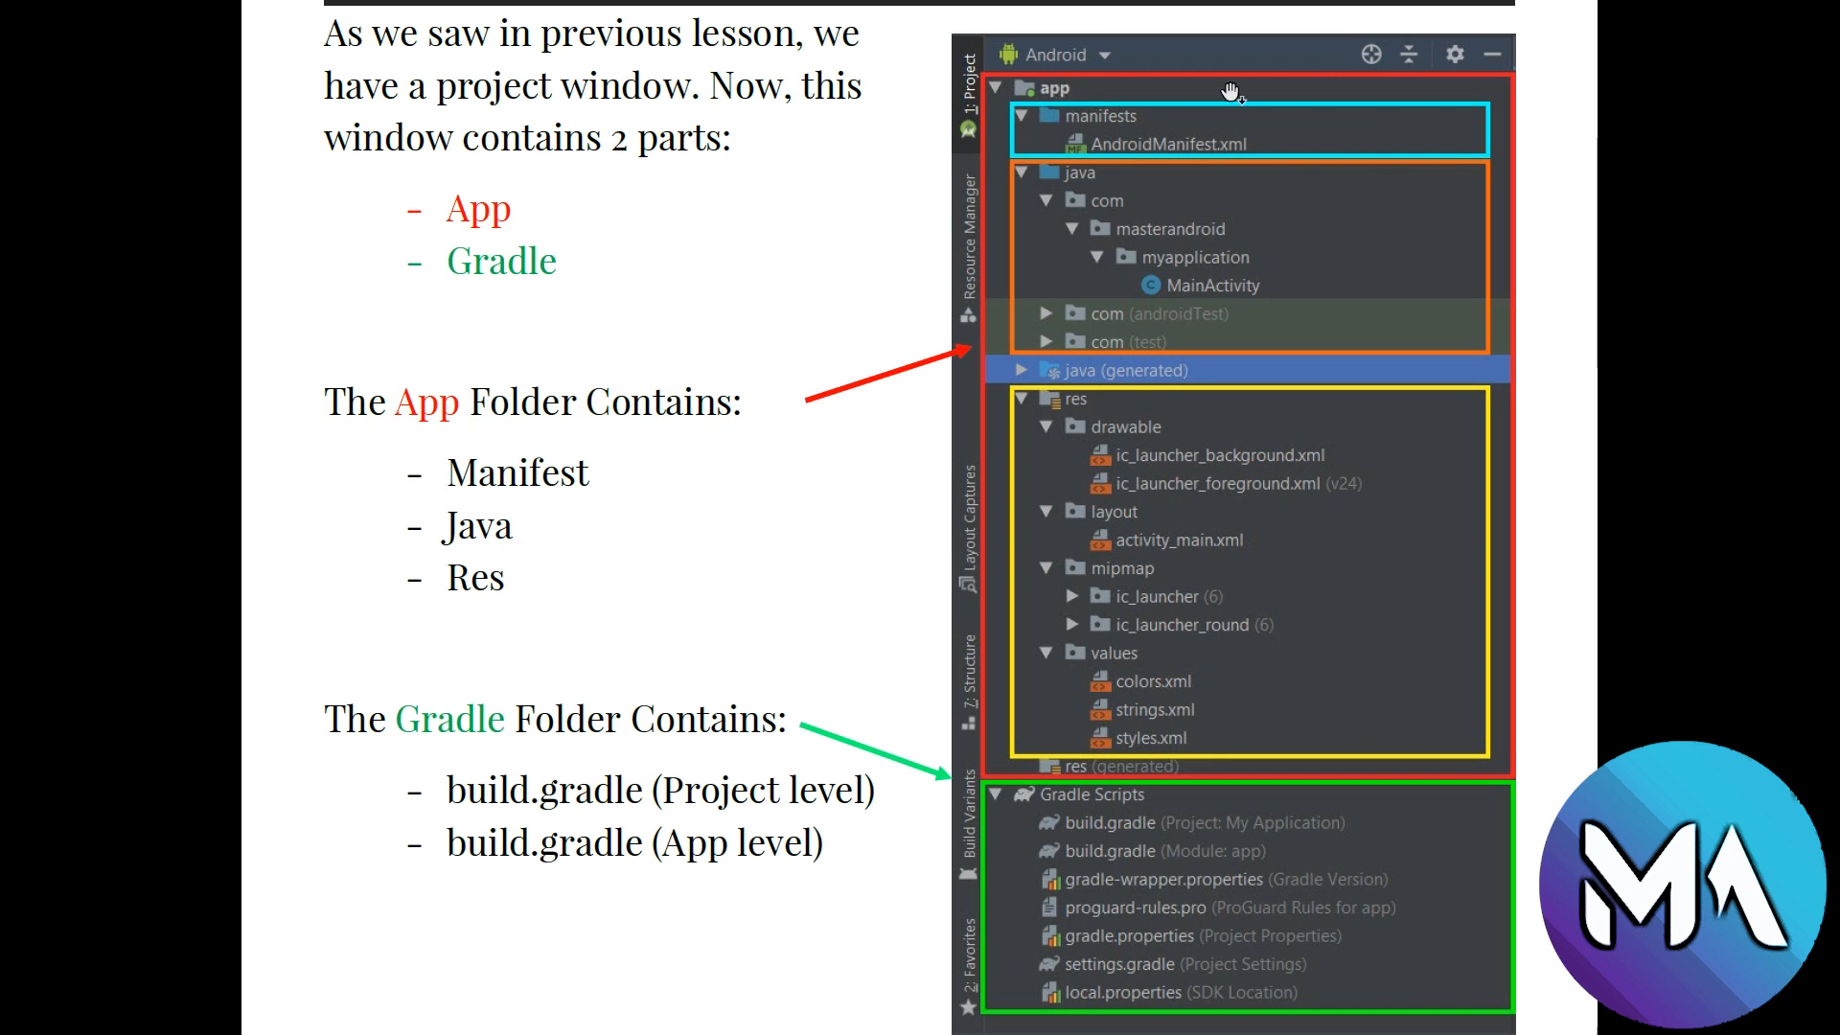
mouse_move(1007, 318)
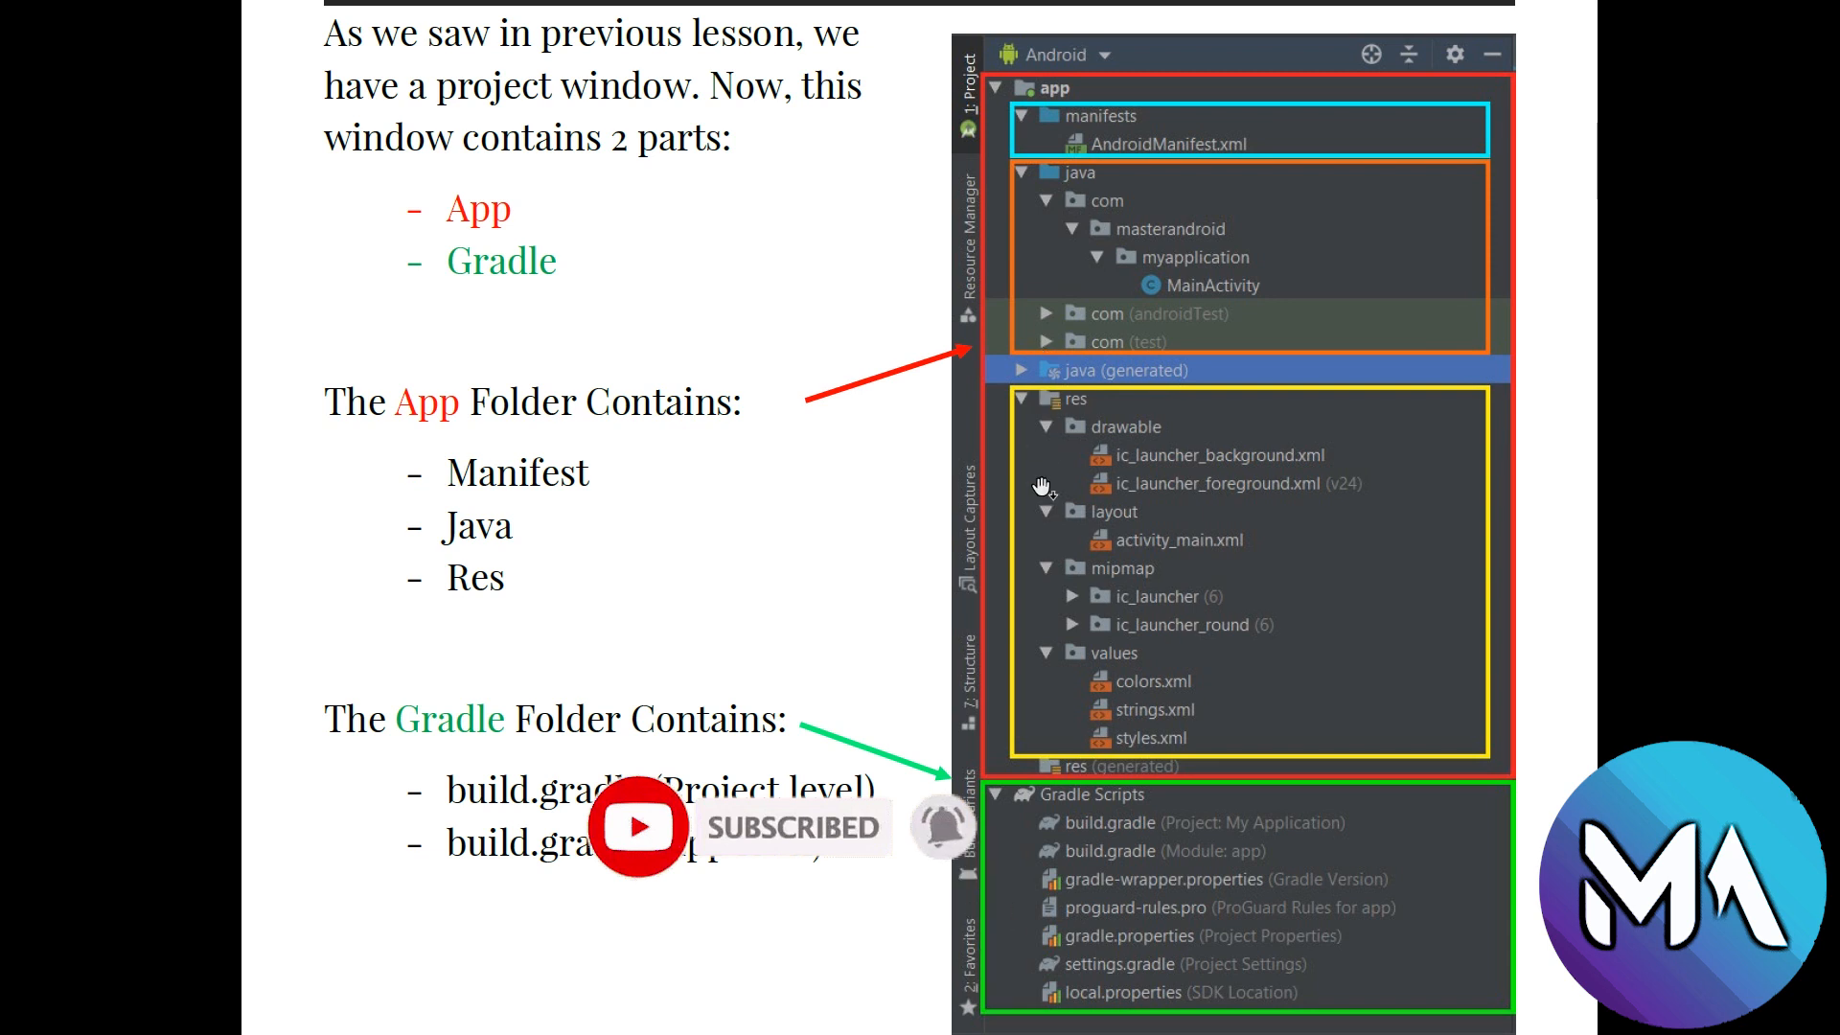
mouse_move(1514, 577)
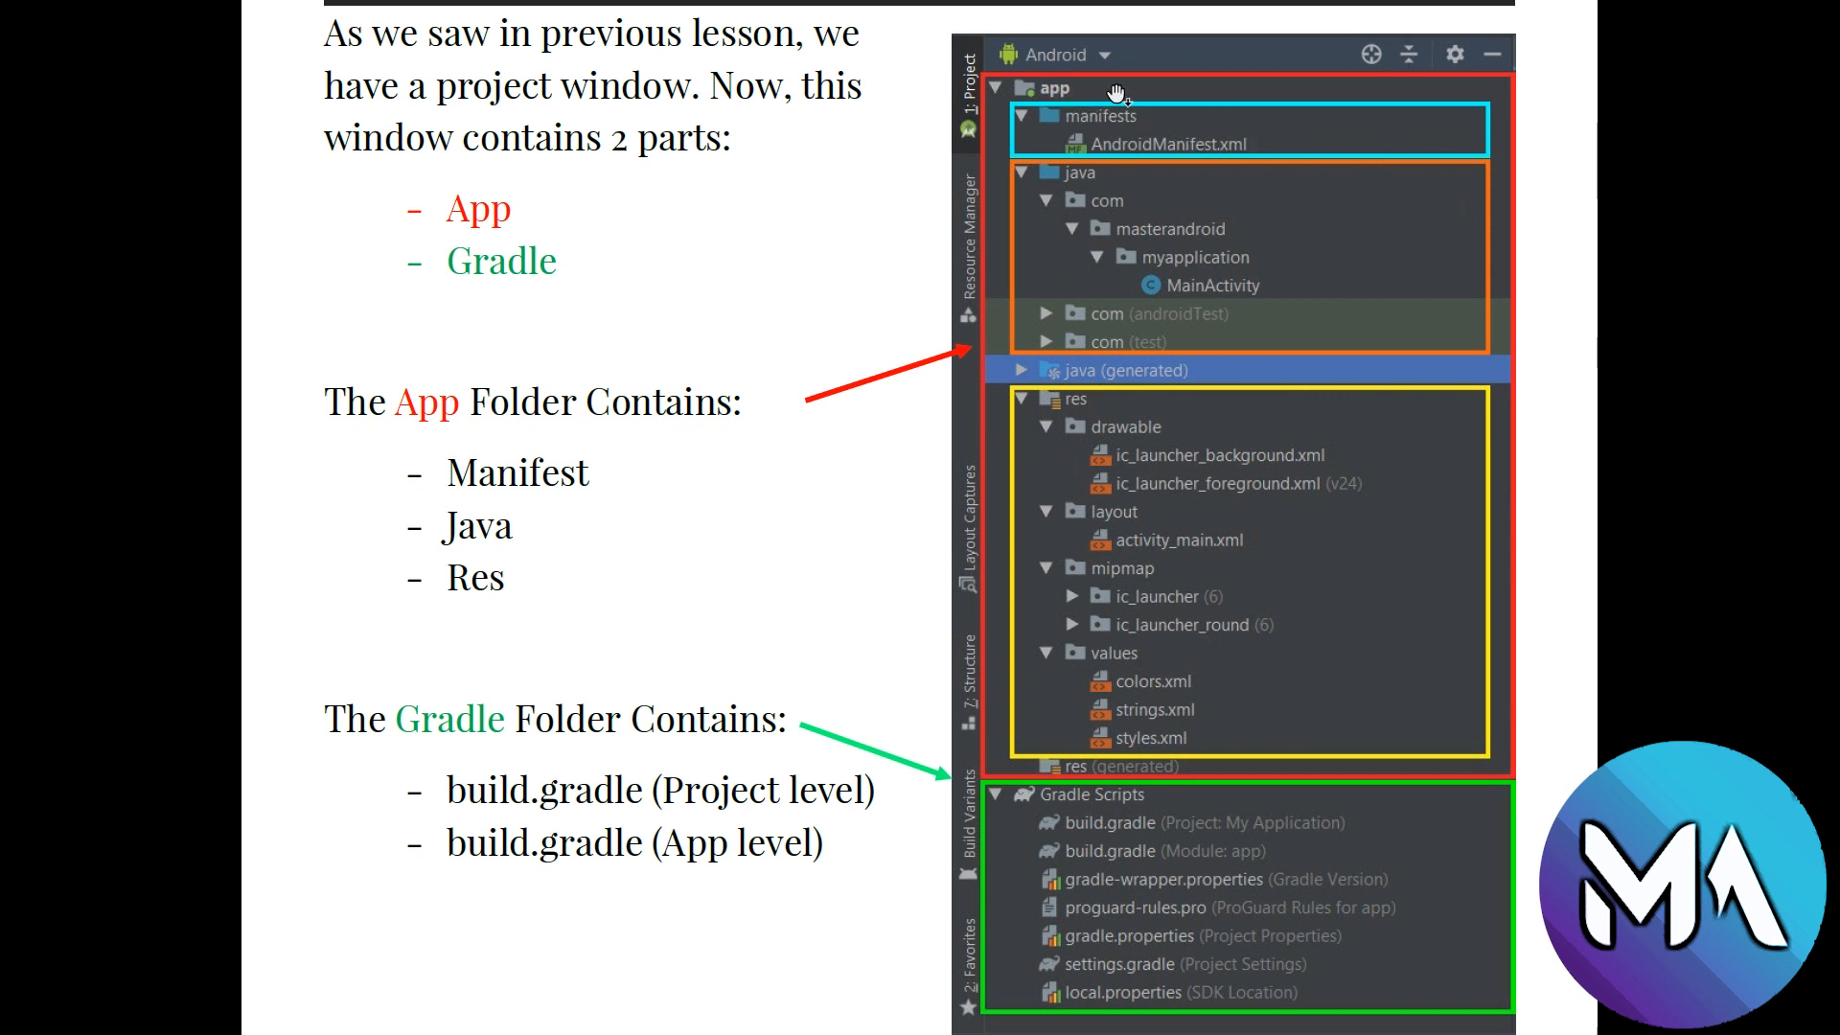
mouse_move(928, 863)
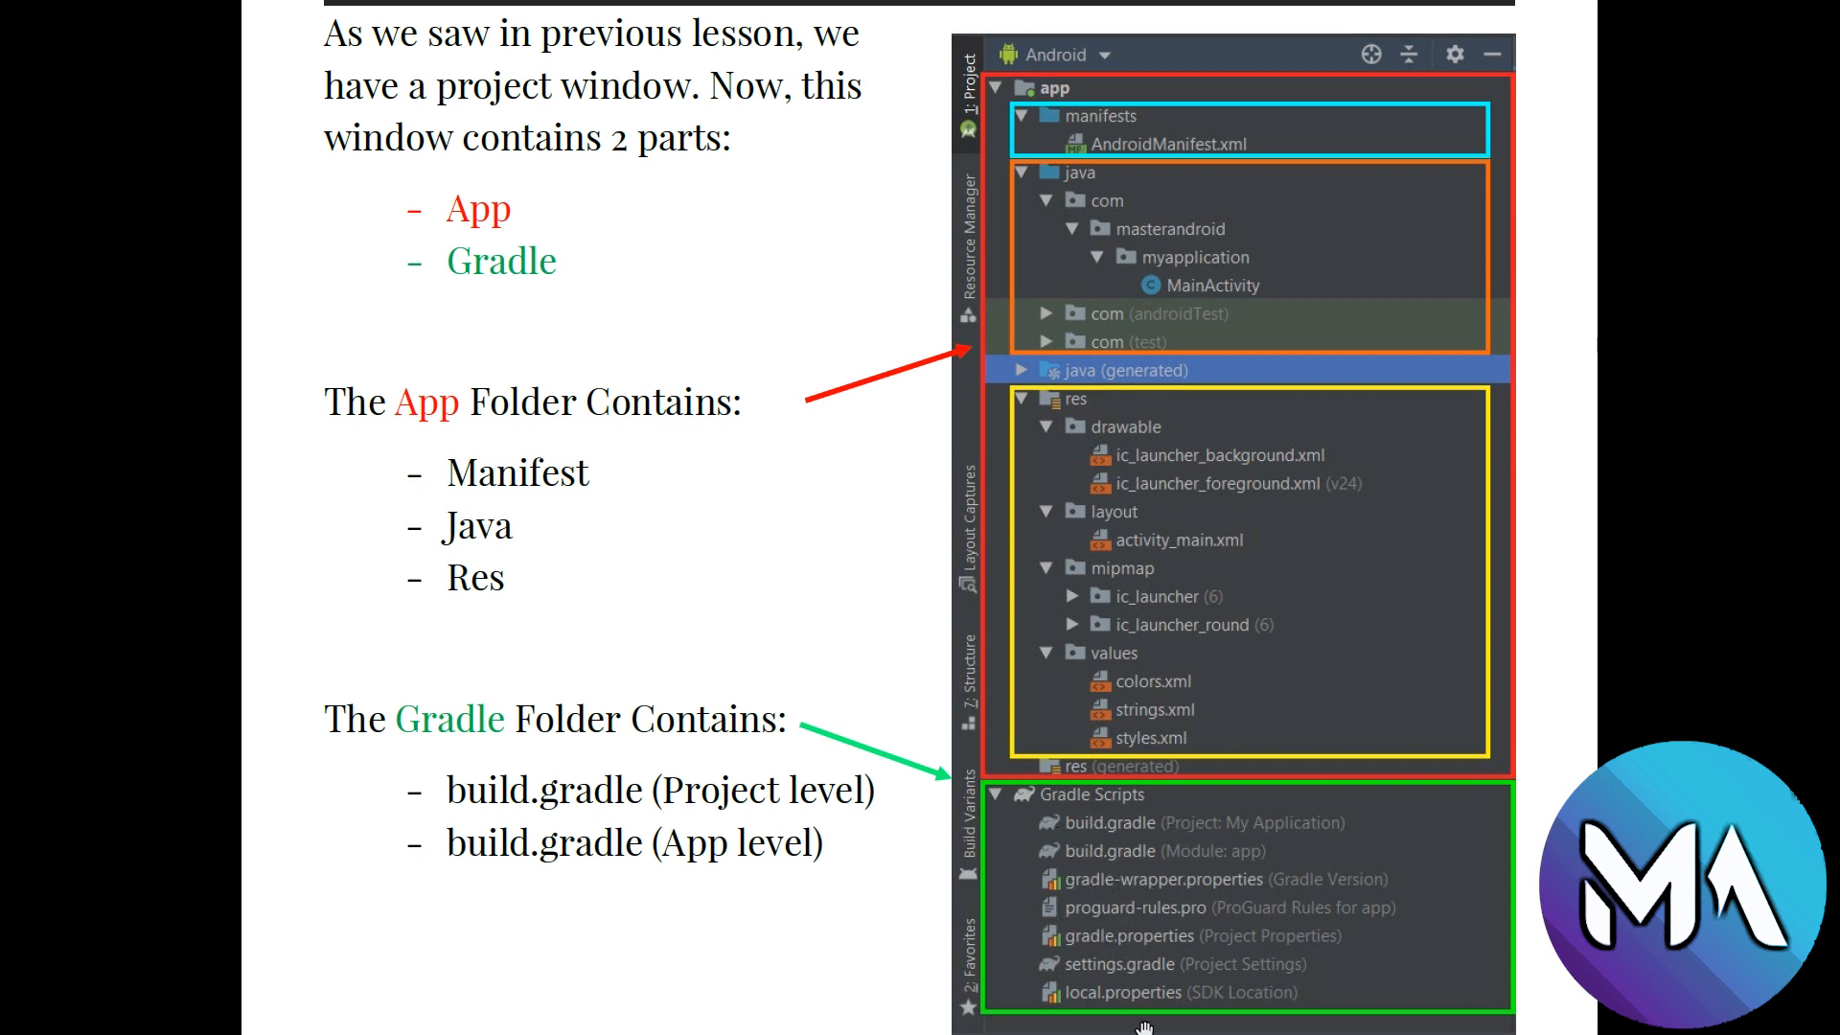
mouse_move(1209, 847)
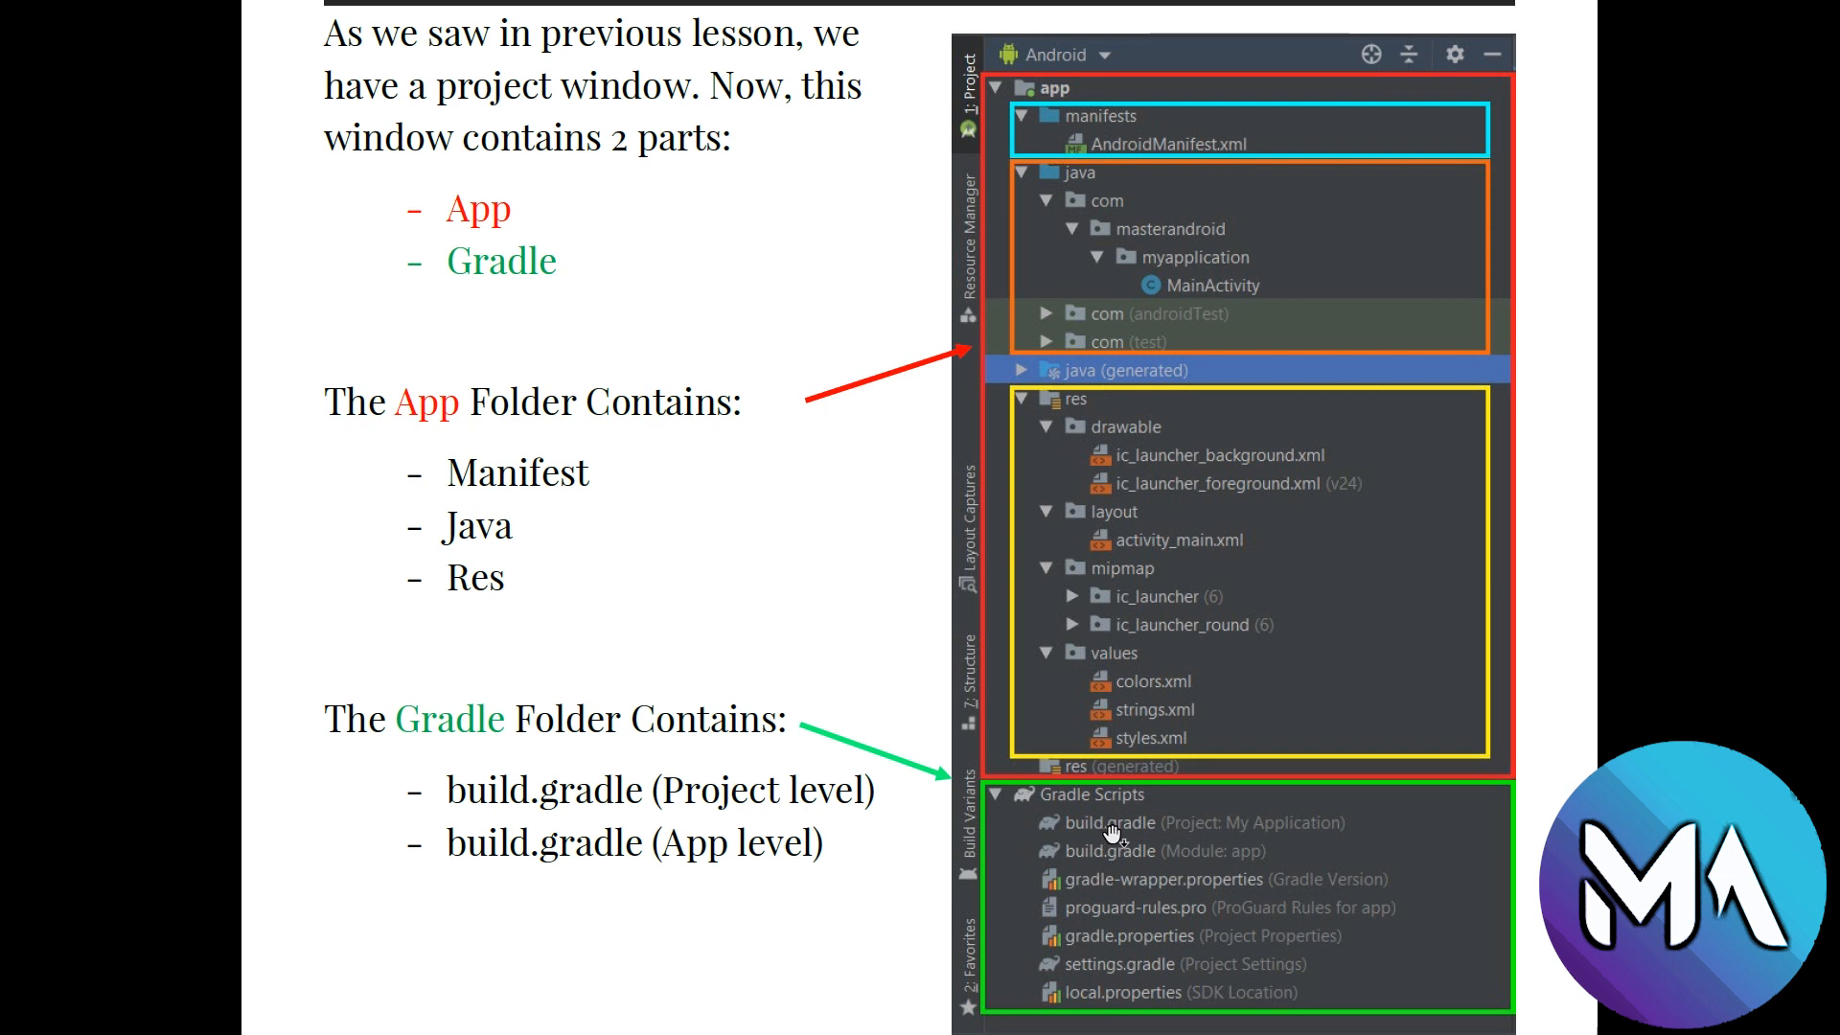
mouse_move(1110, 845)
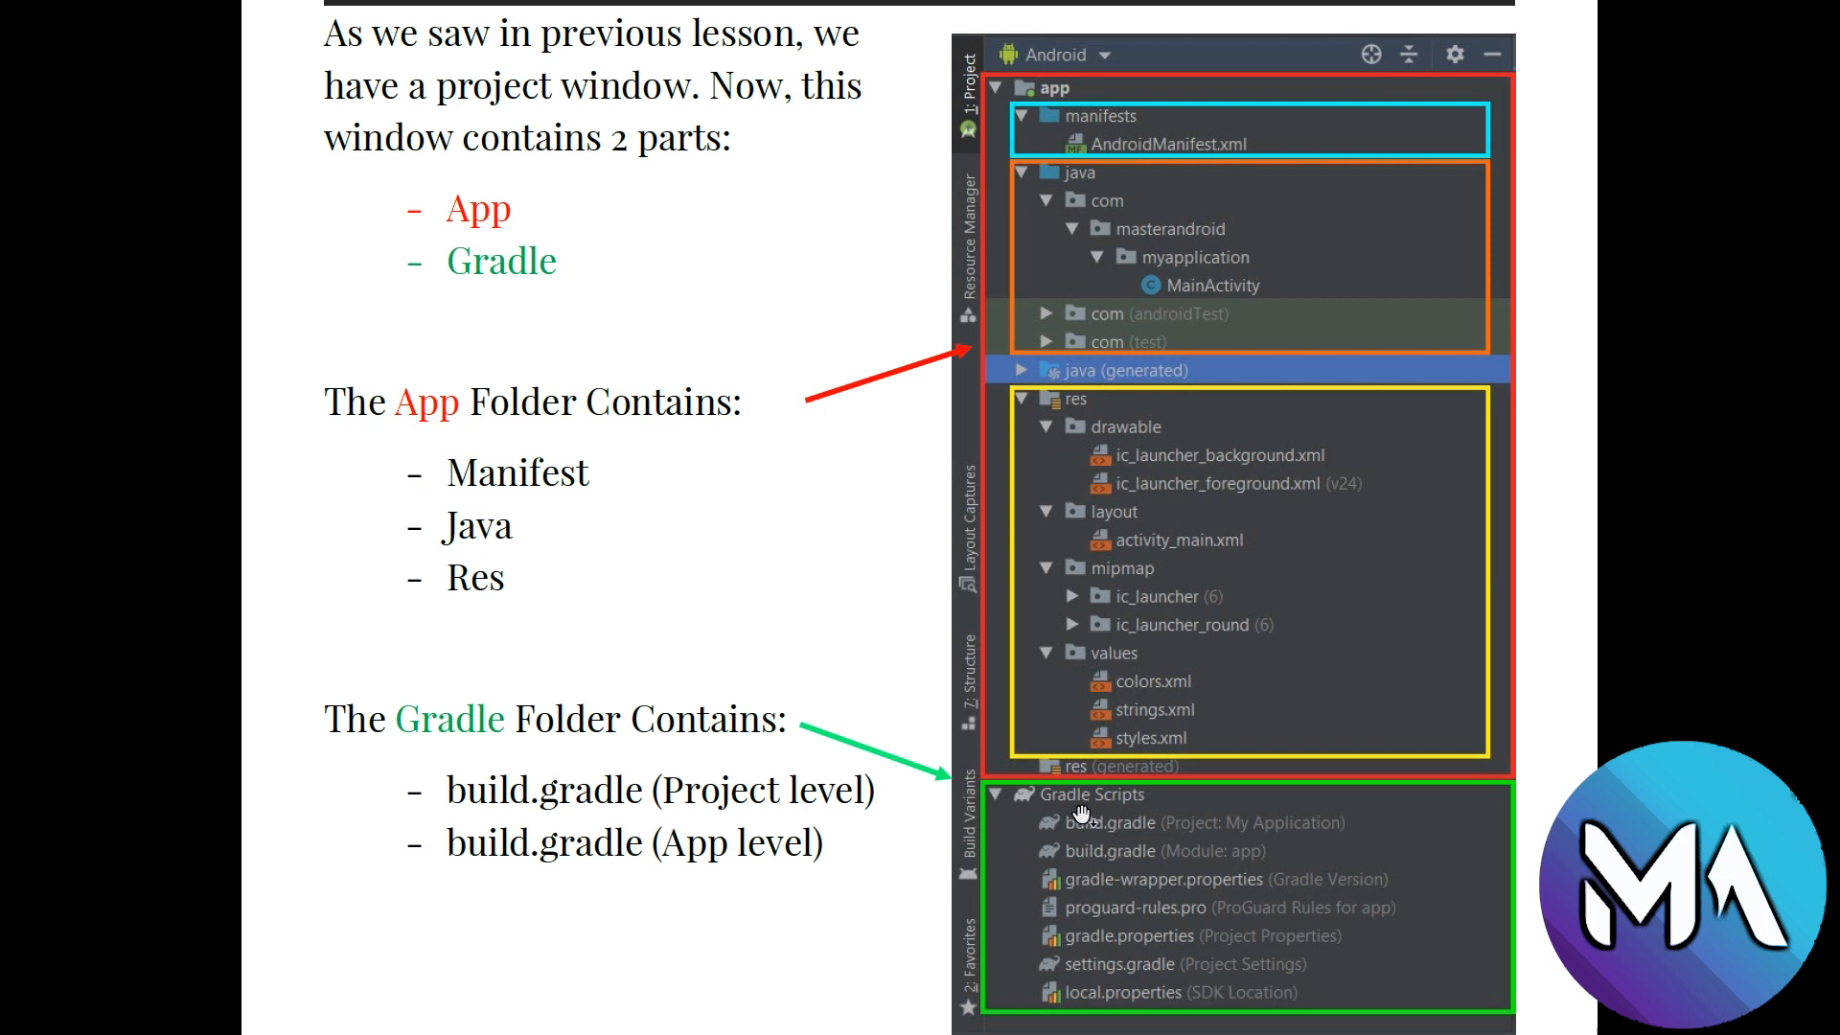
mouse_move(1342, 872)
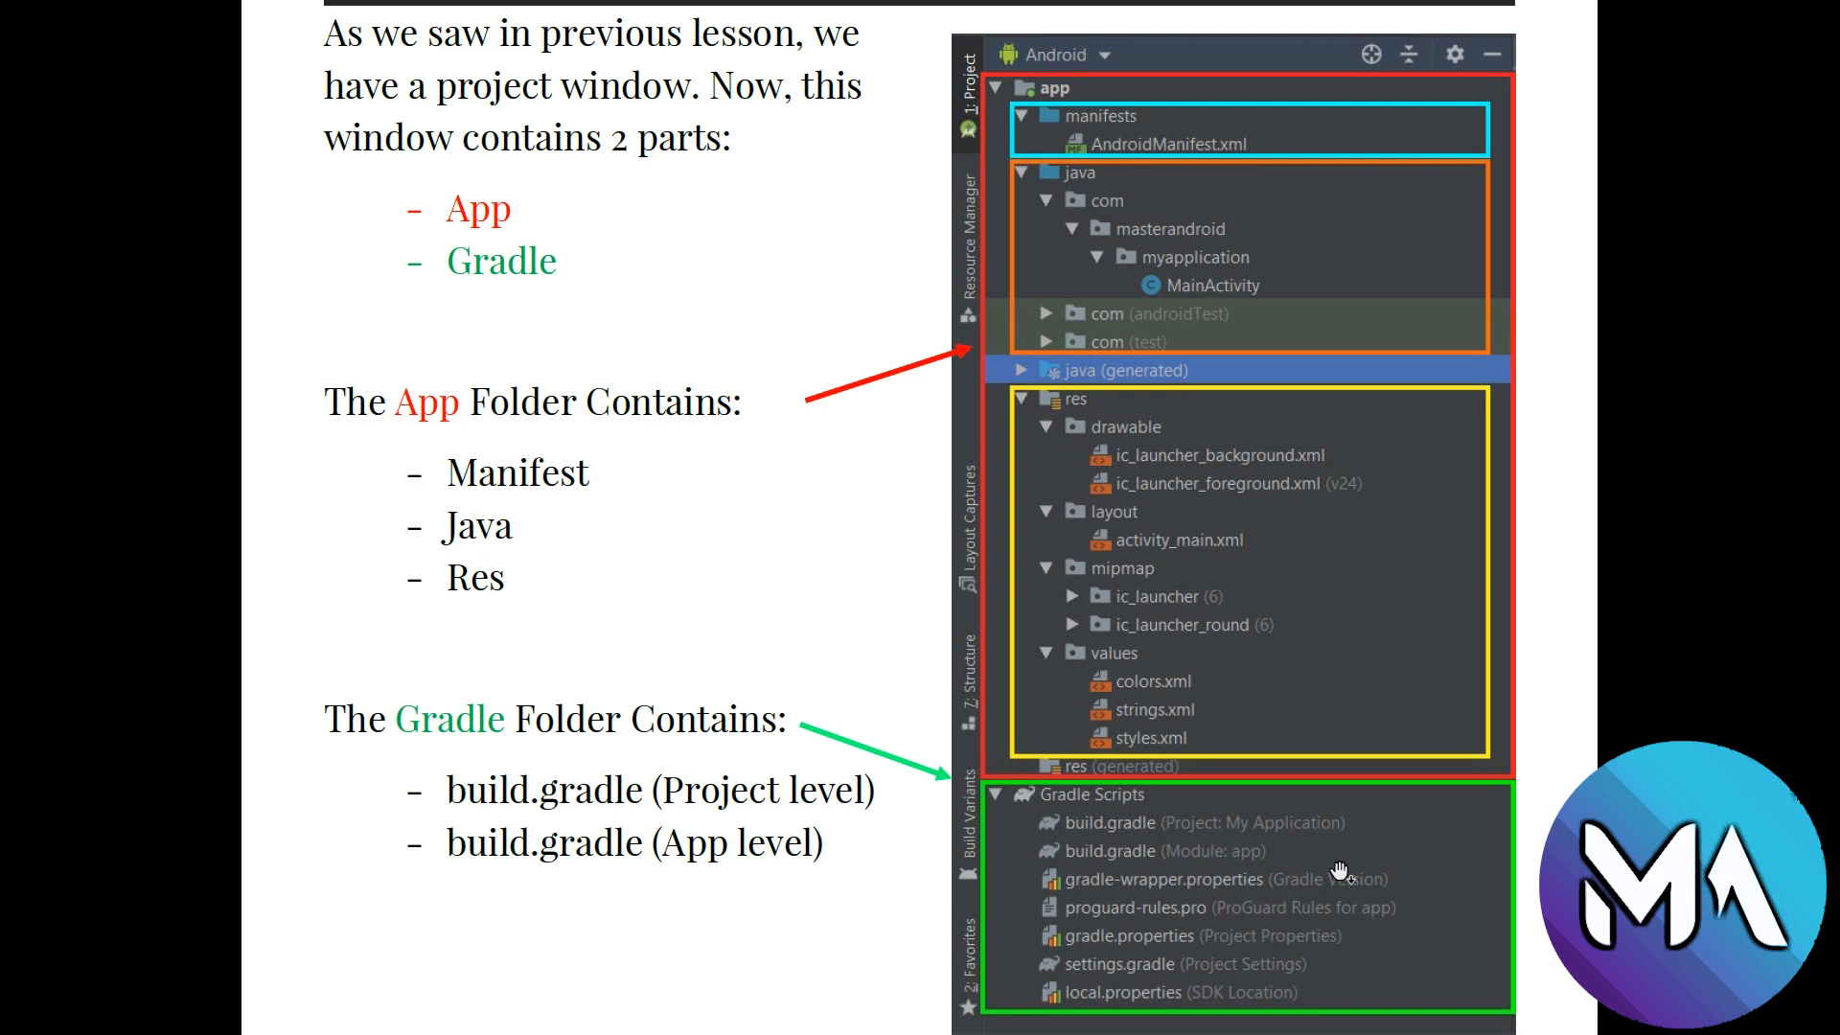
mouse_move(1179, 876)
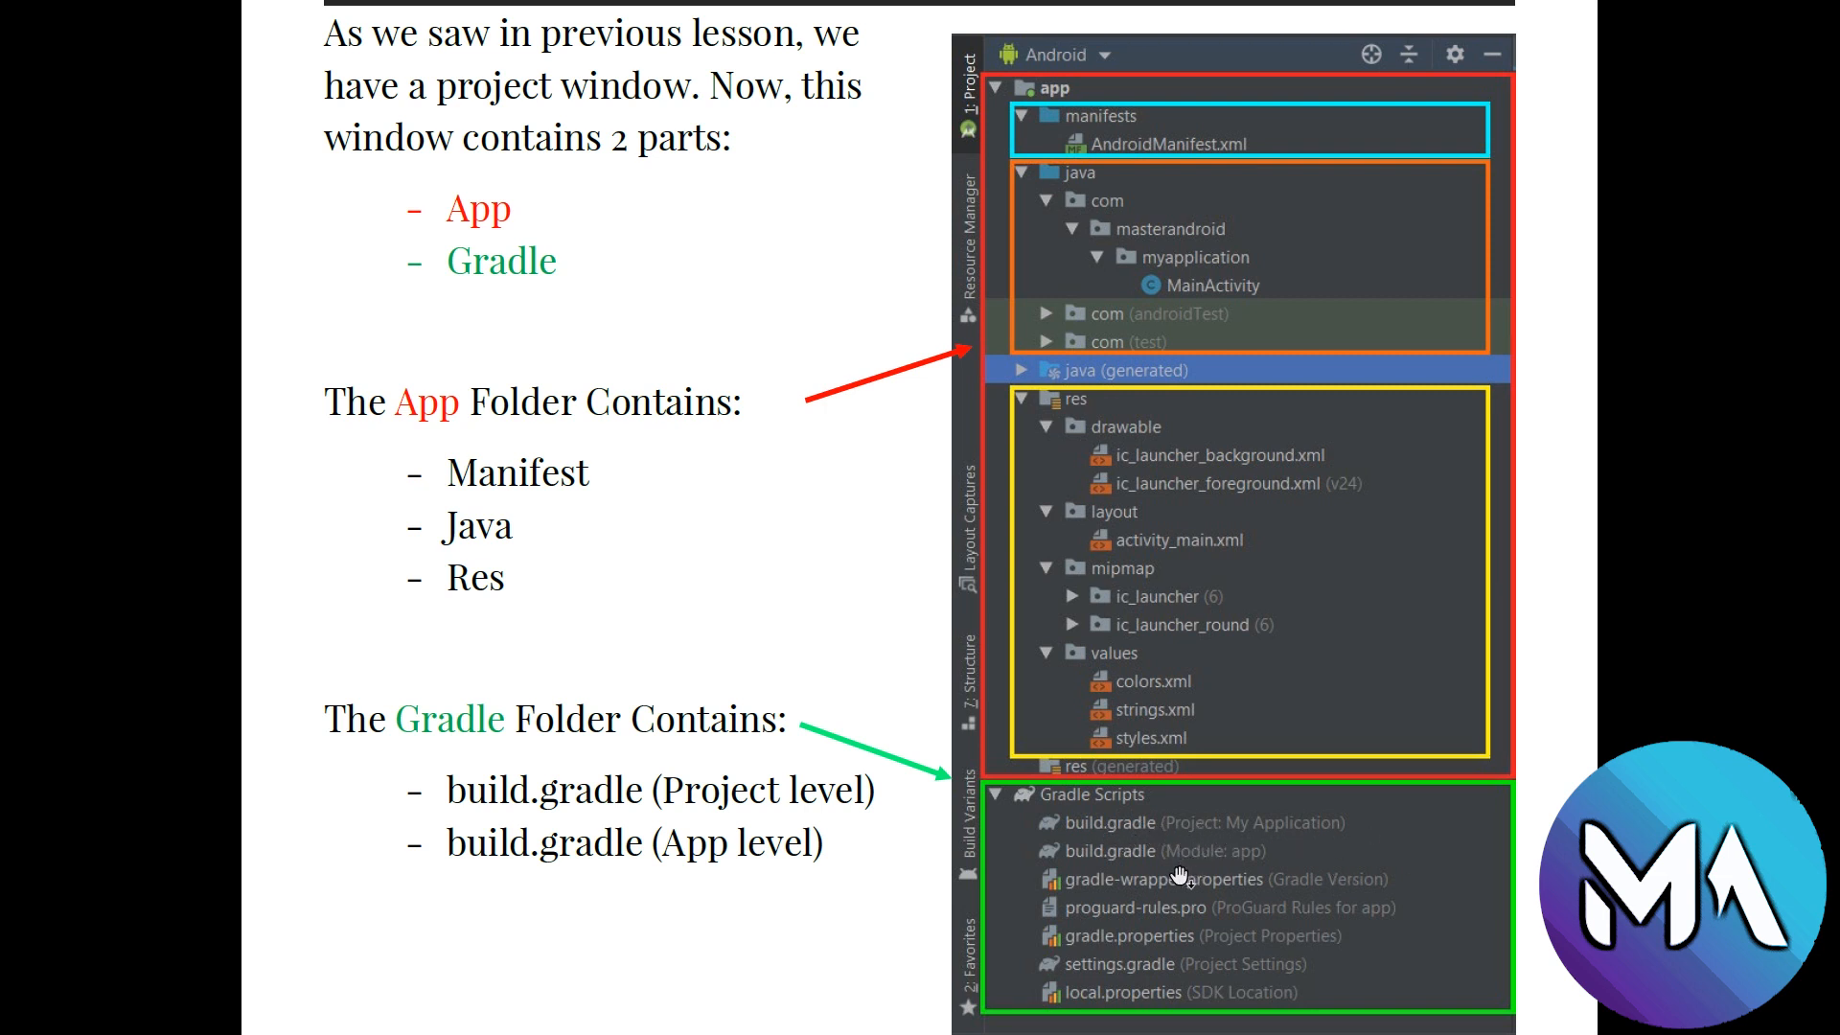
mouse_move(1115, 843)
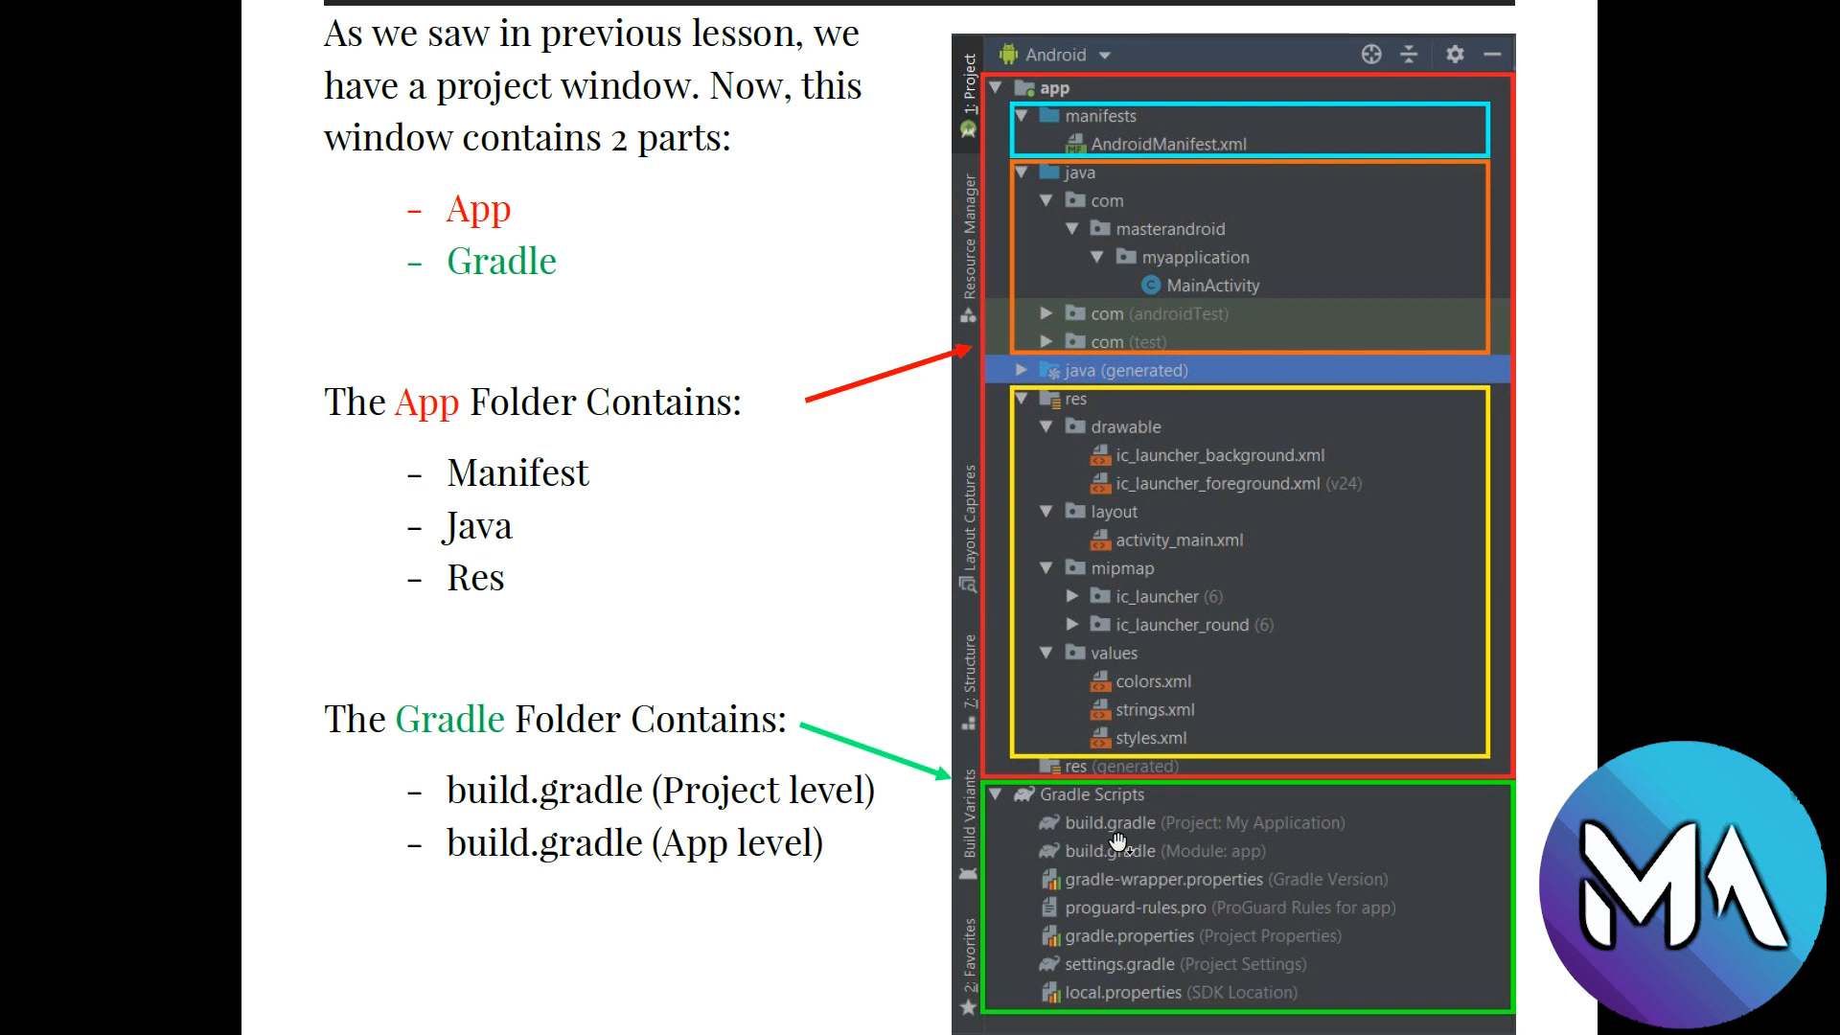
mouse_move(1198, 868)
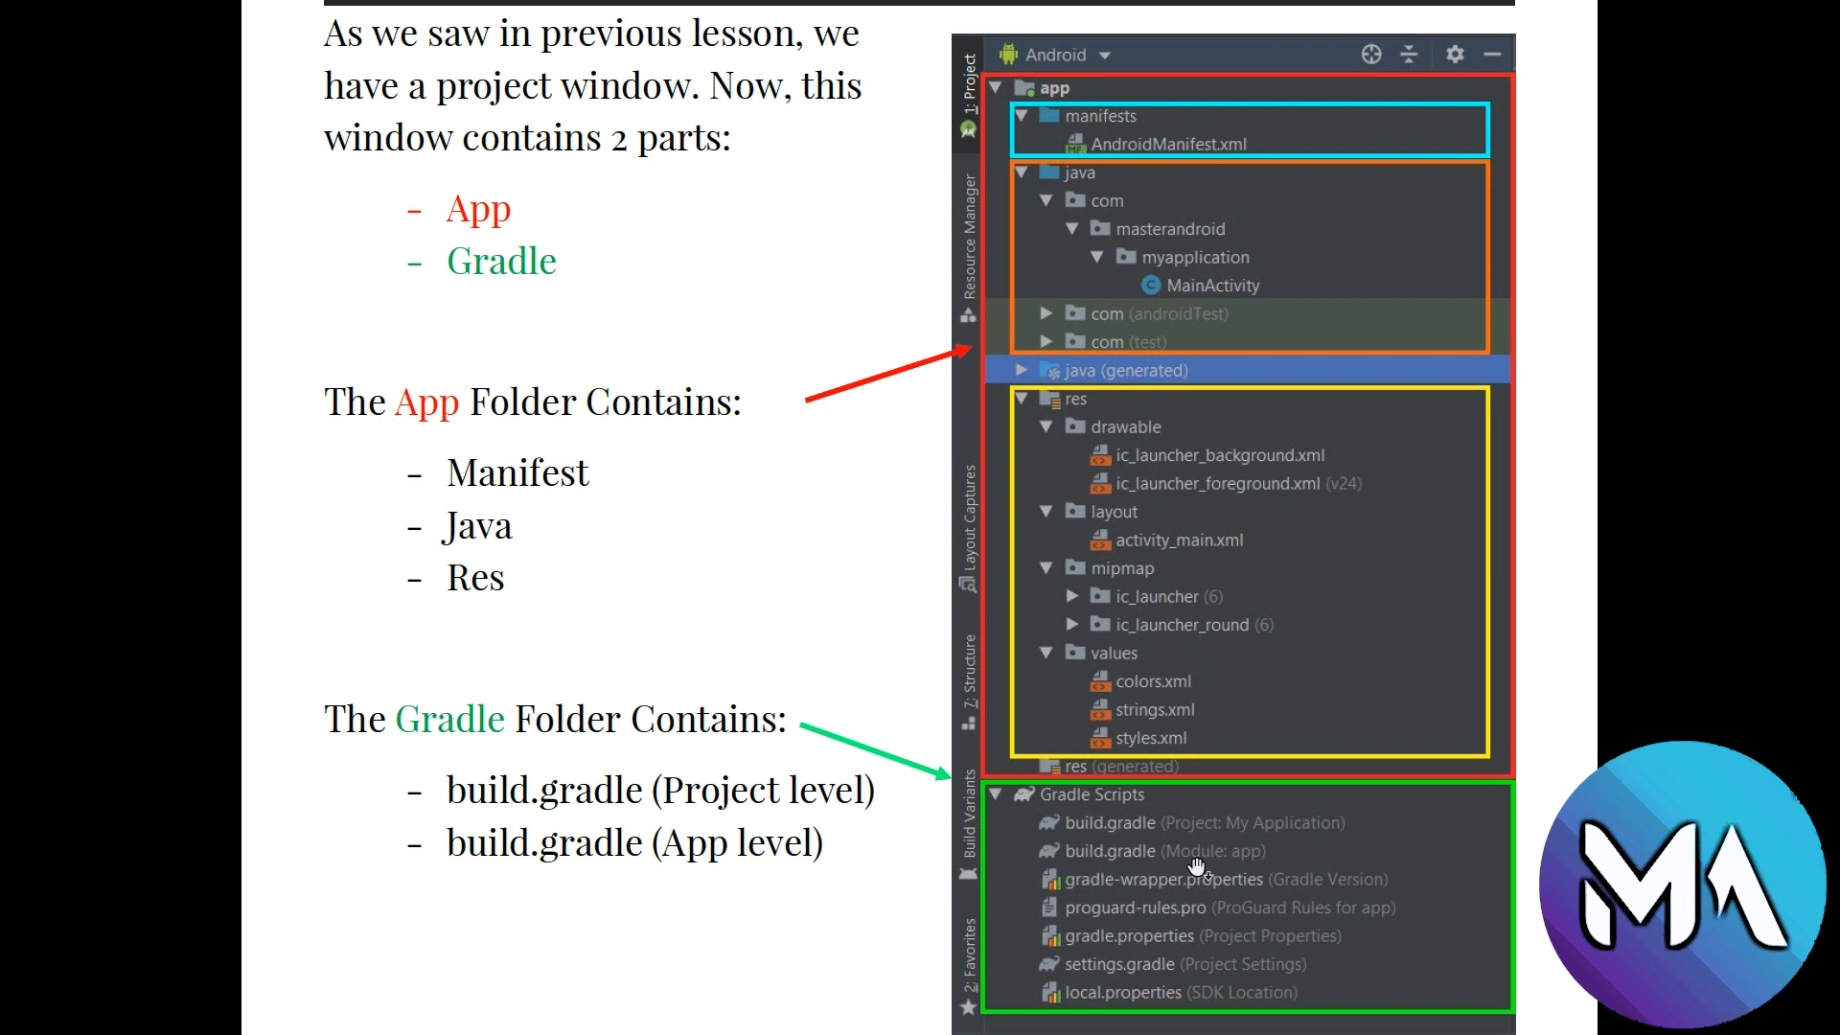
mouse_move(1203, 866)
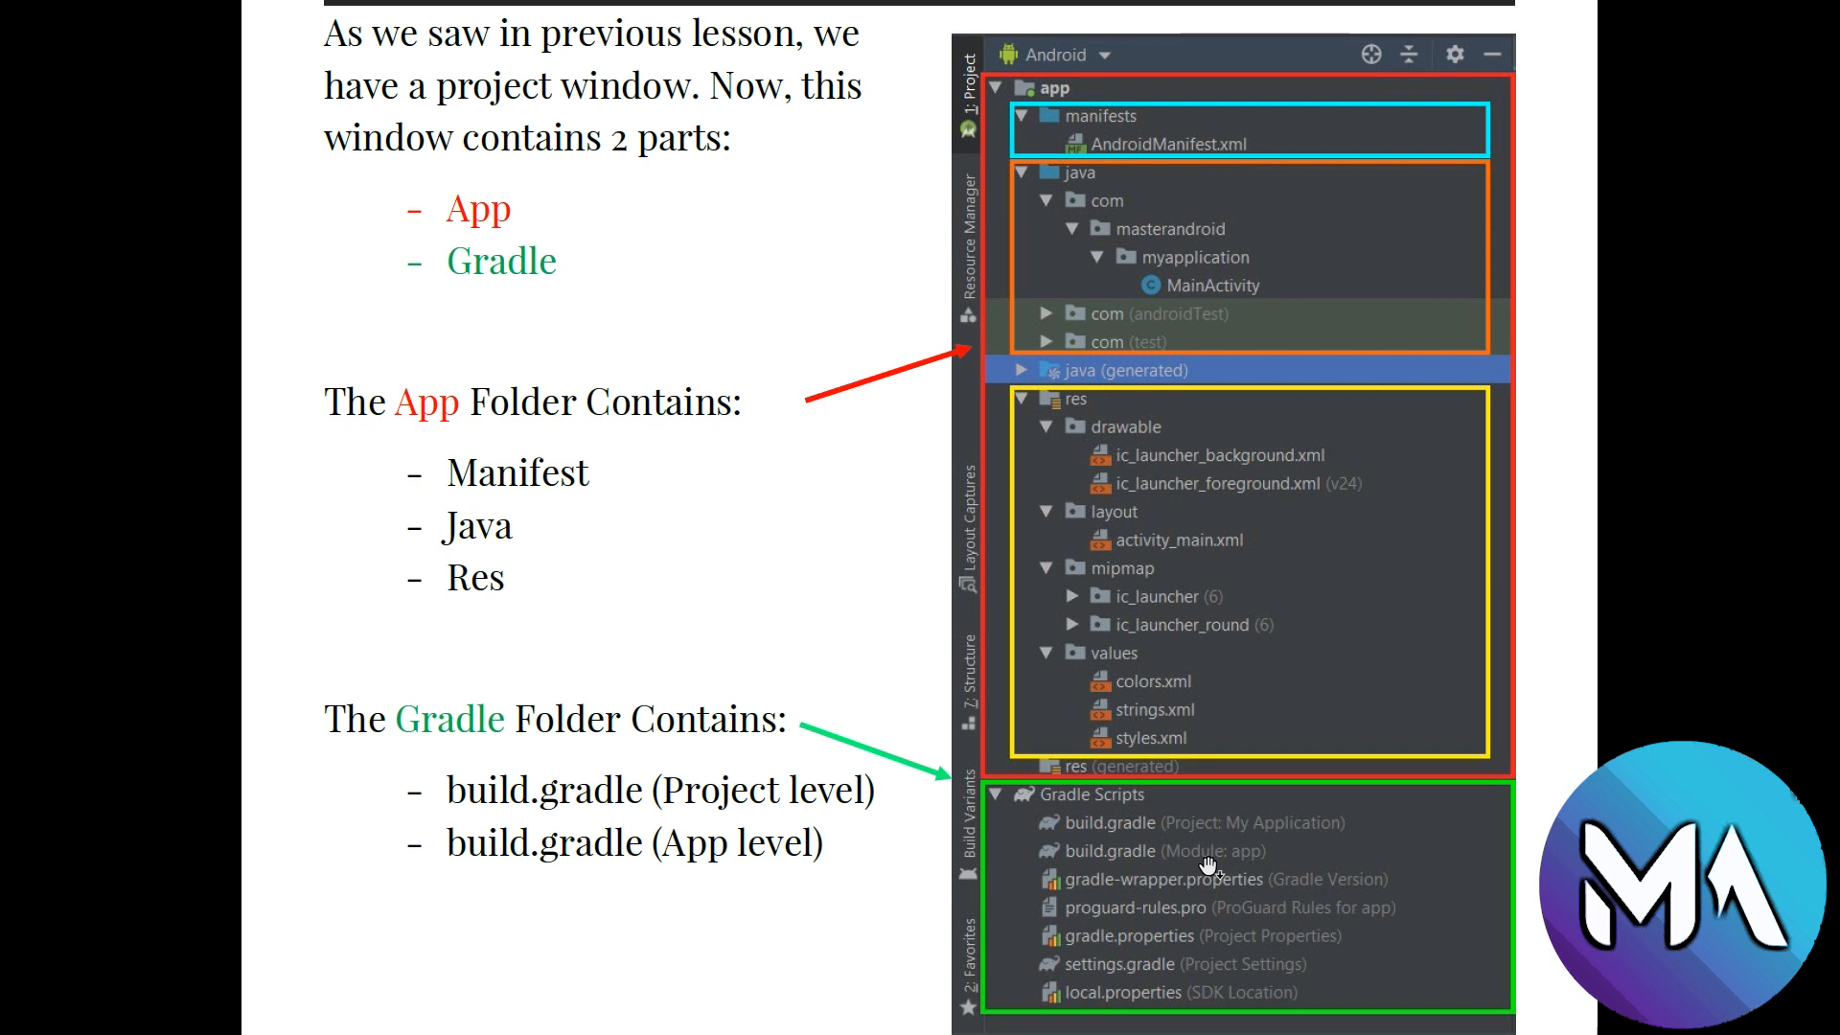
mouse_move(1225, 878)
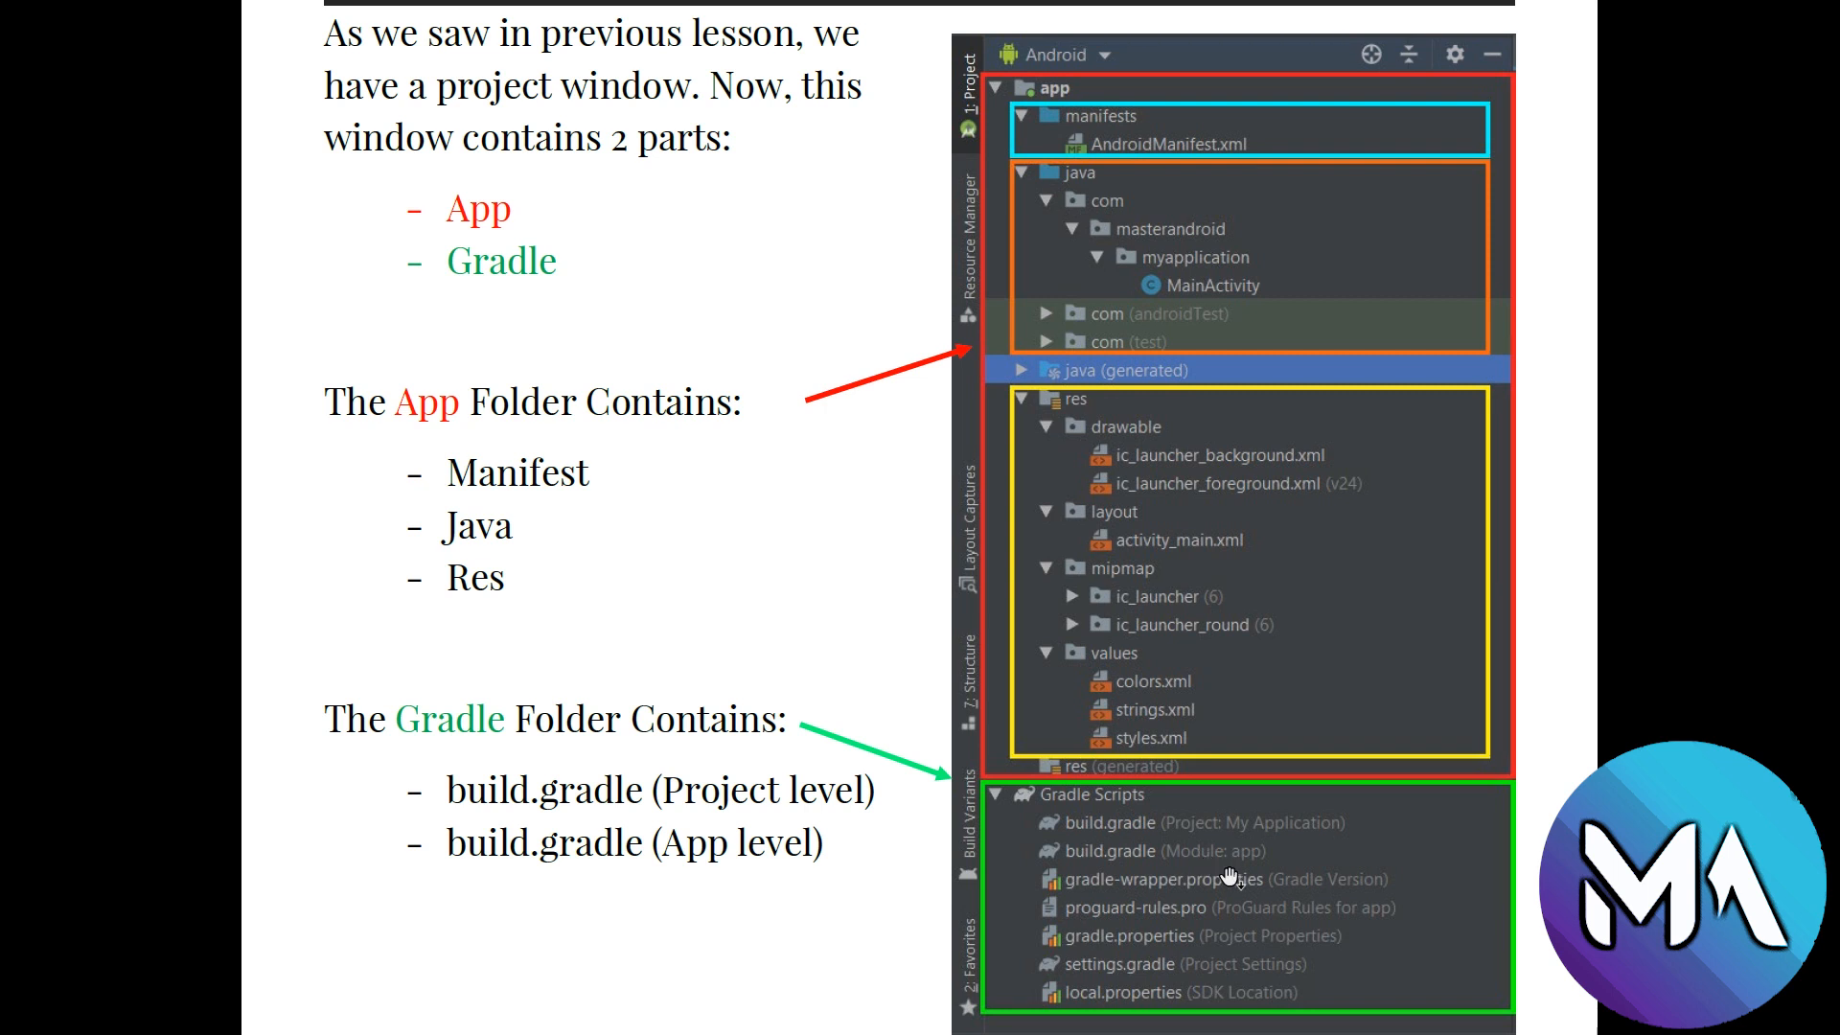
mouse_move(1227, 862)
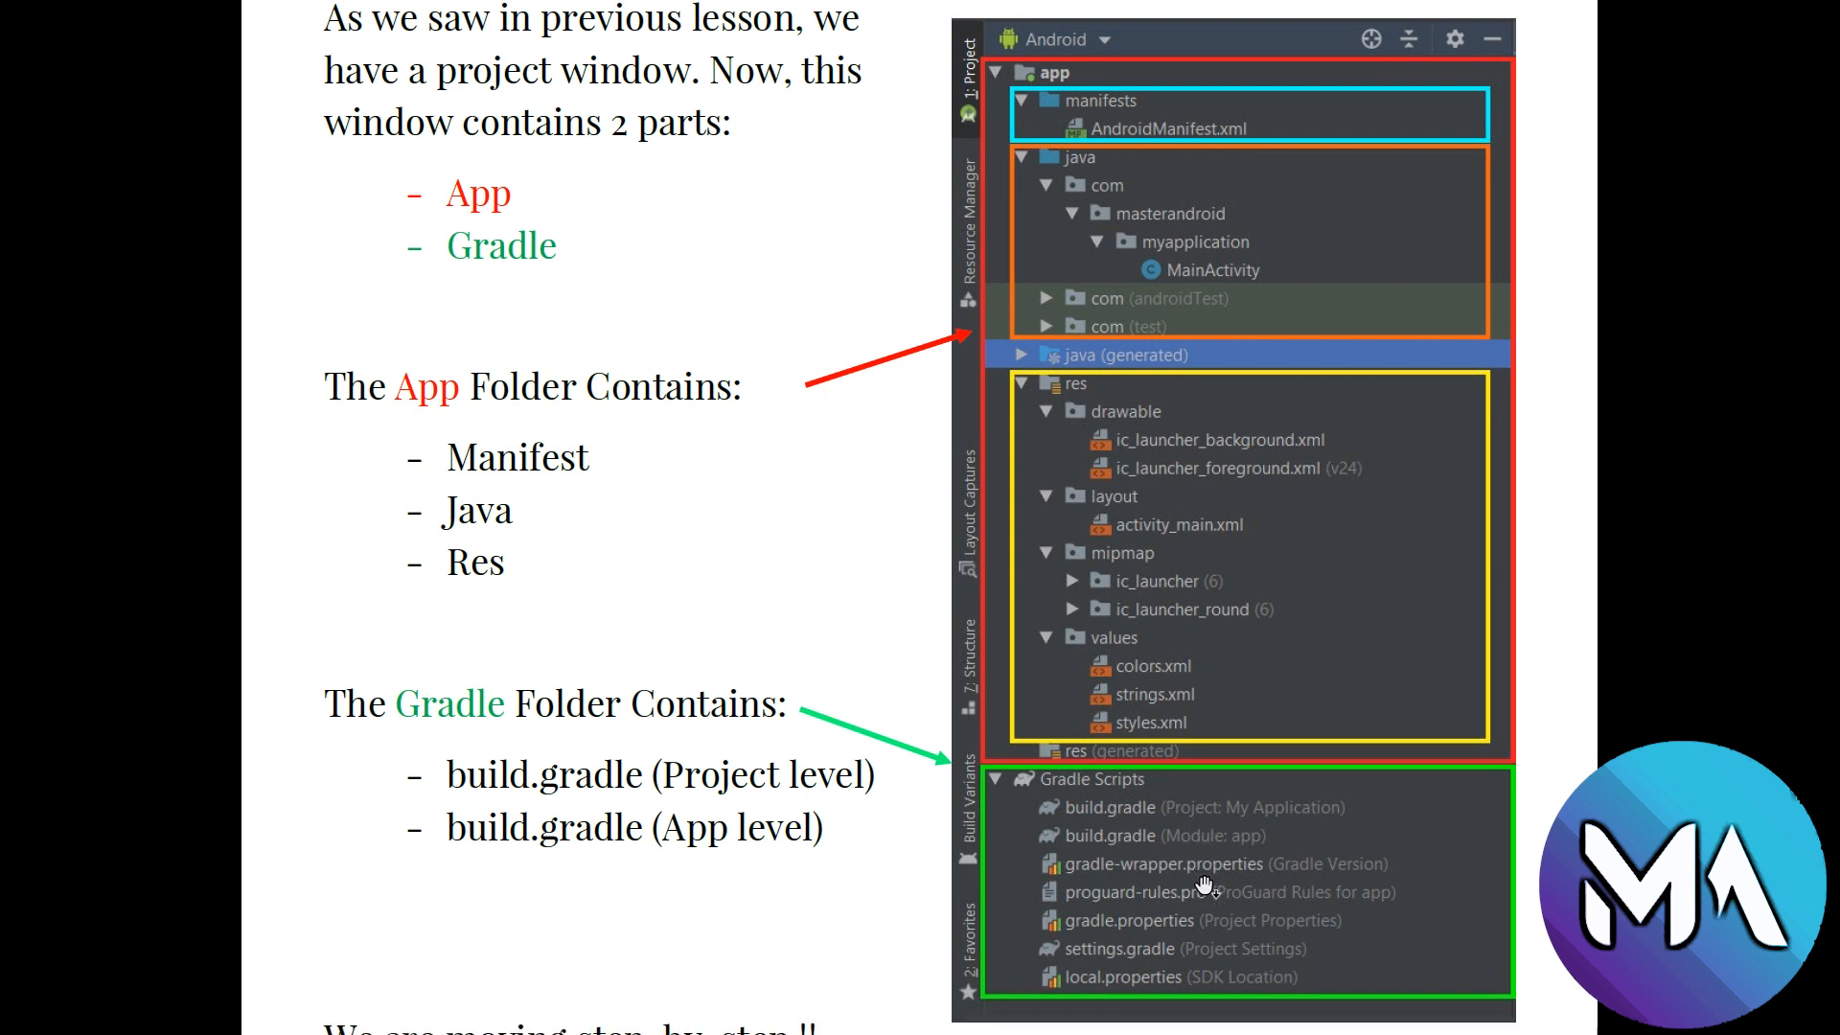
- Scroll the lesson to its closing 'We are moving step-by-step !!' paragraph
scroll(down, 3)
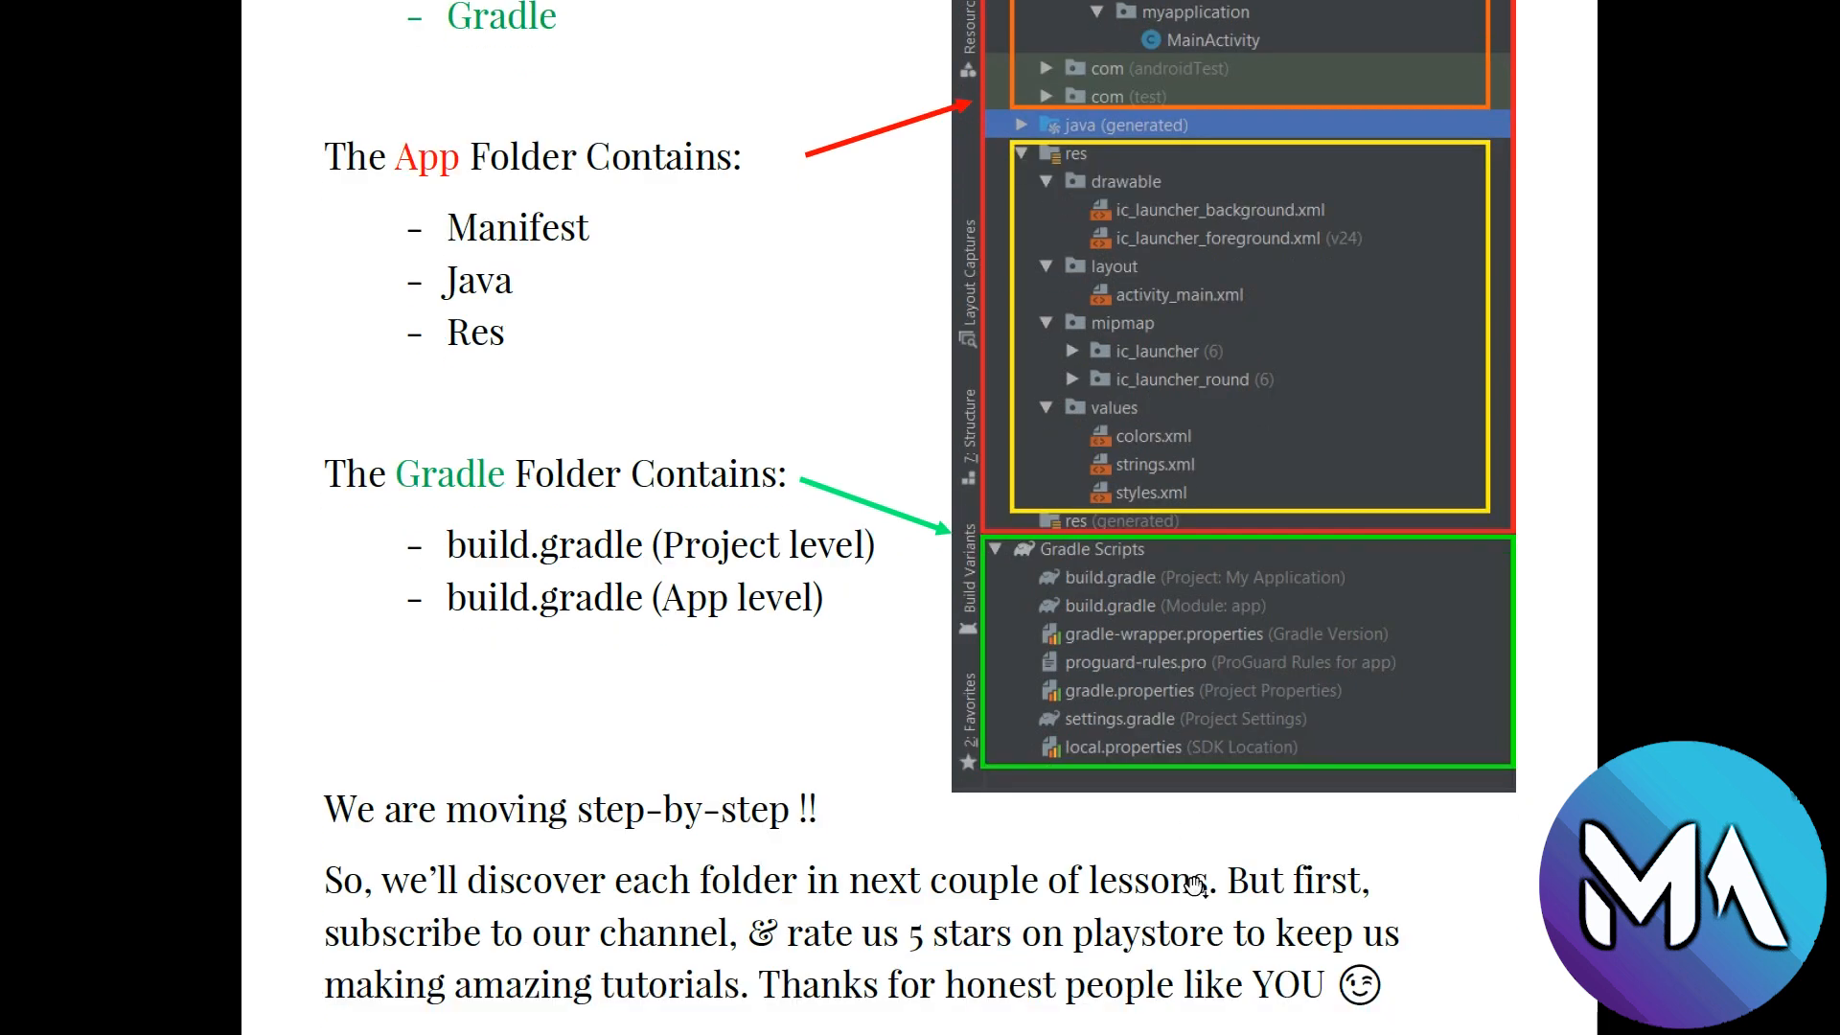
scroll(down, 3)
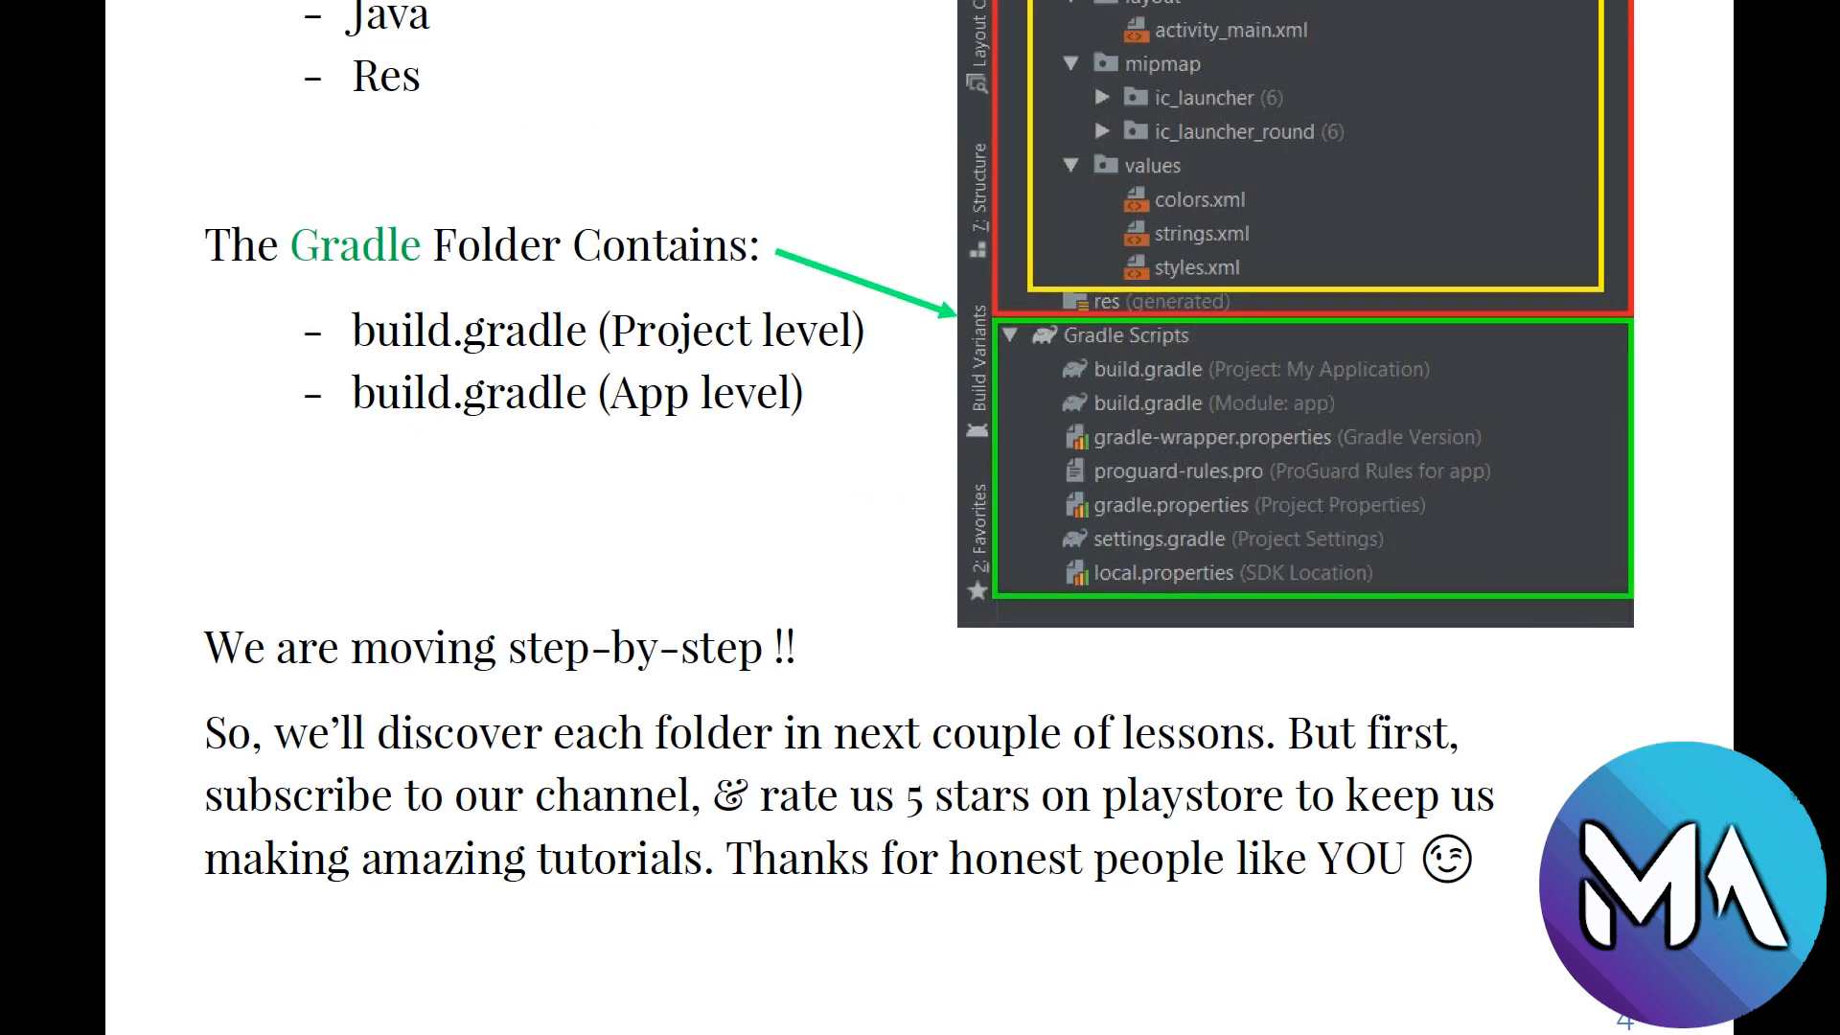
scroll(down, 3)
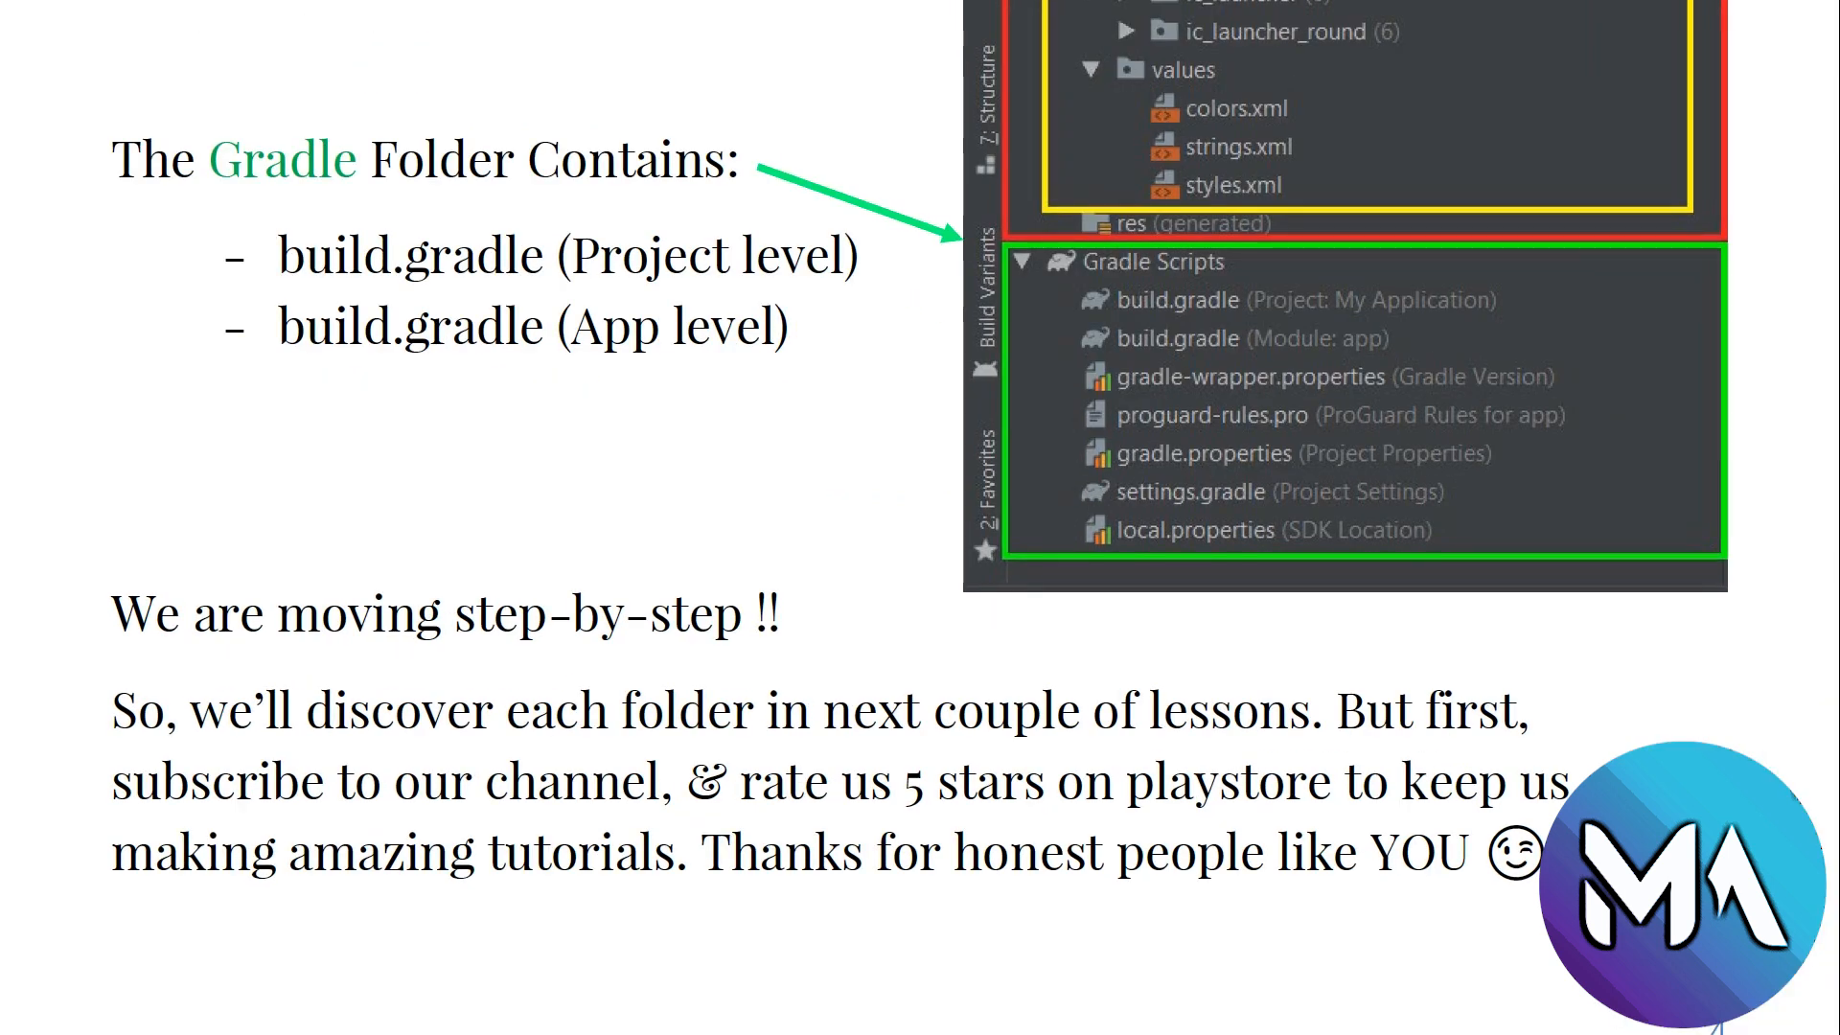
click(25, 1010)
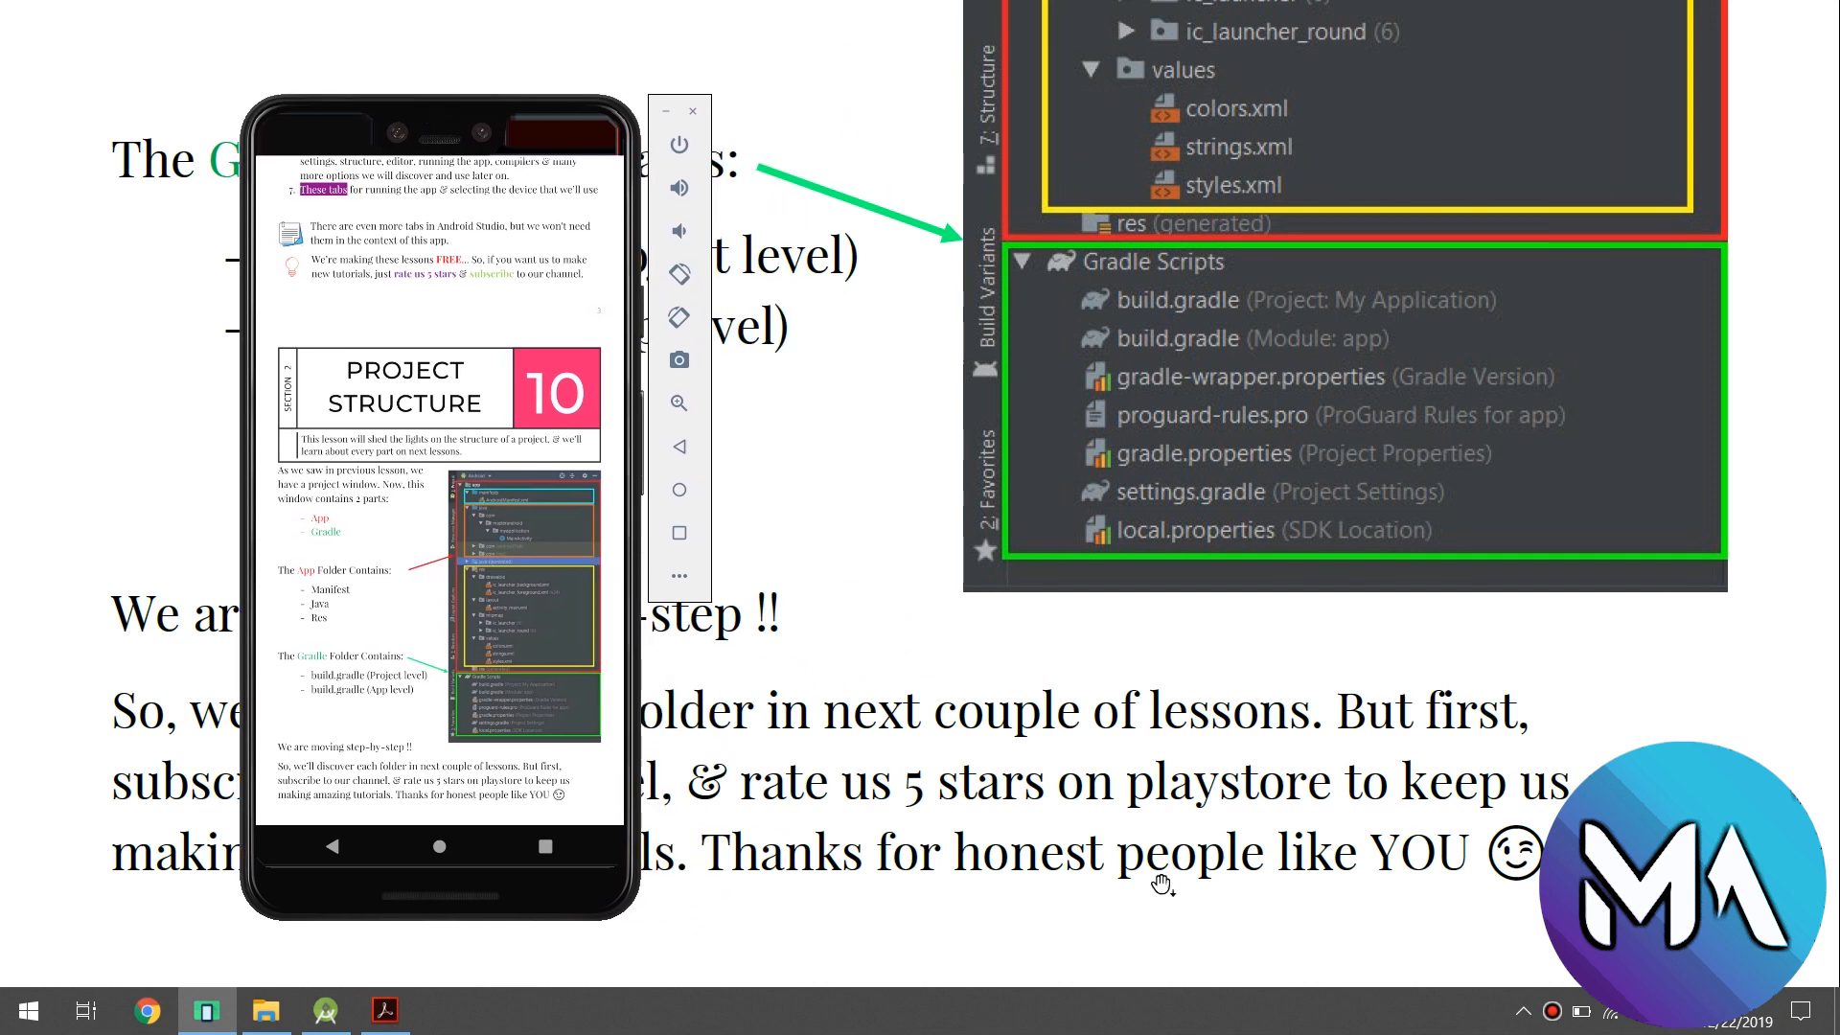
mouse_move(427, 508)
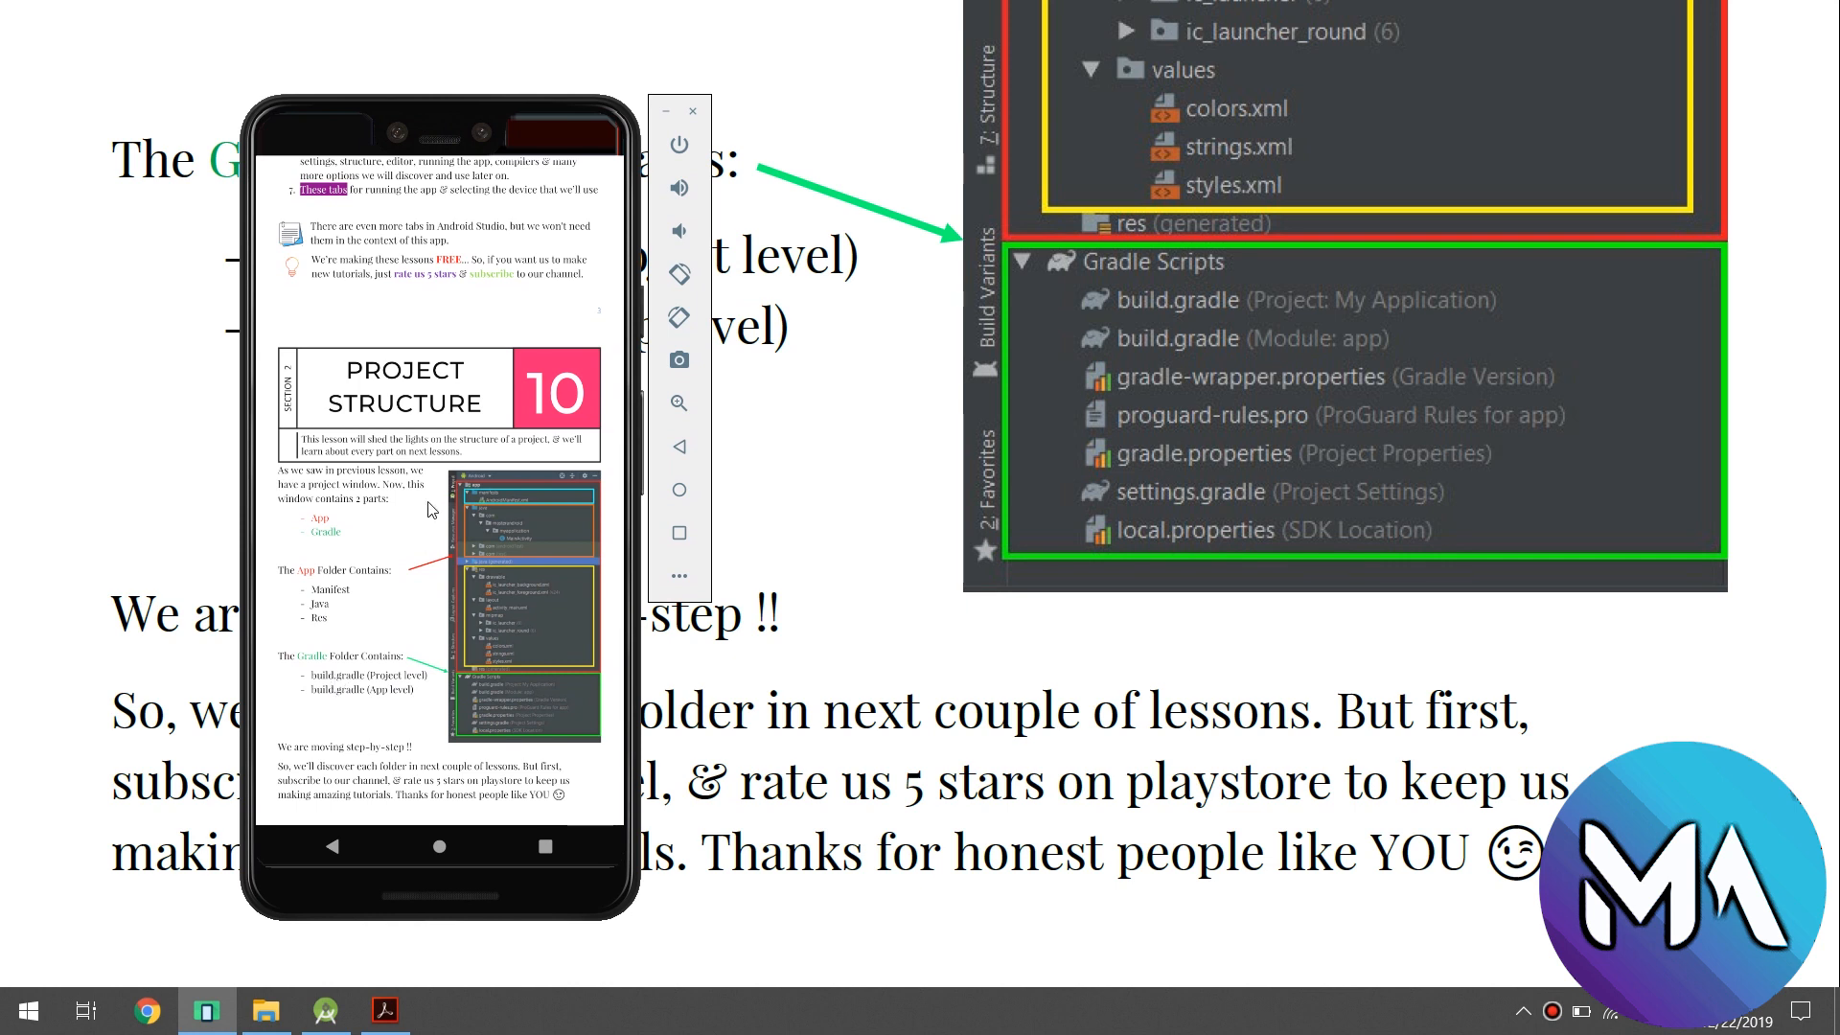
scroll(down, 3)
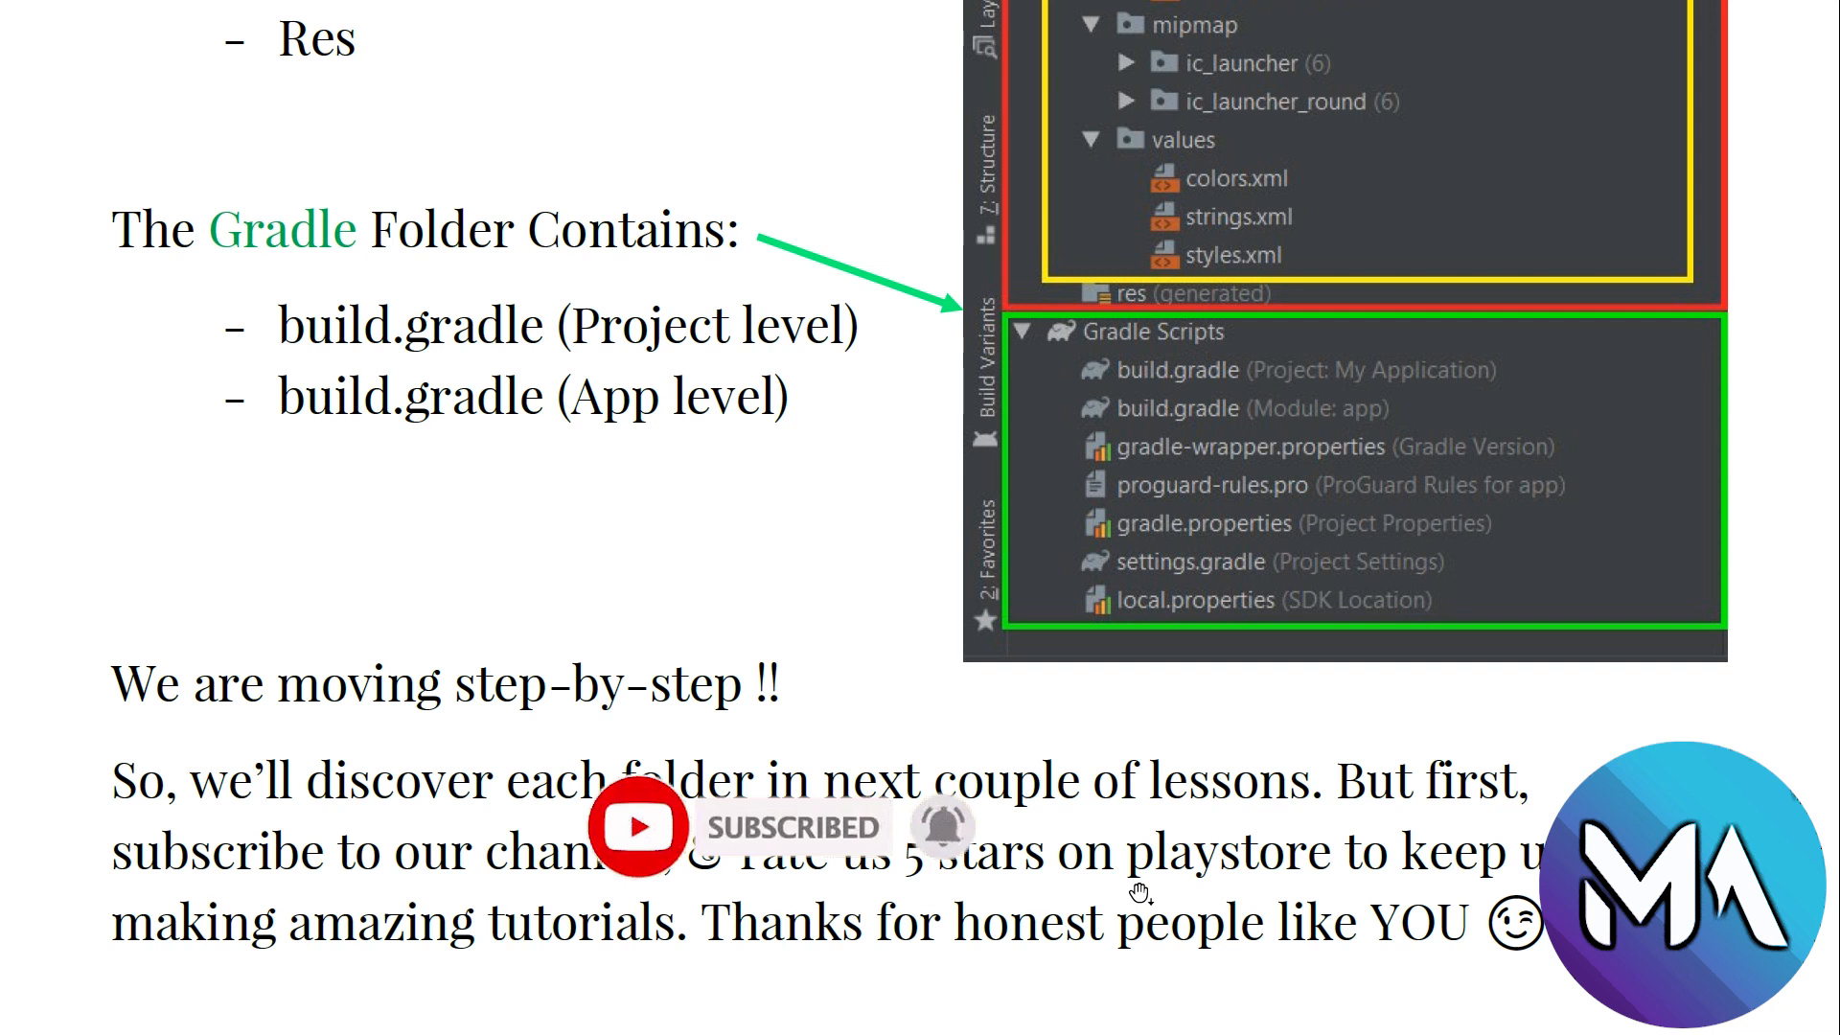
mouse_move(1127, 874)
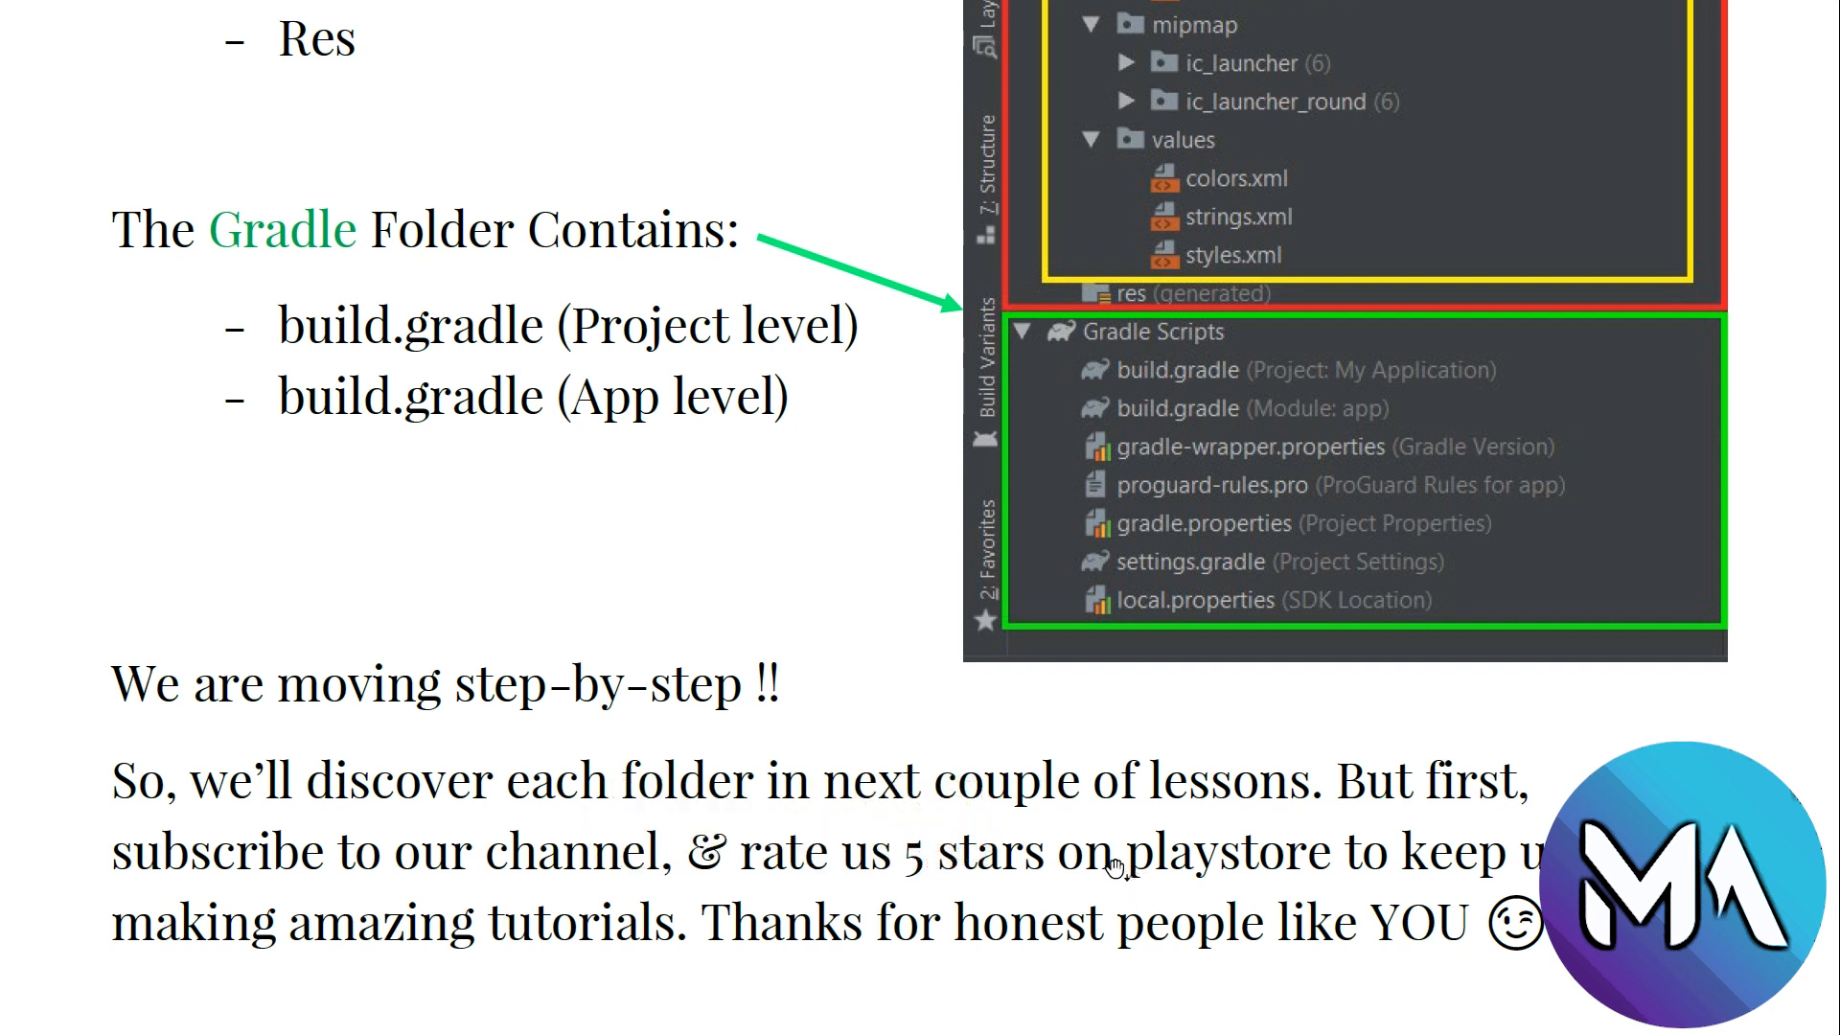
mouse_move(1112, 876)
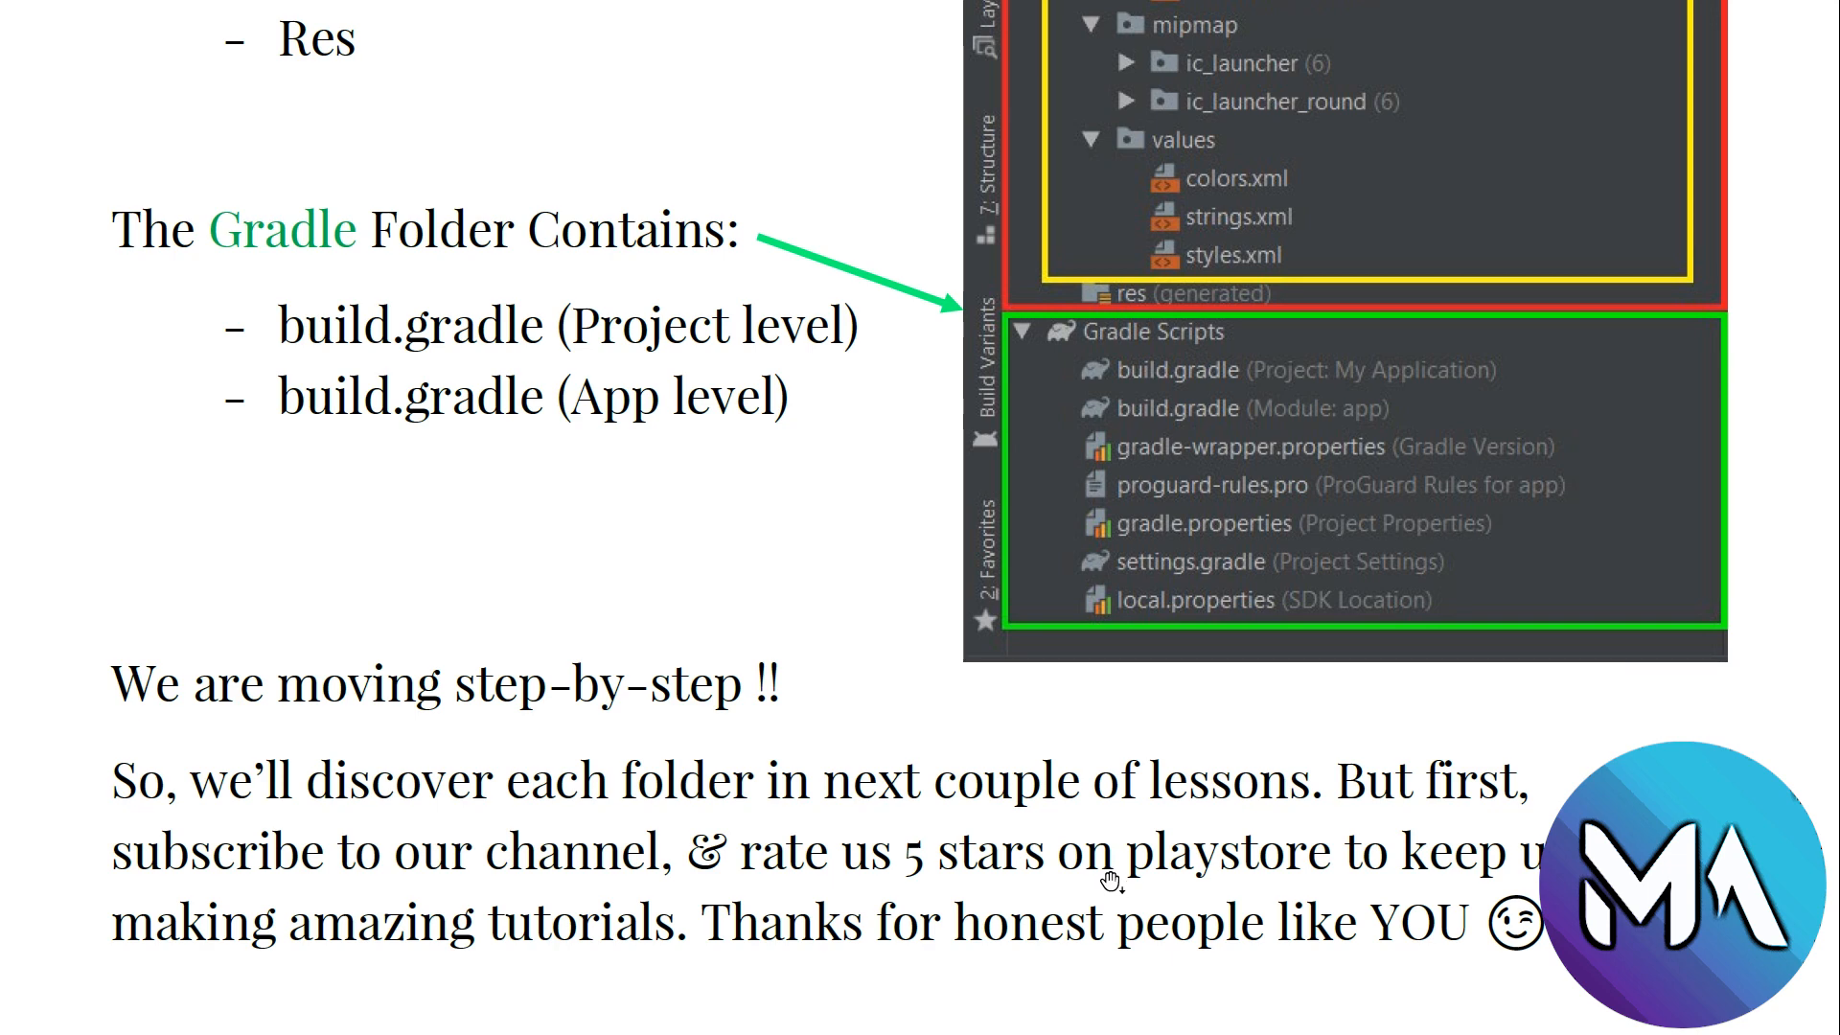